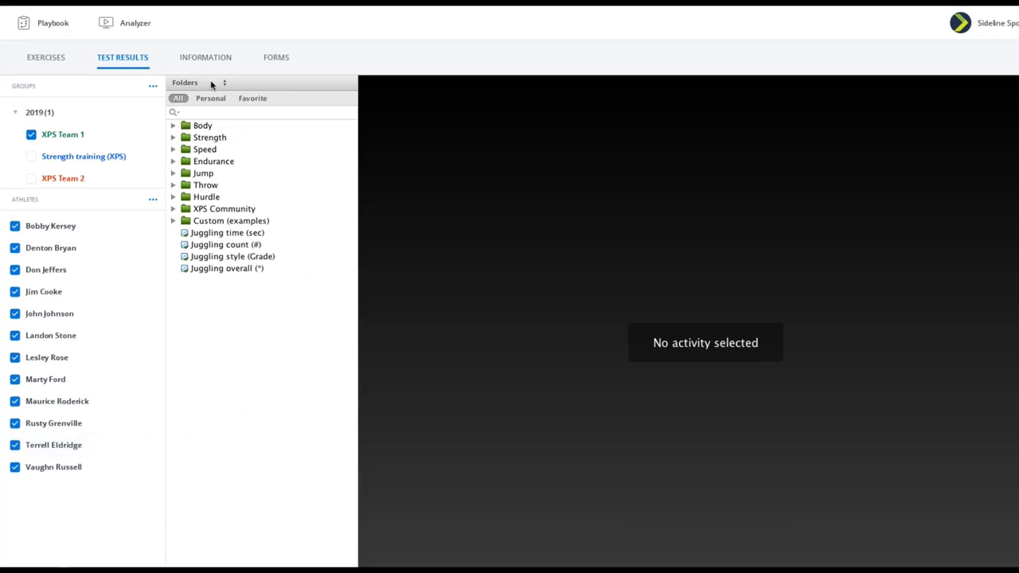
Keep the test list grouped in folders and start a new manual Add Test Results entry.
left_click(223, 83)
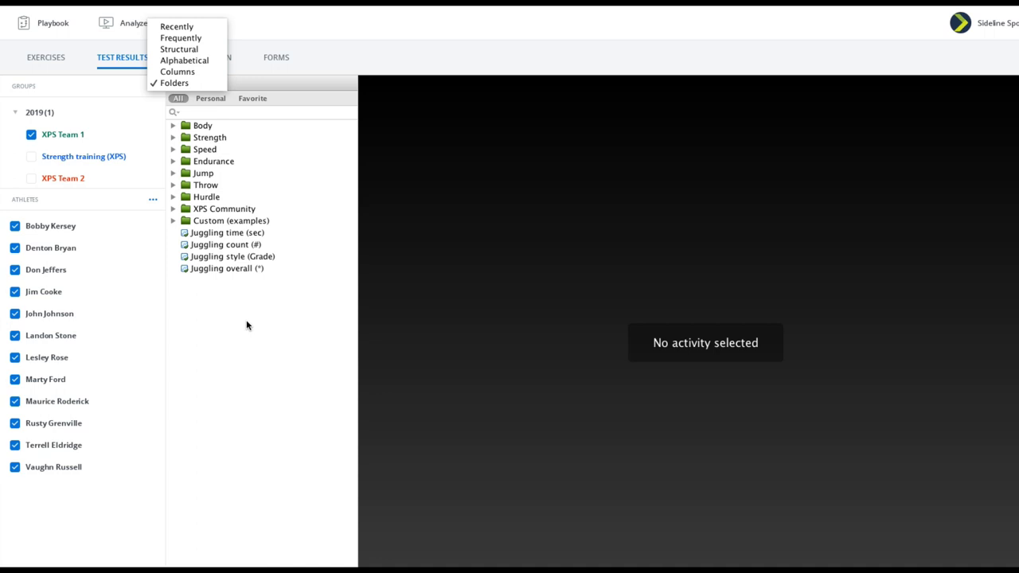
mouse_move(175, 83)
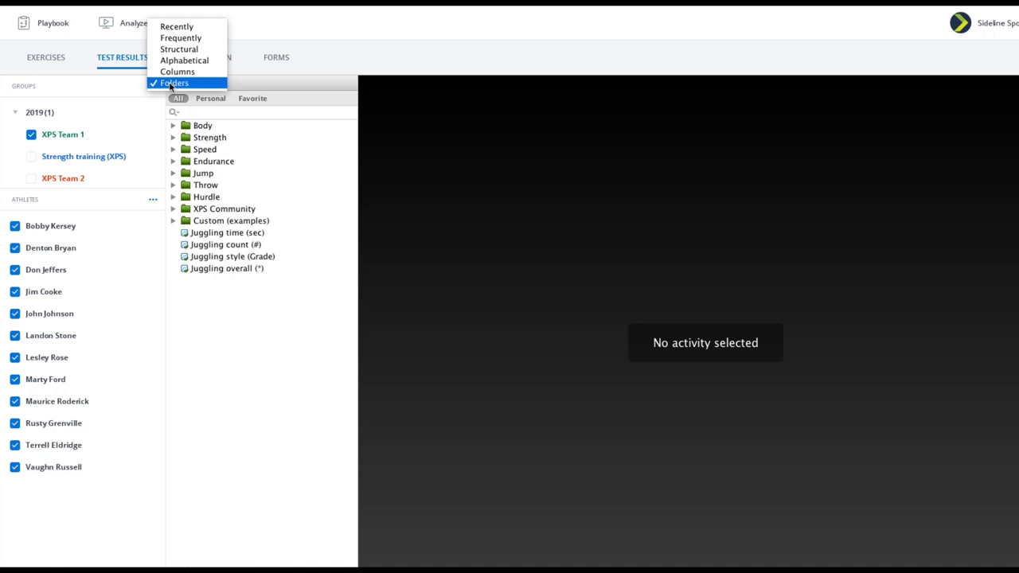
left_click(174, 83)
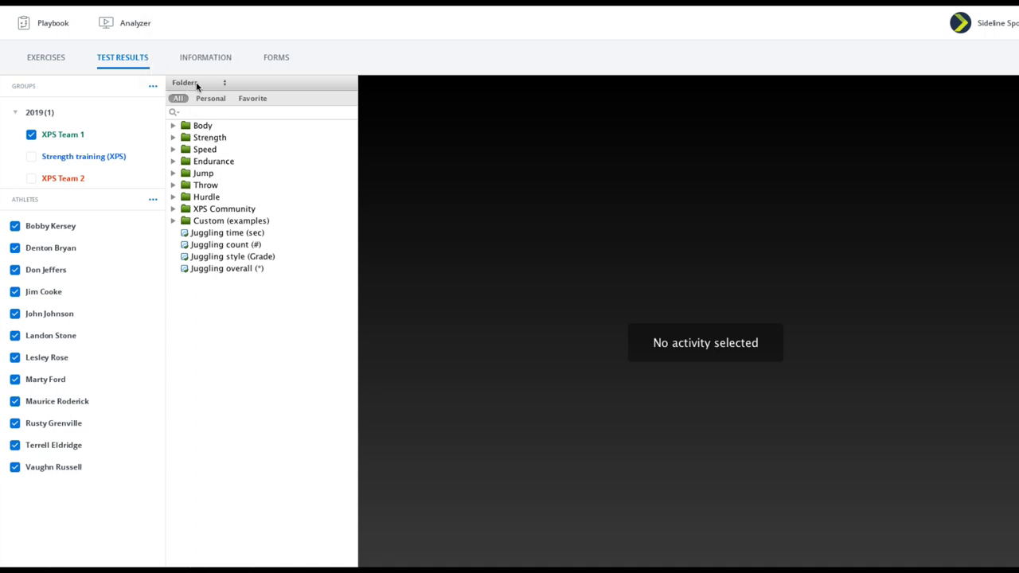
mouse_move(225, 274)
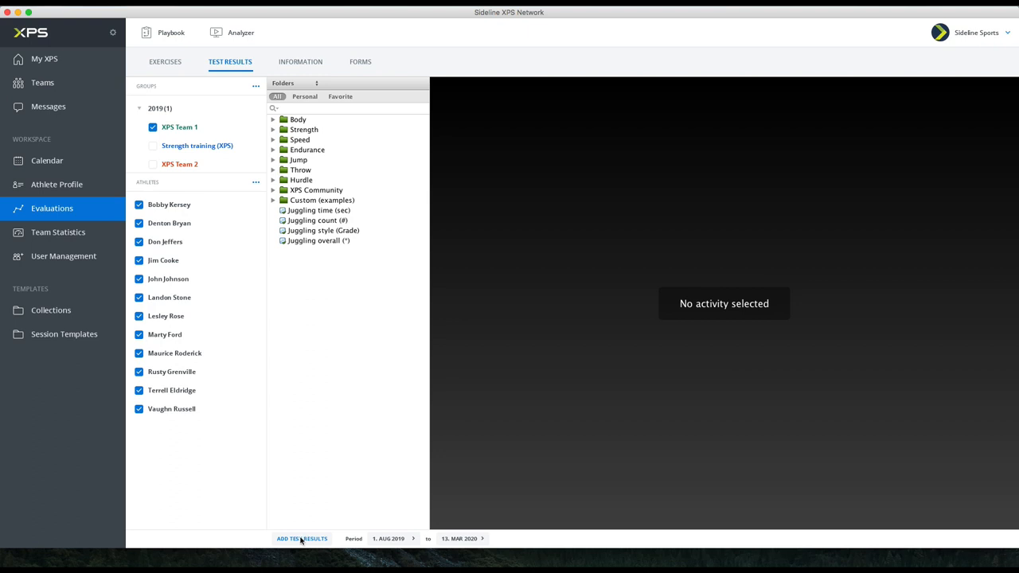
left_click(303, 538)
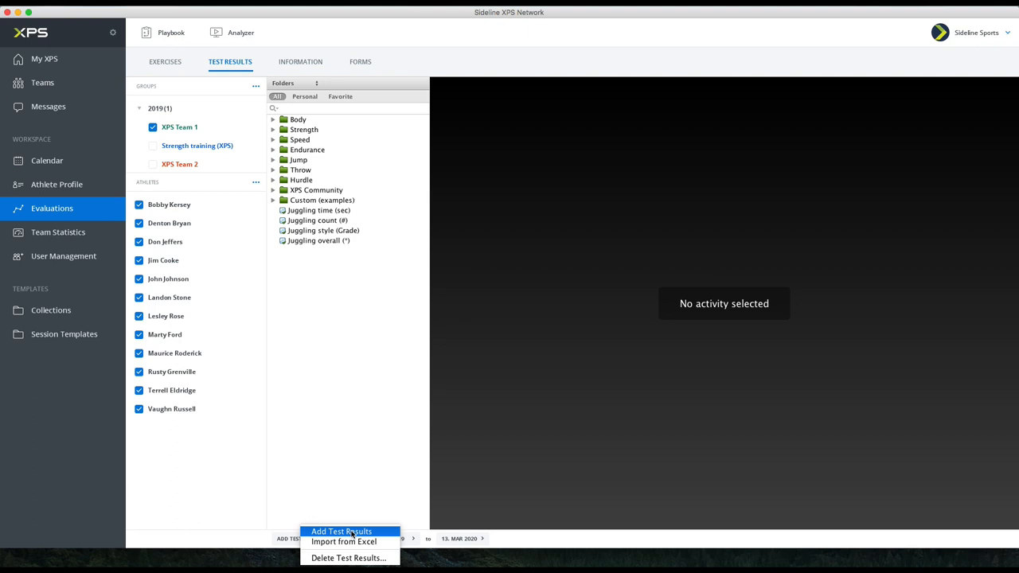
mouse_move(344, 541)
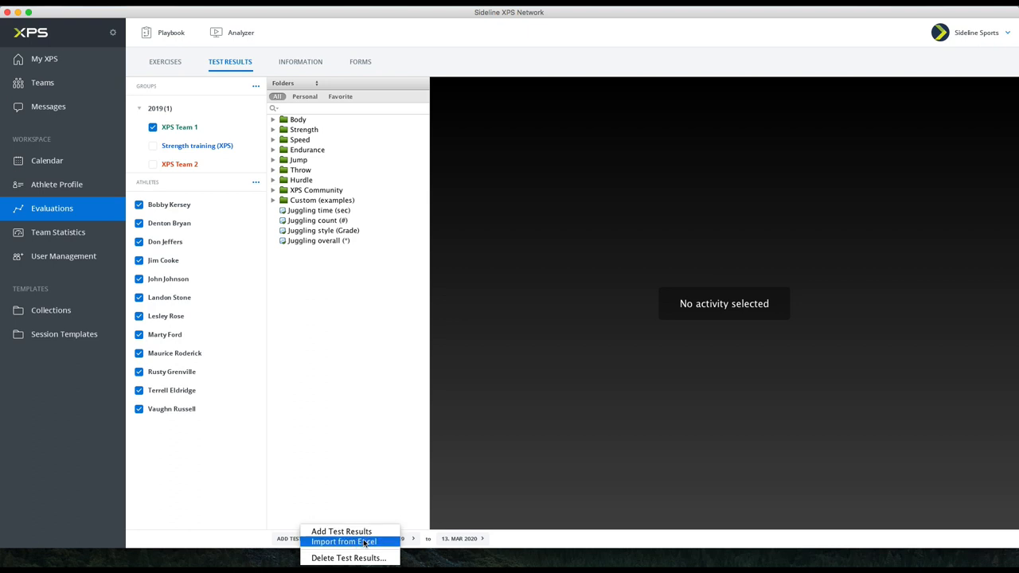
mouse_move(341, 532)
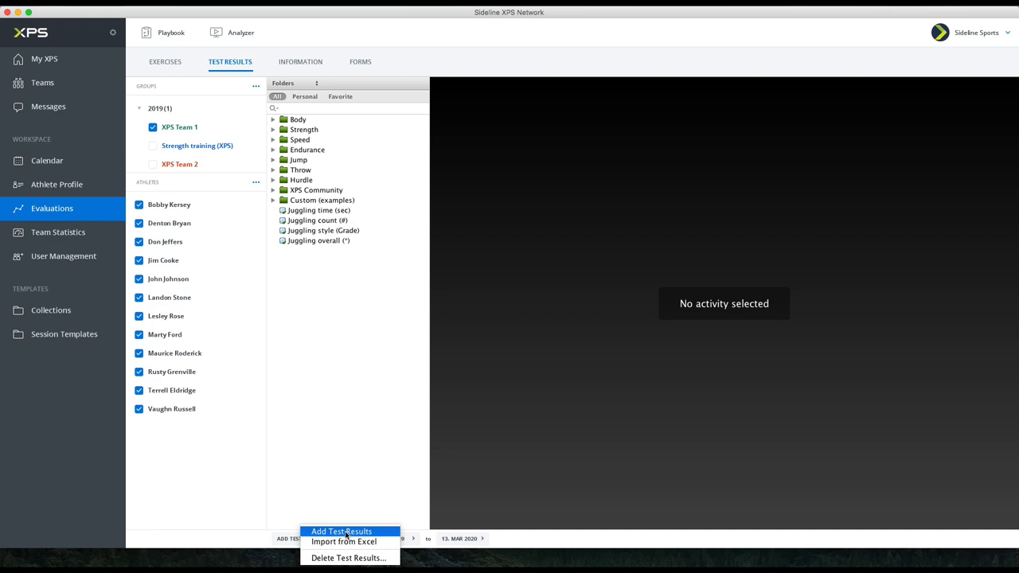
left_click(341, 532)
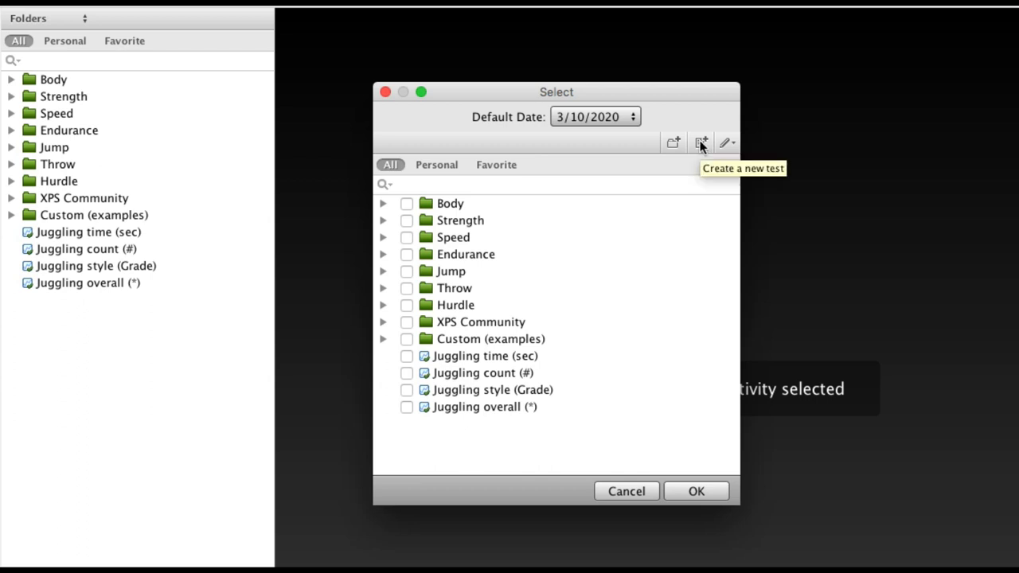
mouse_move(430, 433)
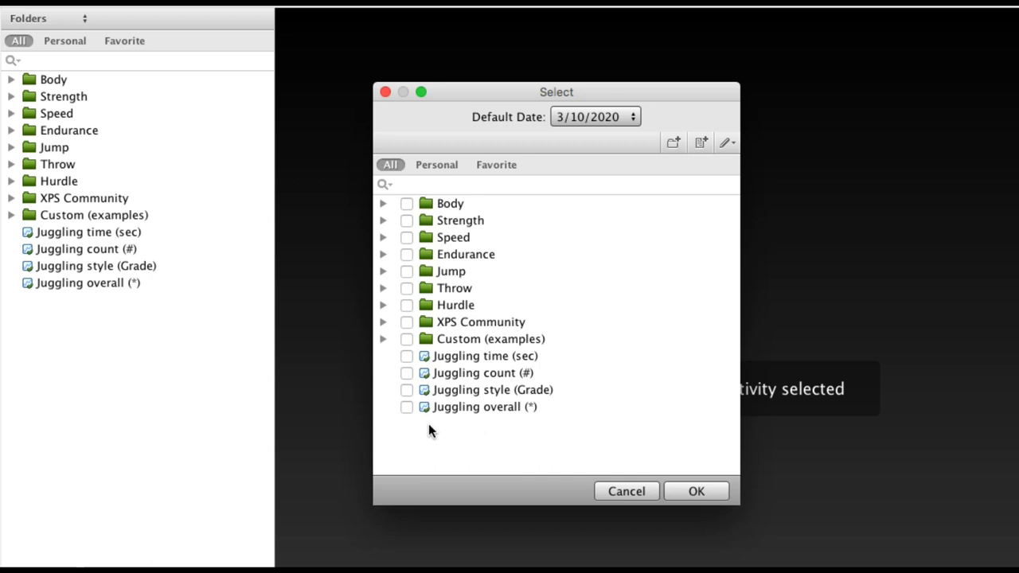
Under Endurance, tick Juggling time, count and style as the tests to record.
left_click(382, 254)
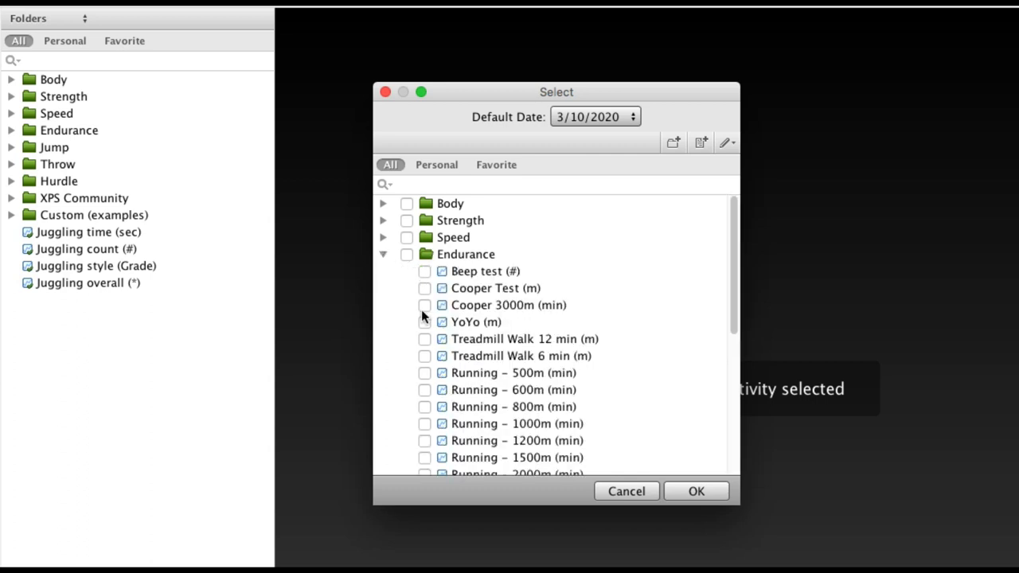
left_click(423, 408)
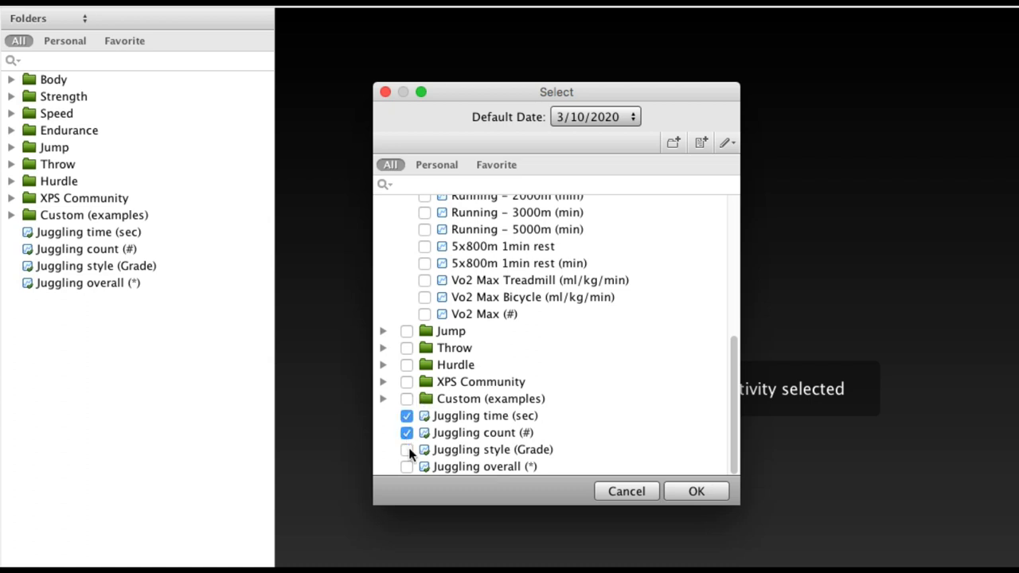
left_click(408, 448)
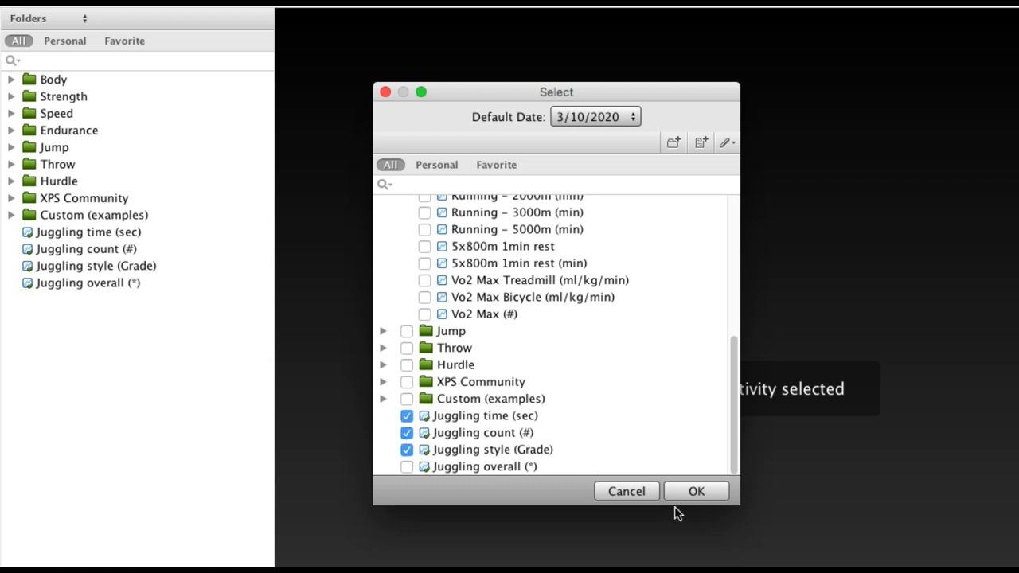
left_click(694, 490)
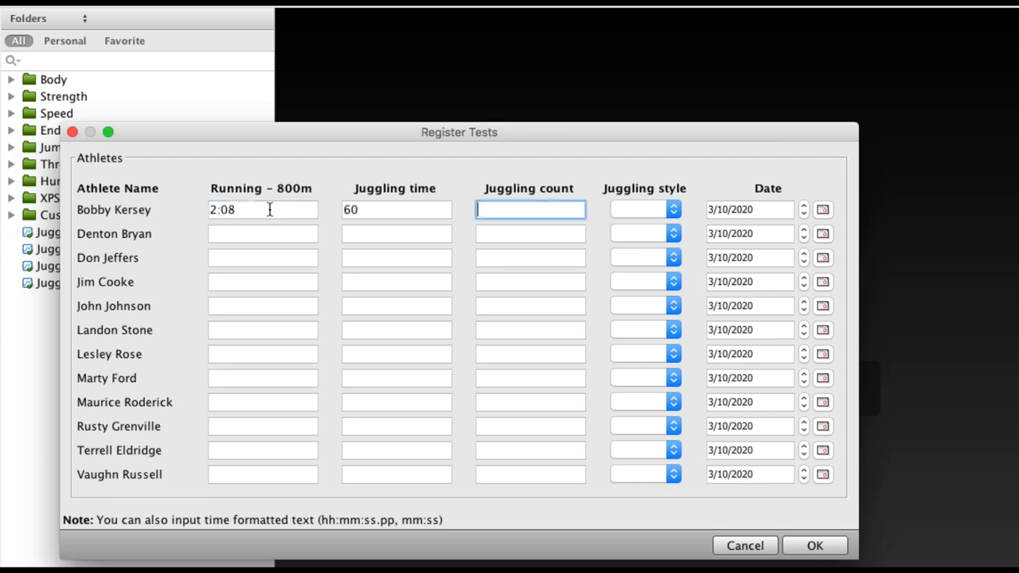
type("30")
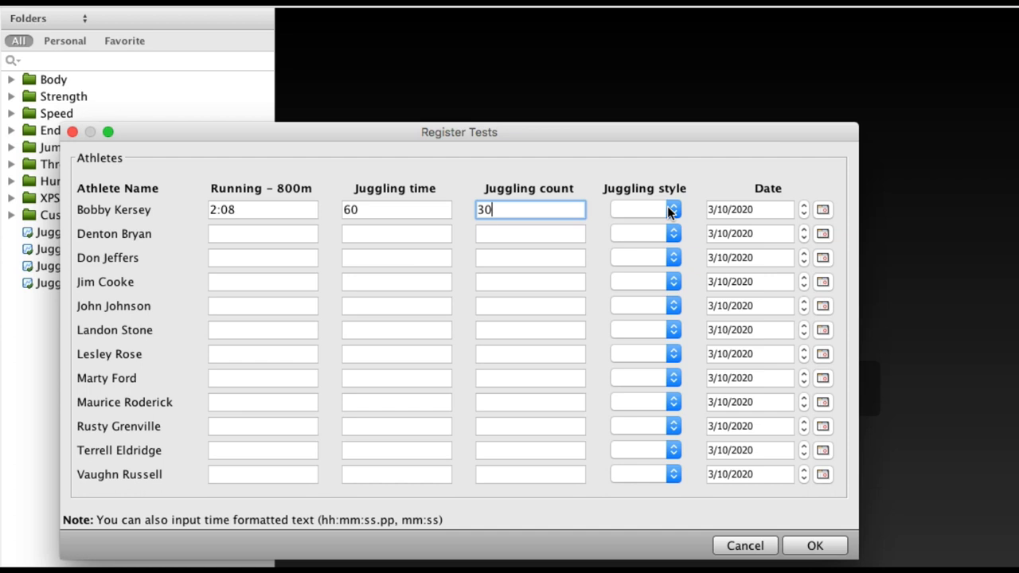
left_click(672, 210)
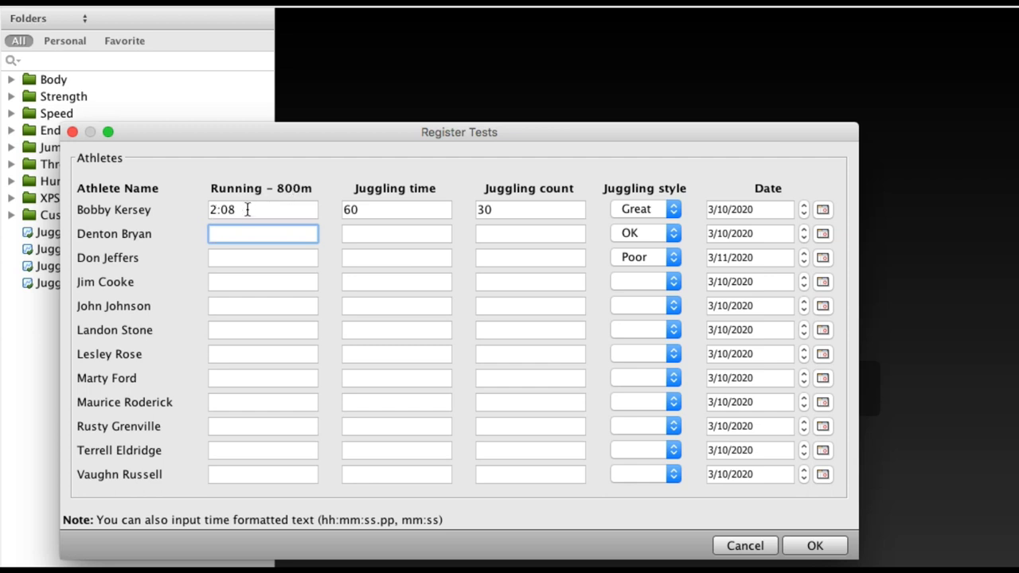
mouse_move(269, 531)
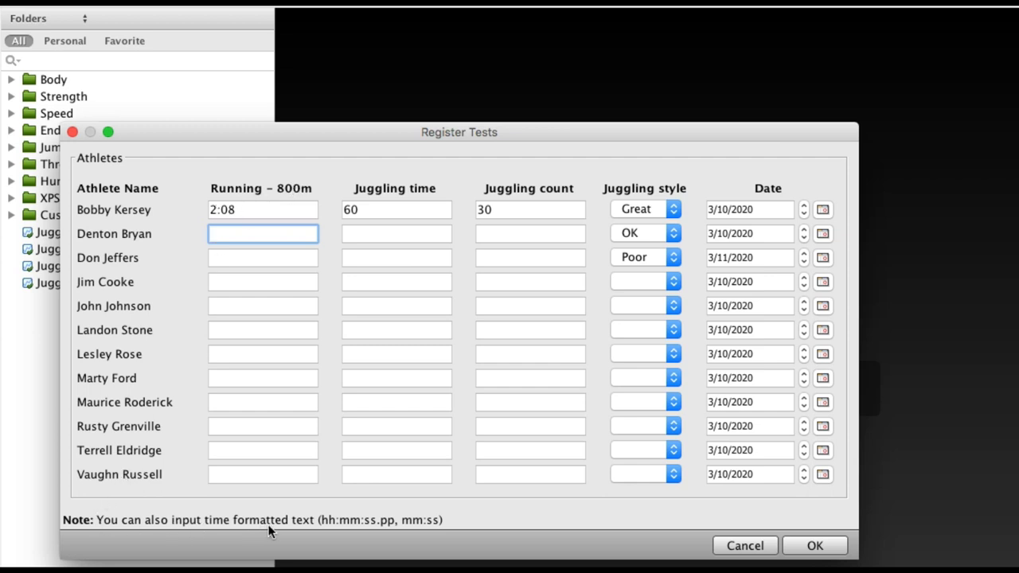
mouse_move(353, 532)
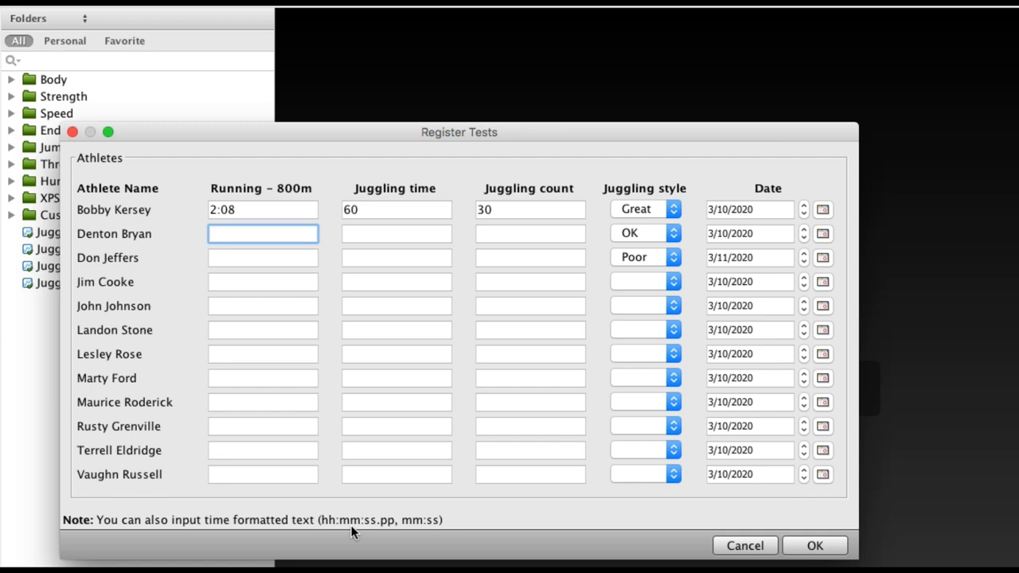
mouse_move(274, 190)
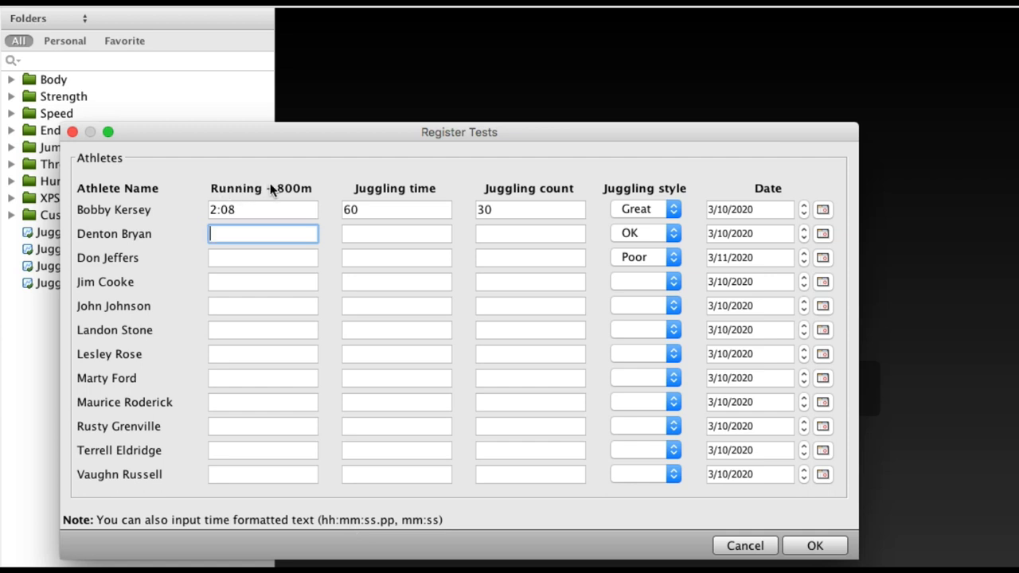
left_click(263, 210)
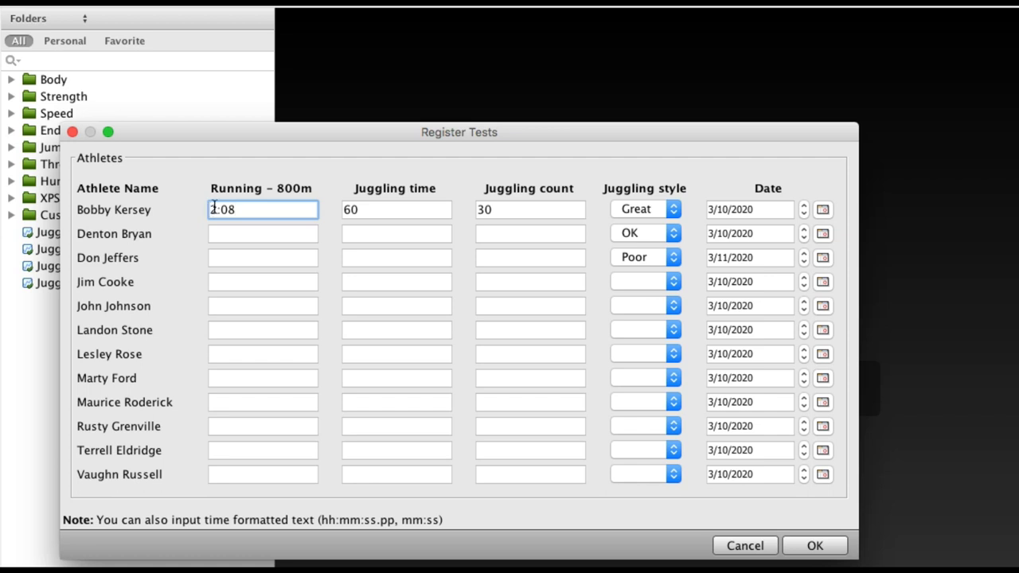
left_click(262, 233)
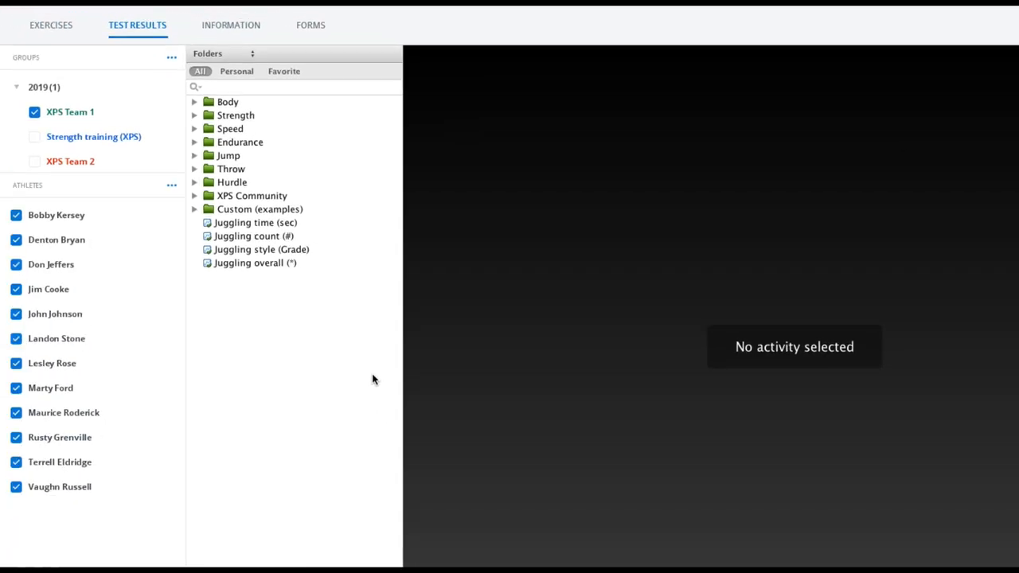
mouse_move(321, 322)
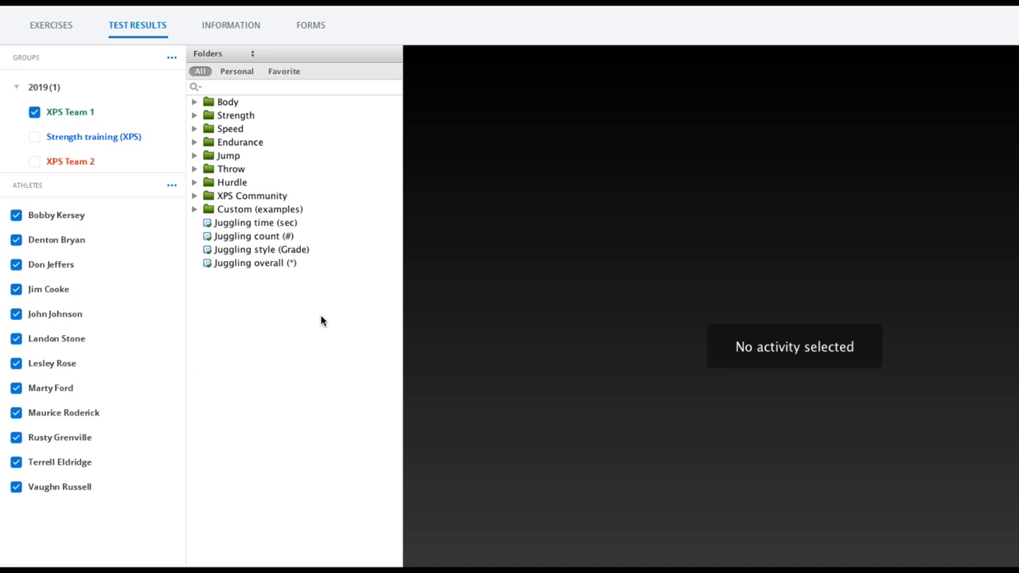
mouse_move(249, 230)
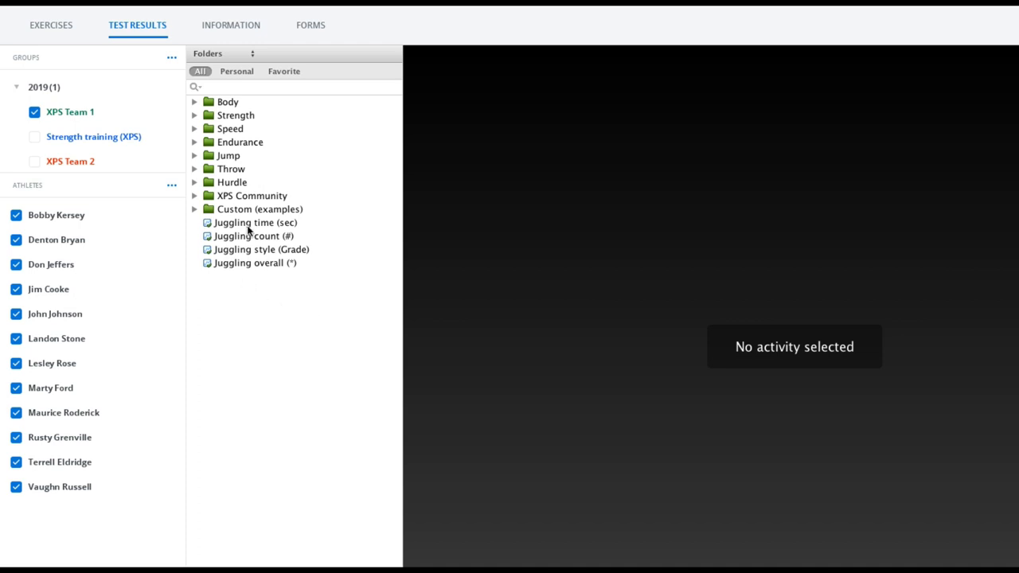
left_click(56, 215)
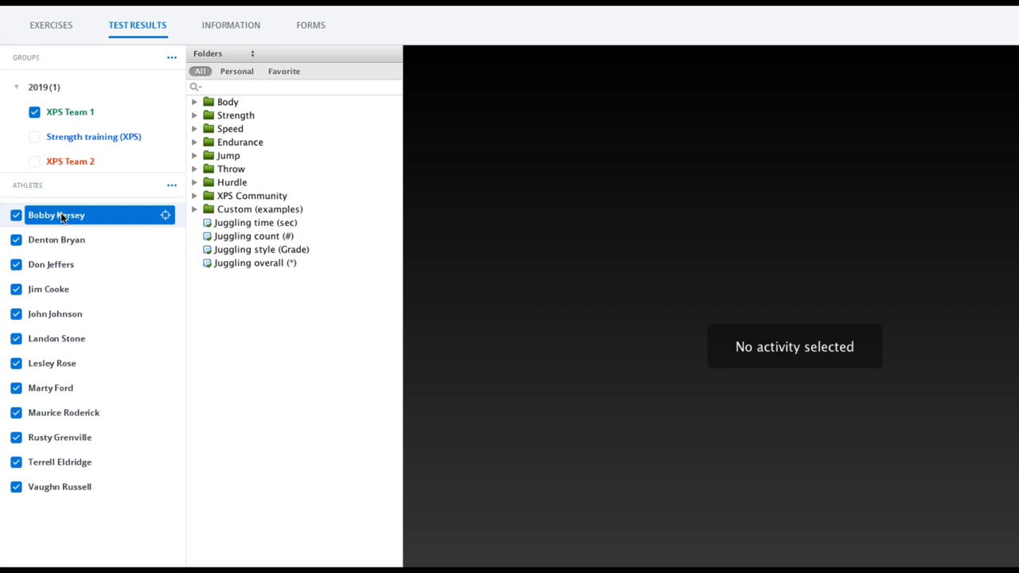
mouse_move(251, 229)
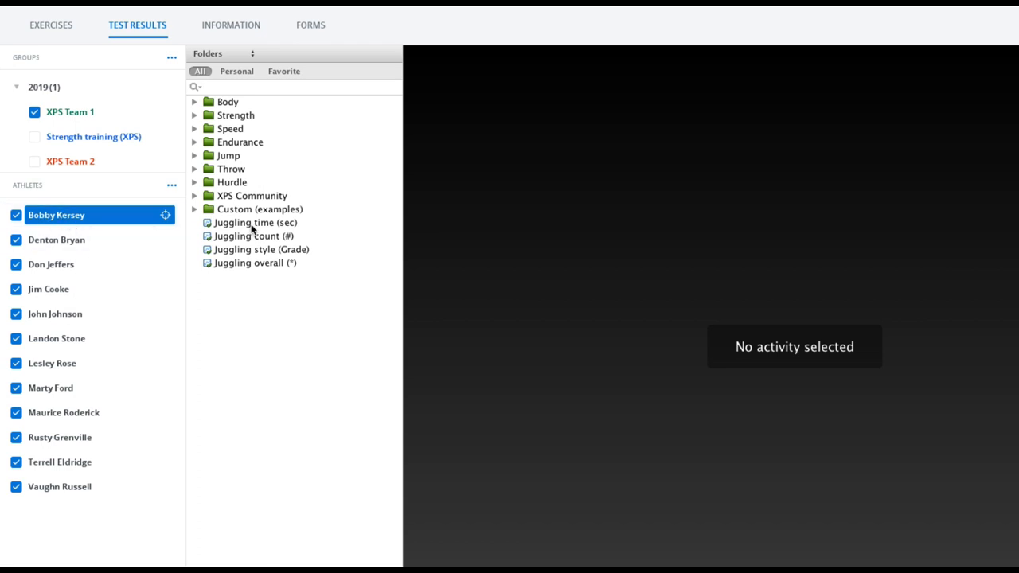
left_click(255, 223)
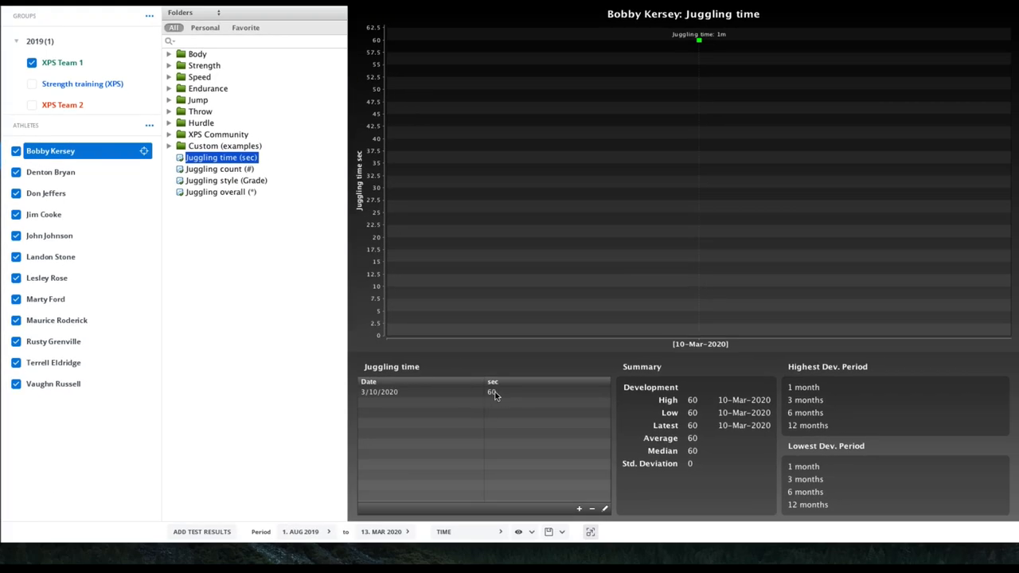
left_click(485, 391)
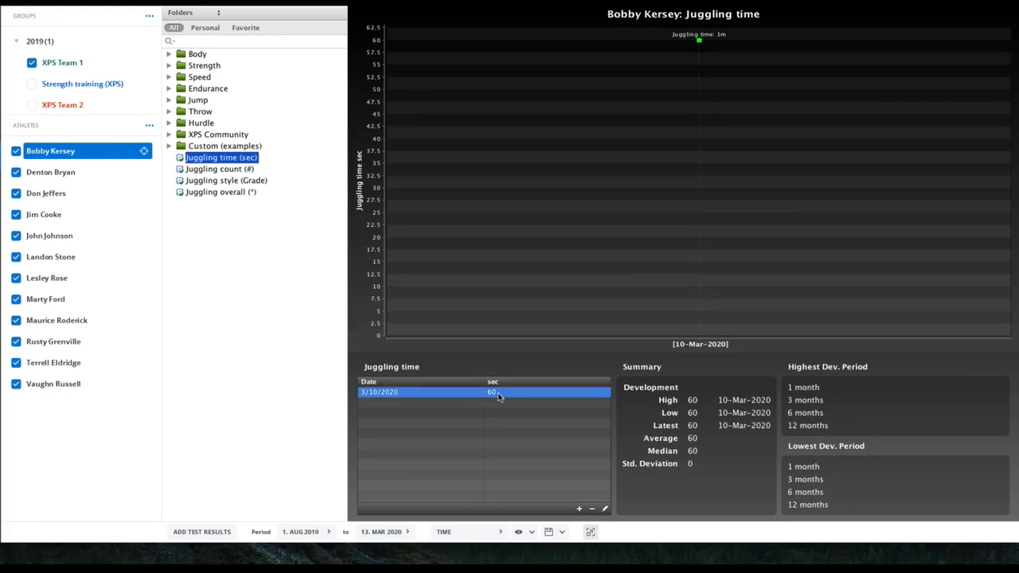
left_click(605, 509)
type("55")
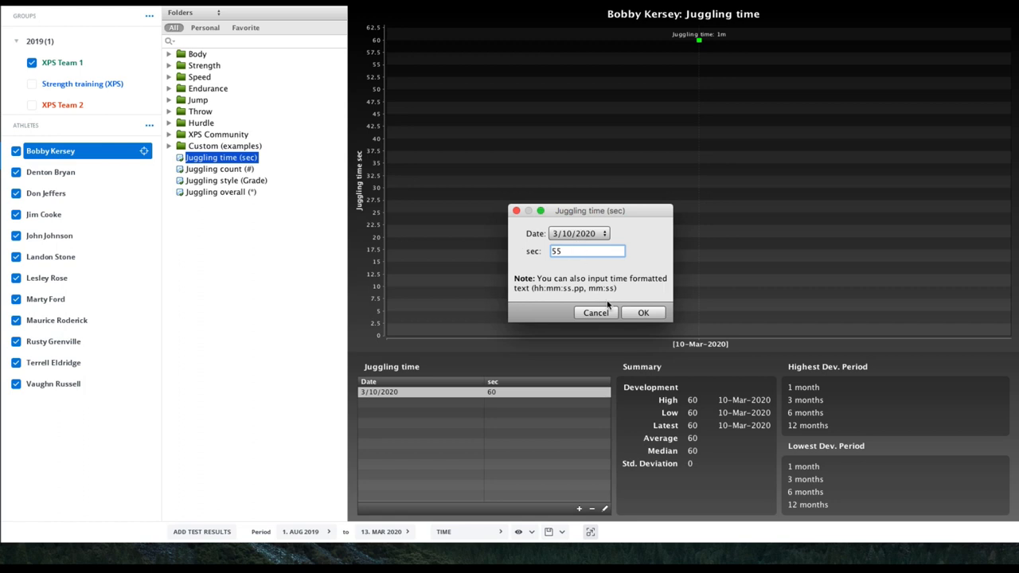
left_click(643, 312)
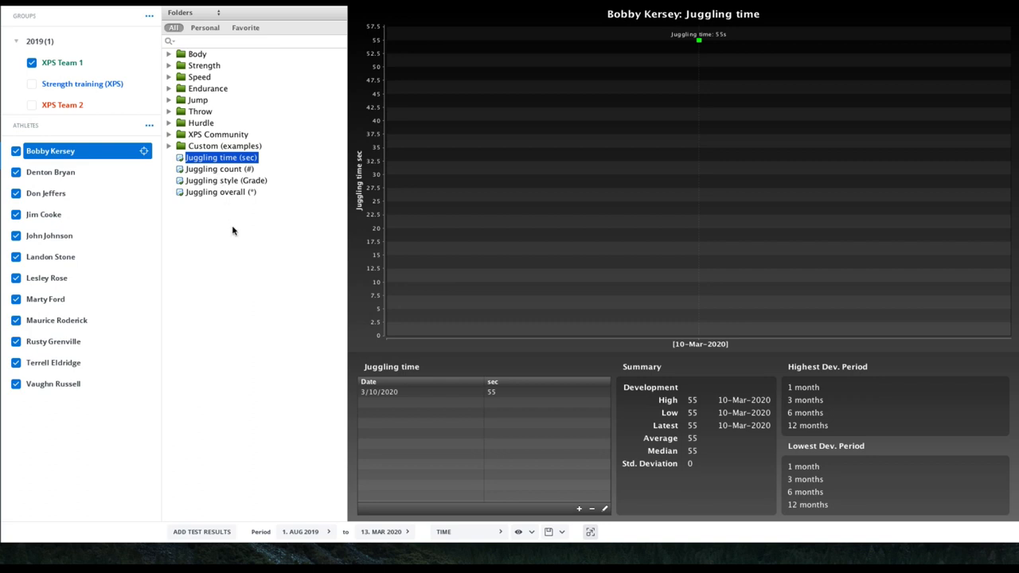
mouse_move(255, 359)
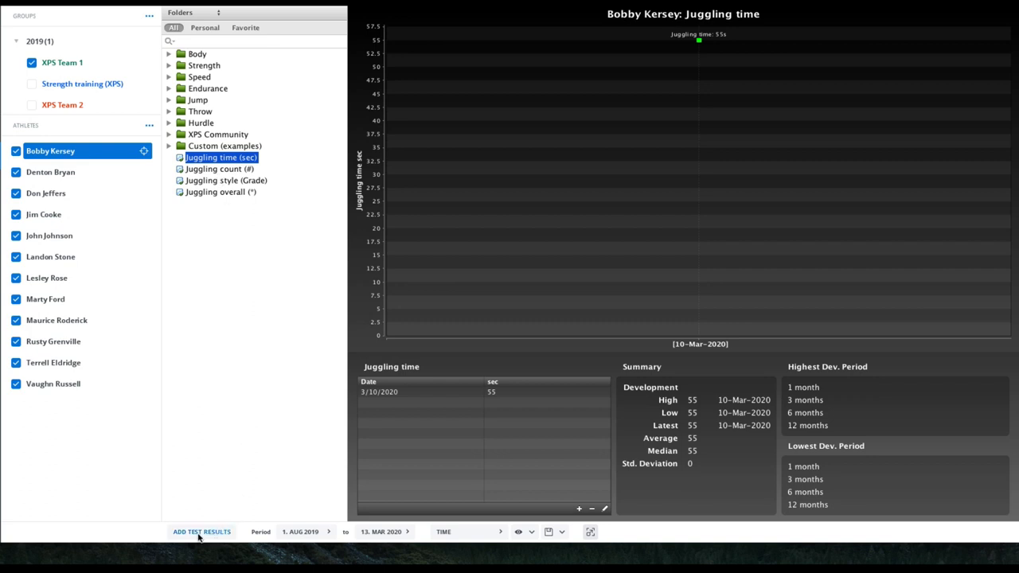
Review the test results saved on this computer, then return to the team juggling time chart.
left_click(201, 532)
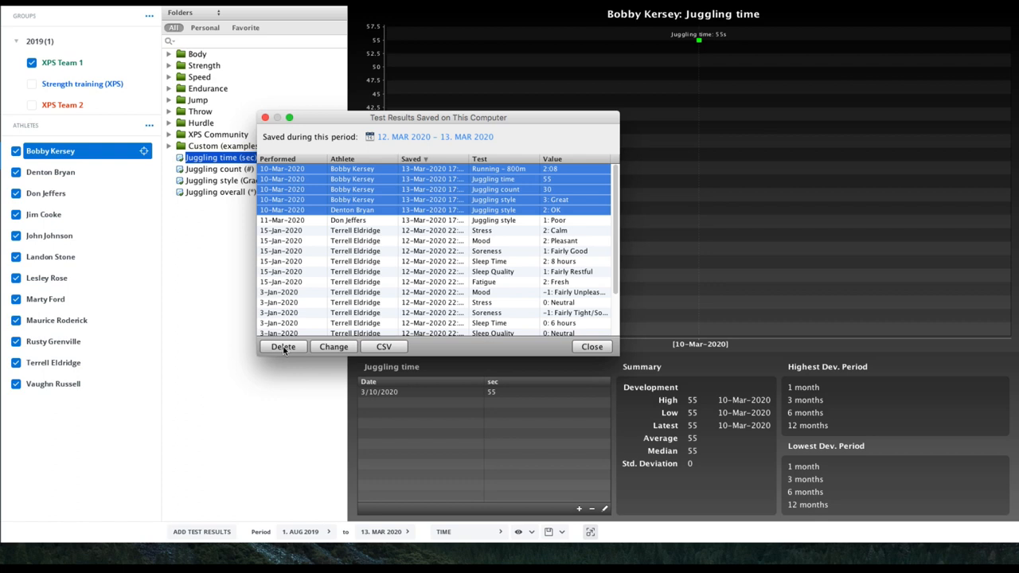
left_click(592, 347)
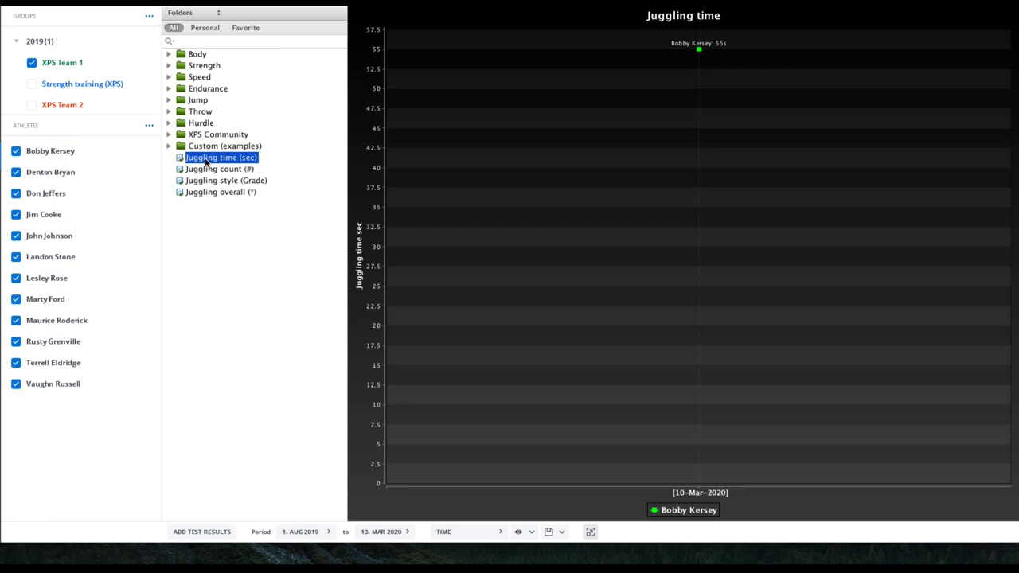
Expand XPS Community > Readiness to show Readiness radar charts for all twelve athletes.
left_click(226, 180)
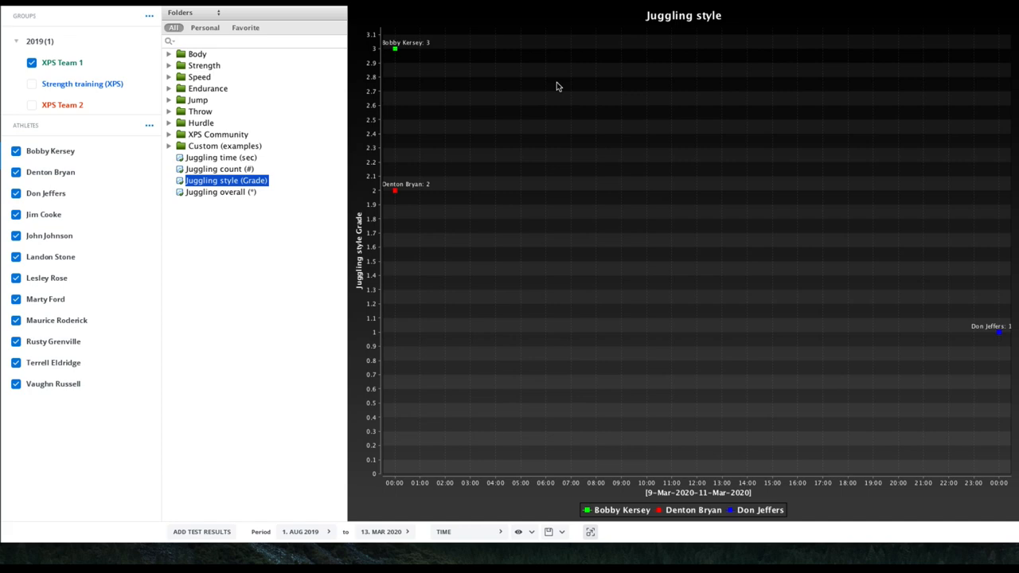
mouse_move(659, 223)
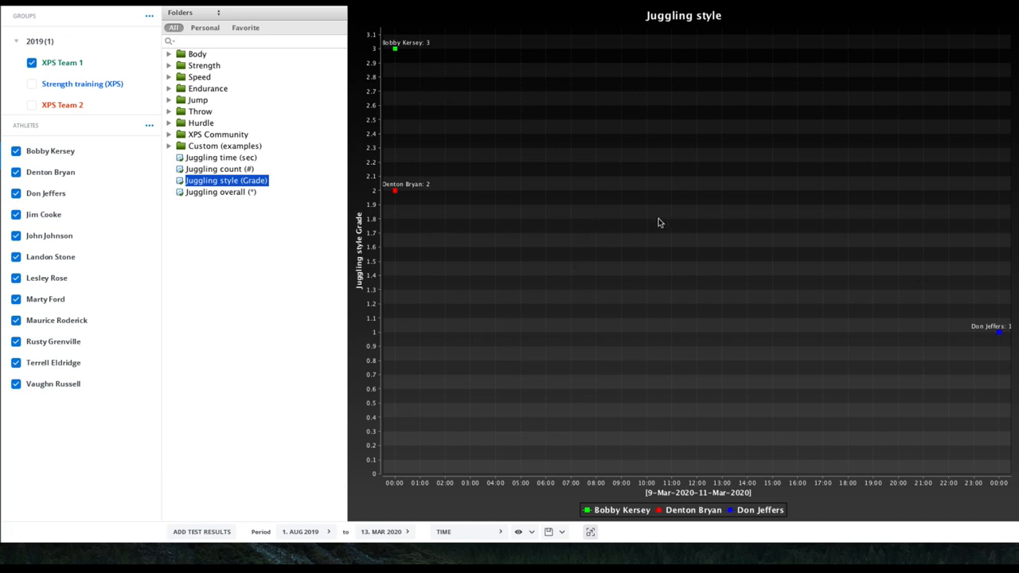
mouse_move(726, 188)
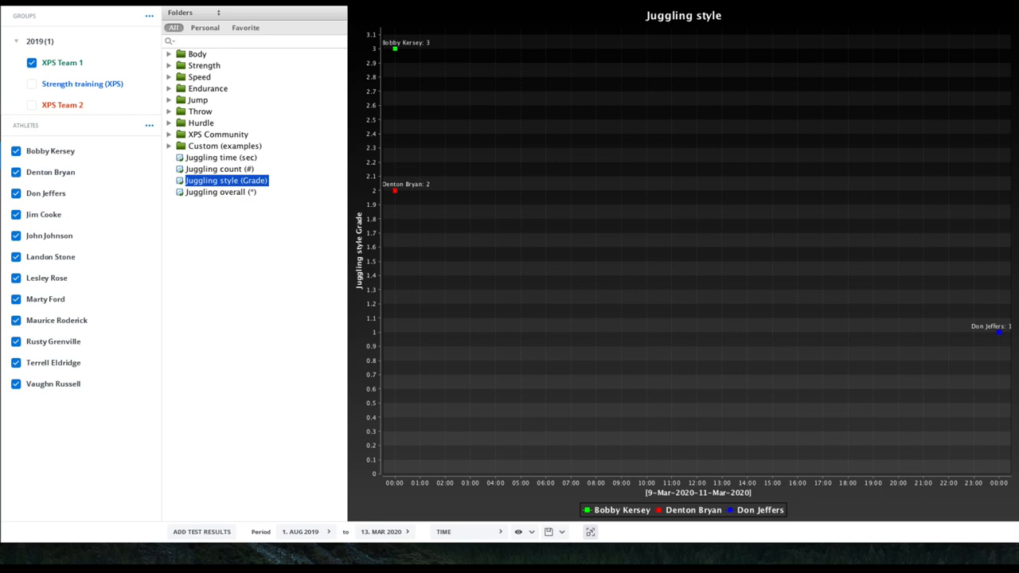
mouse_move(230, 216)
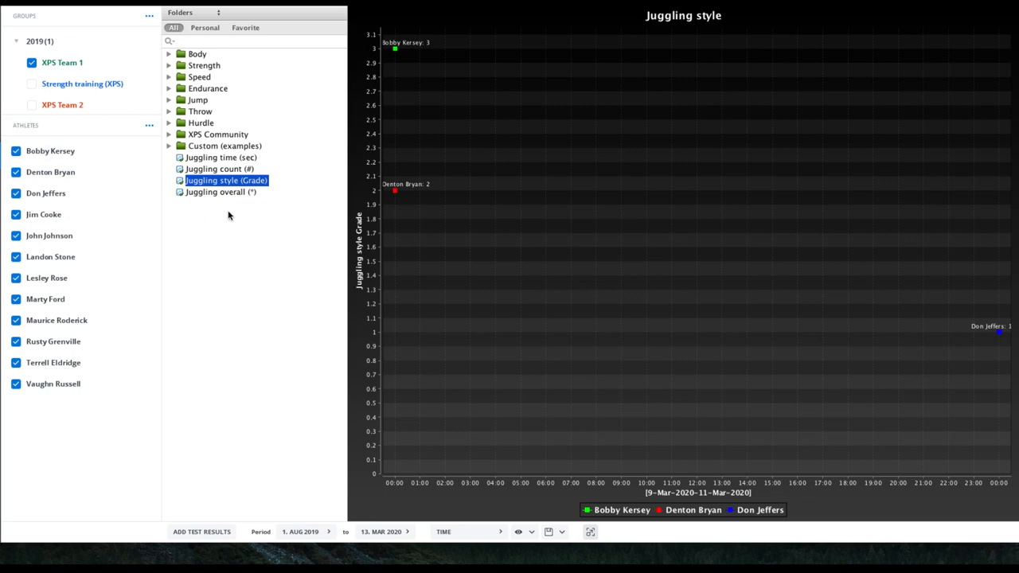
left_click(232, 237)
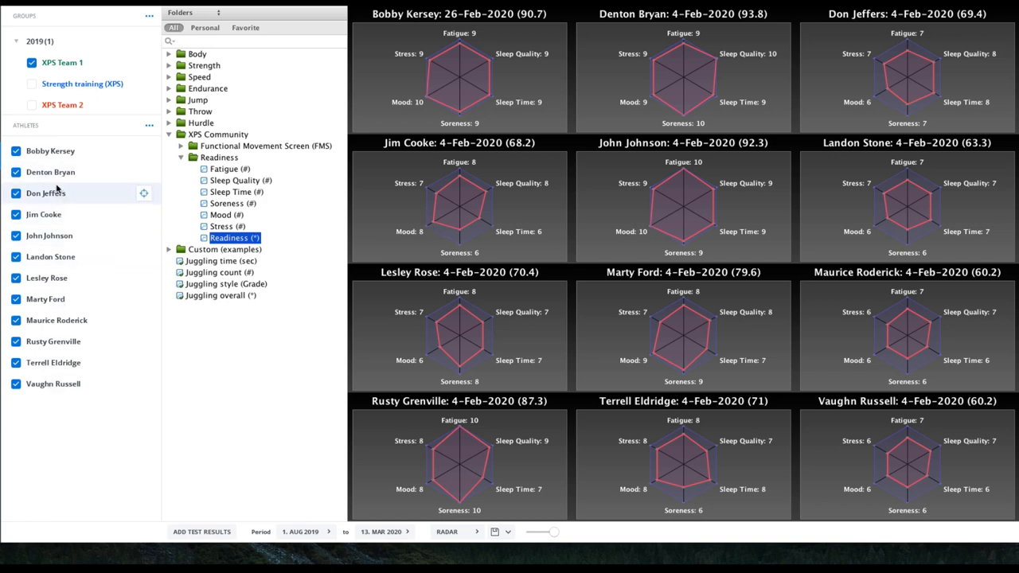
left_click(51, 149)
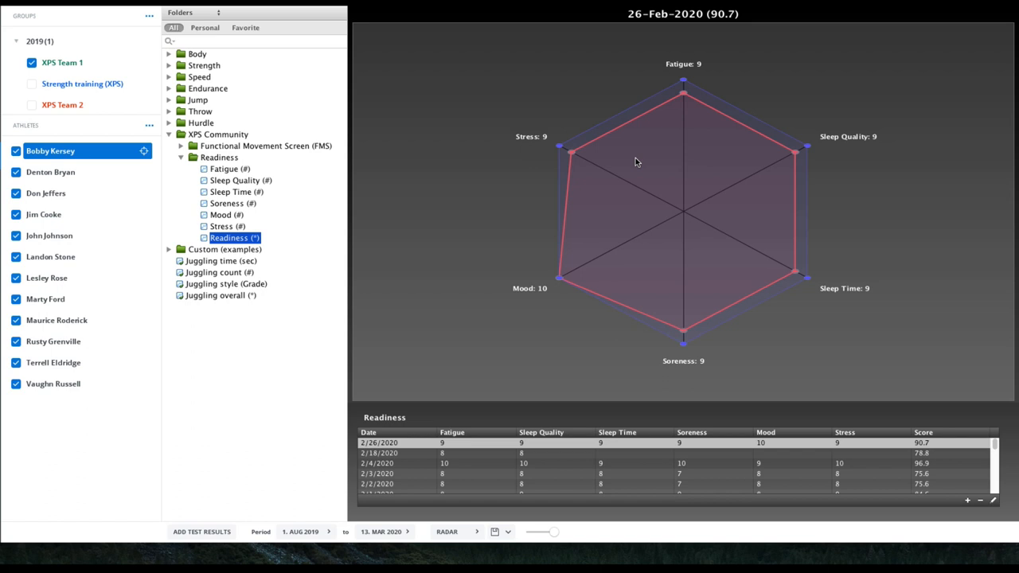
mouse_move(681, 444)
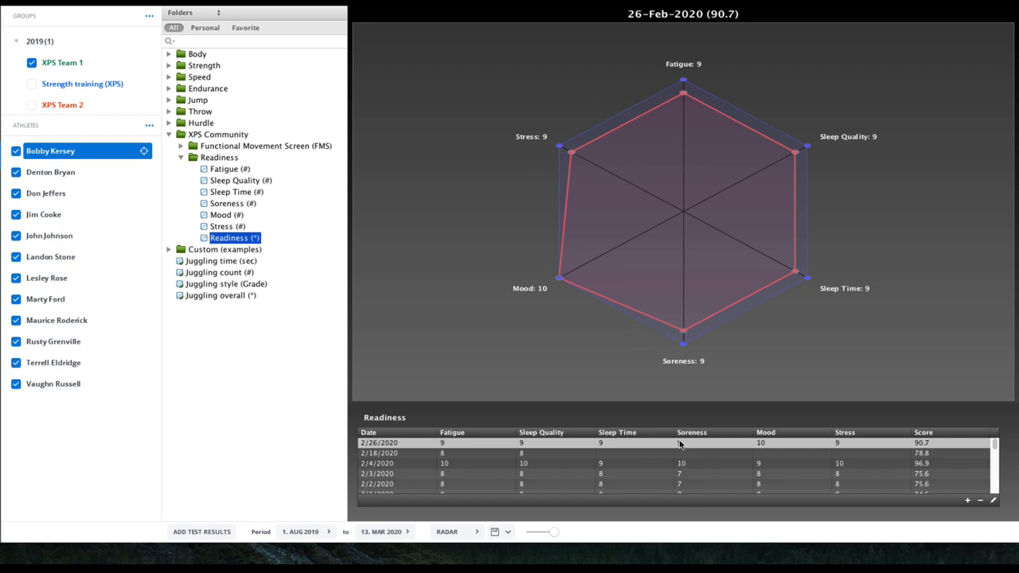
mouse_move(236, 150)
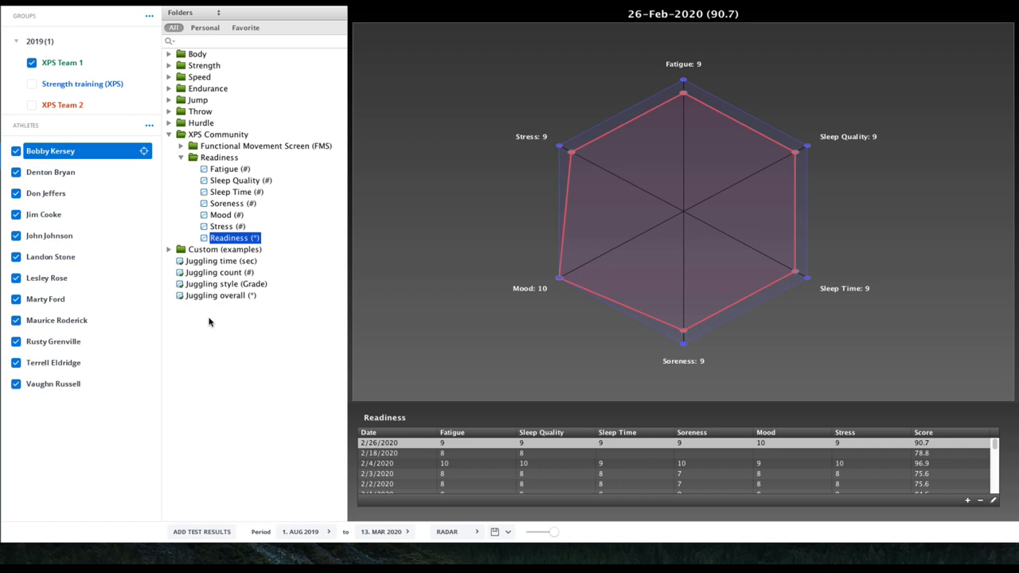
Start an Import from Excel, answer the same-date question and bring up the test-results workbook.
left_click(200, 532)
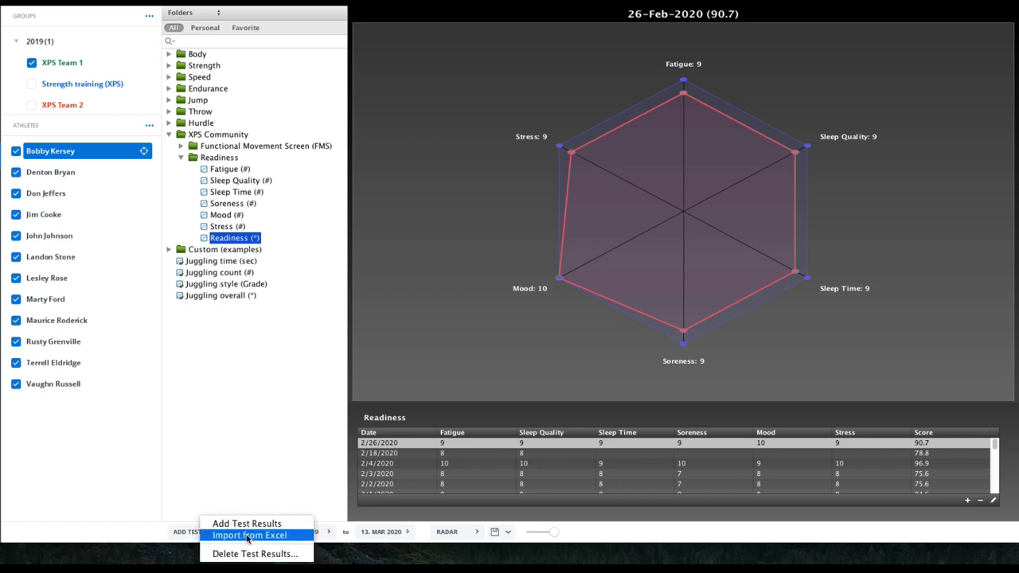
mouse_move(253, 538)
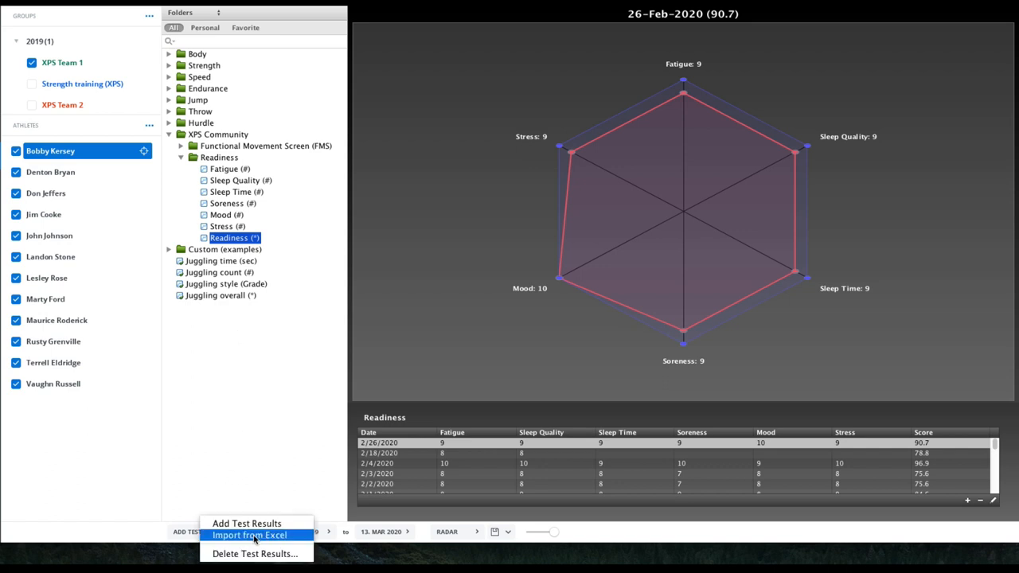
left_click(248, 535)
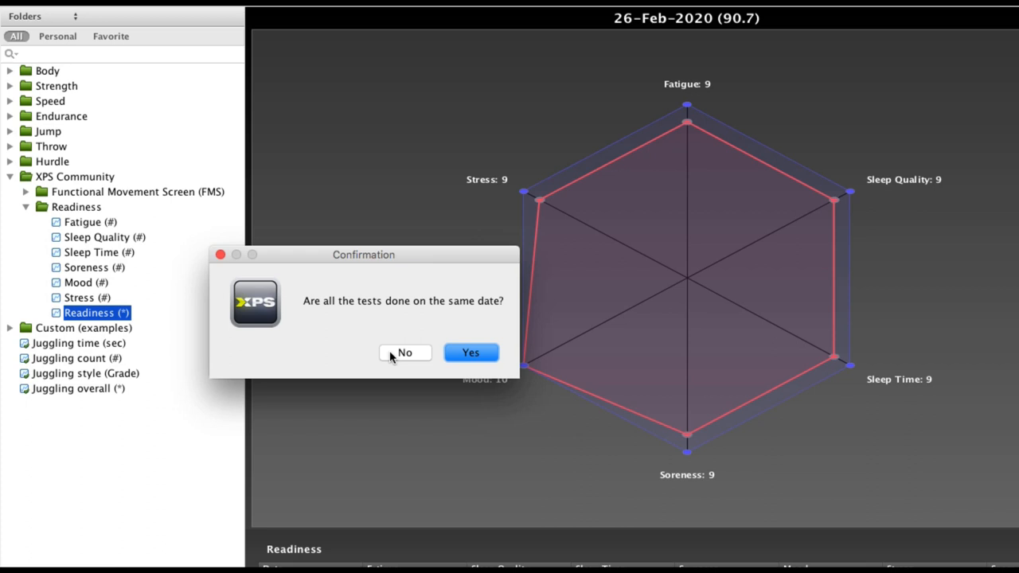
left_click(404, 352)
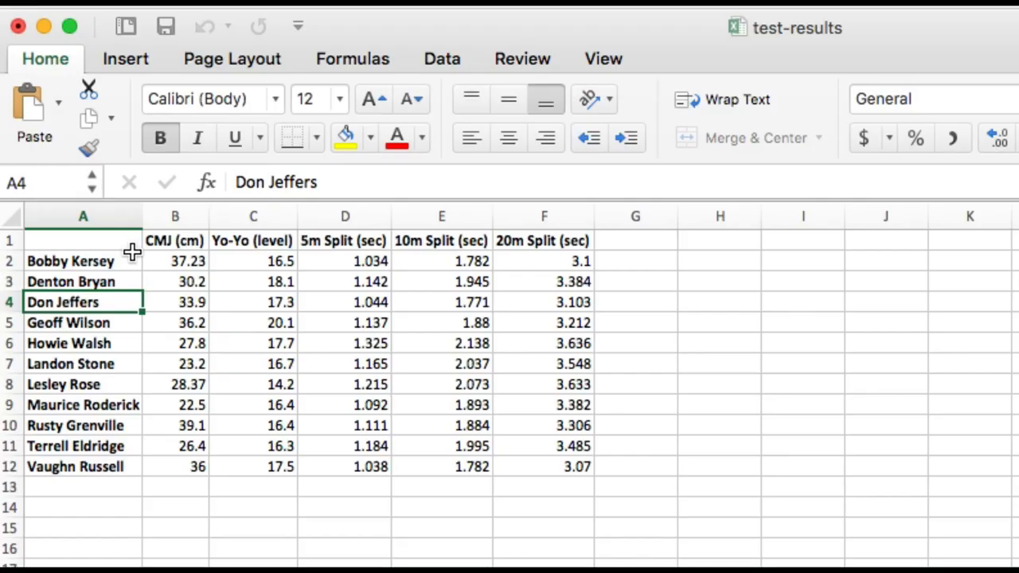
mouse_move(102, 242)
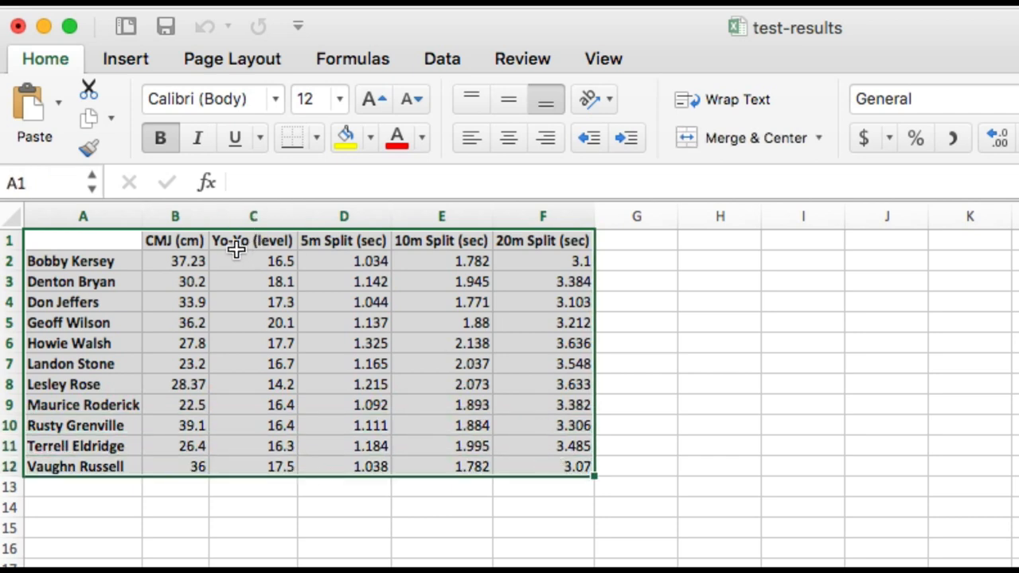
mouse_move(62, 261)
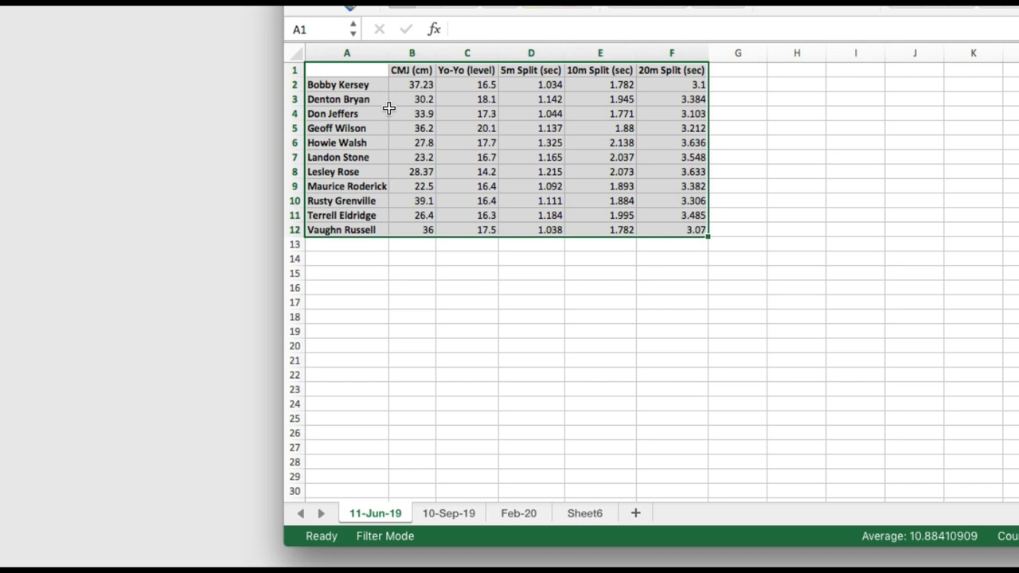
On the other sheet, select the names and scores in A2:B13 and copy them to the clipboard.
left_click(583, 512)
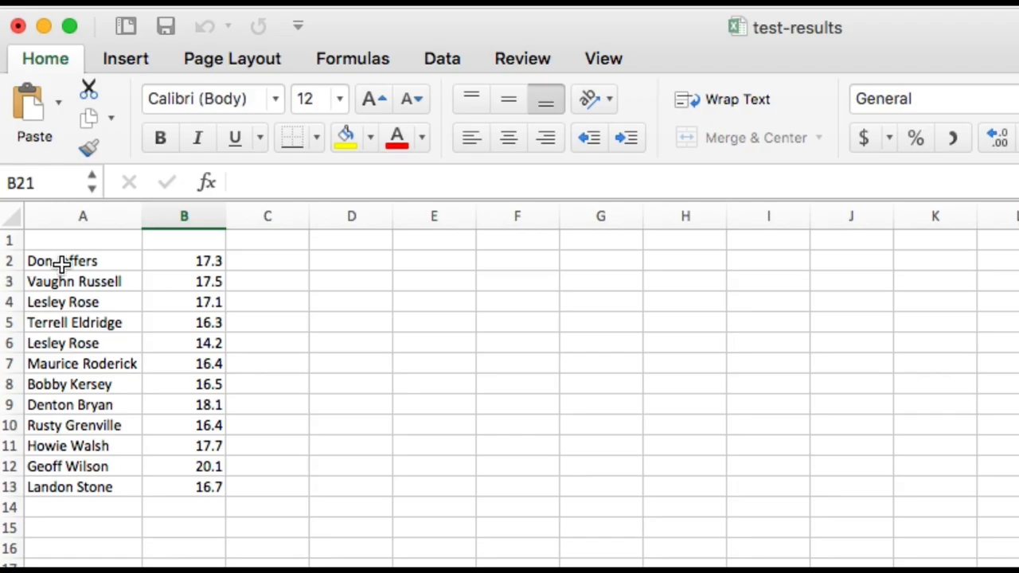
mouse_move(198, 261)
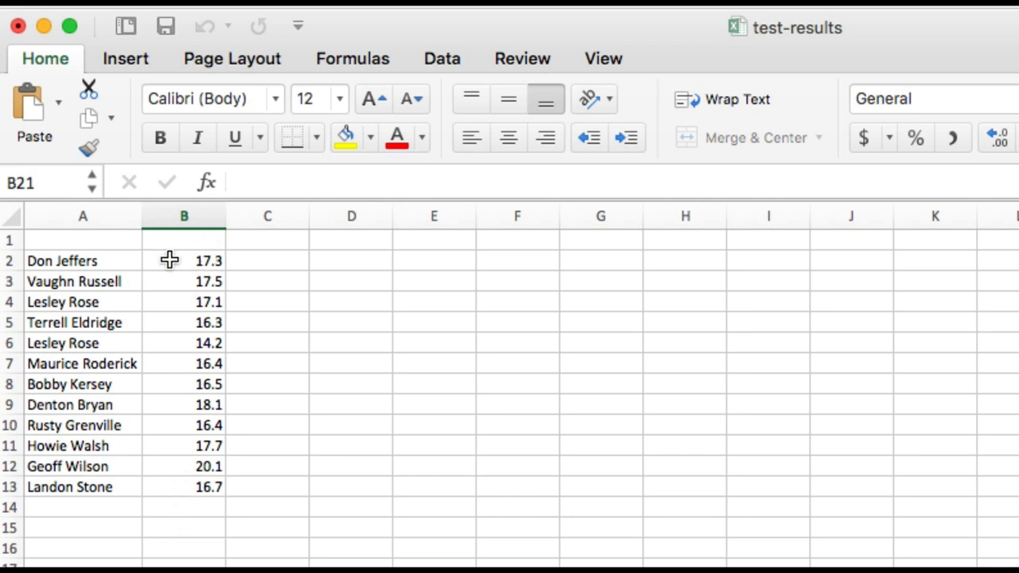
left_click_drag(169, 261, 210, 487)
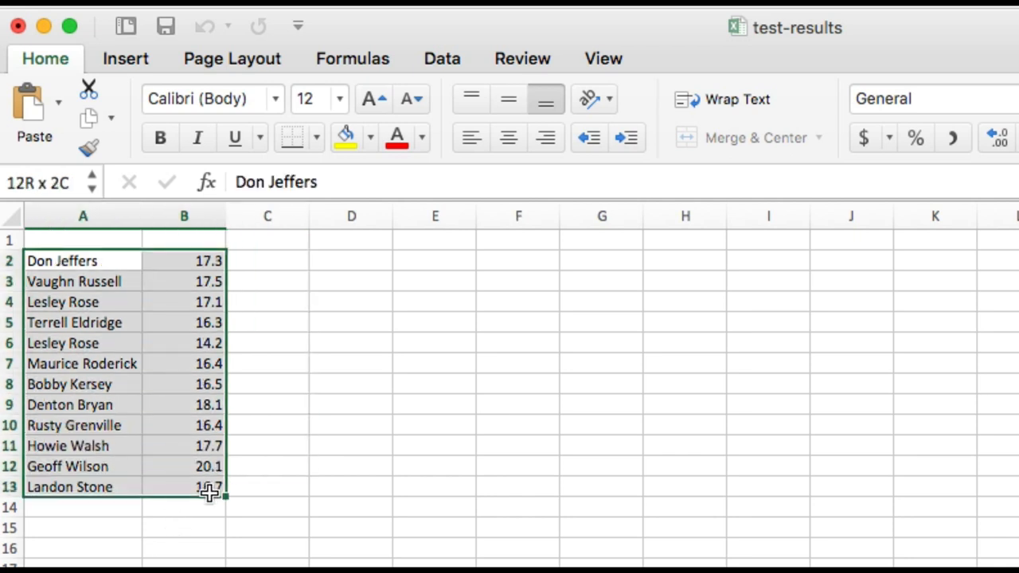
right_click(347, 158)
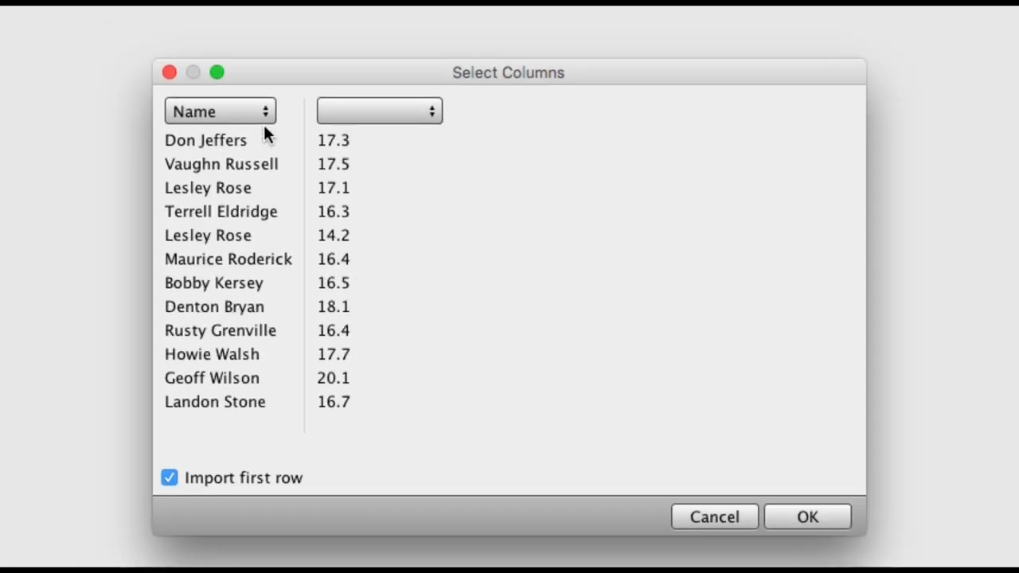
mouse_move(327, 136)
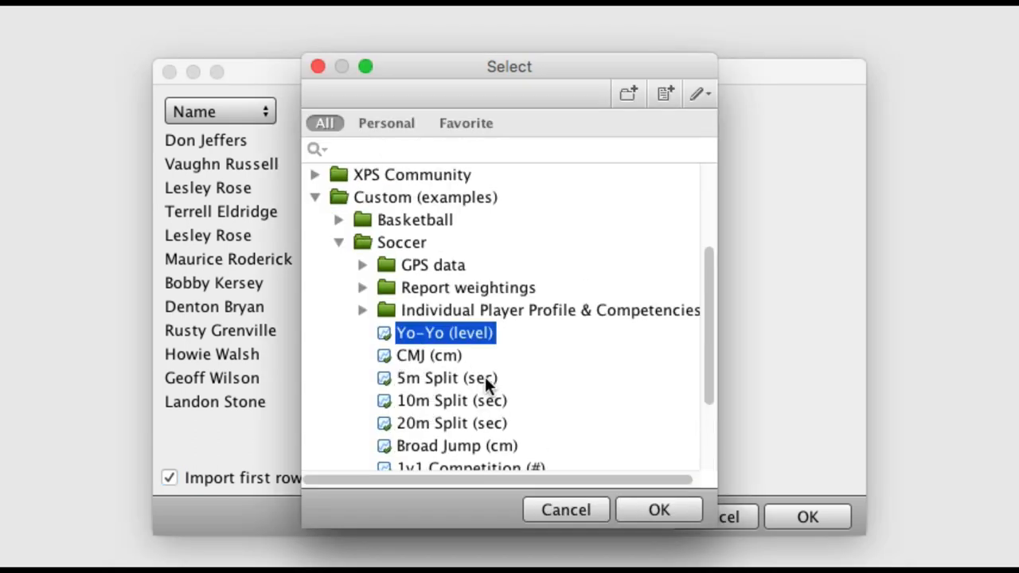
Assign the pasted score column to the Yo-Yo (level) test and confirm the column selection.
left_click(659, 509)
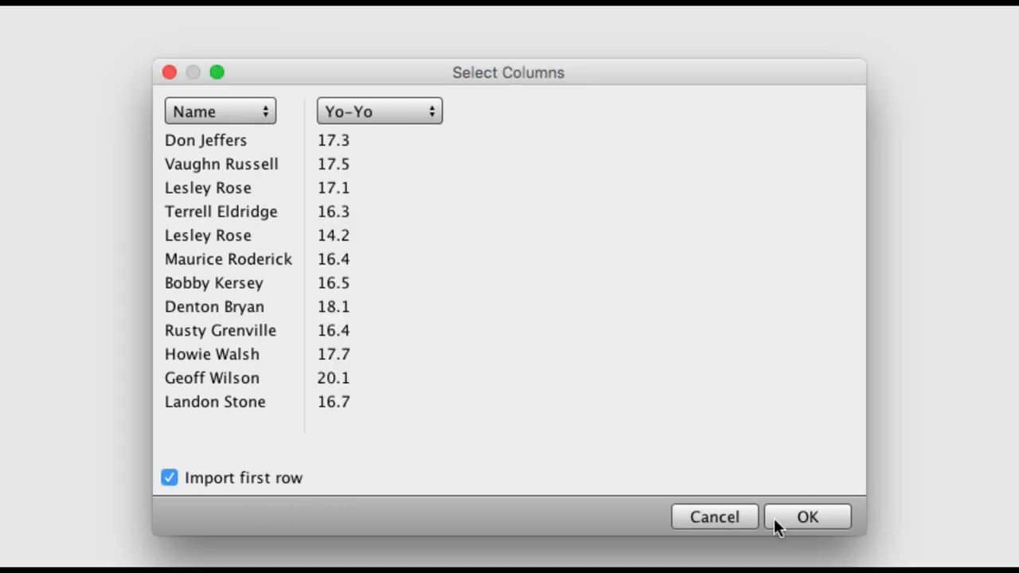
mouse_move(213, 111)
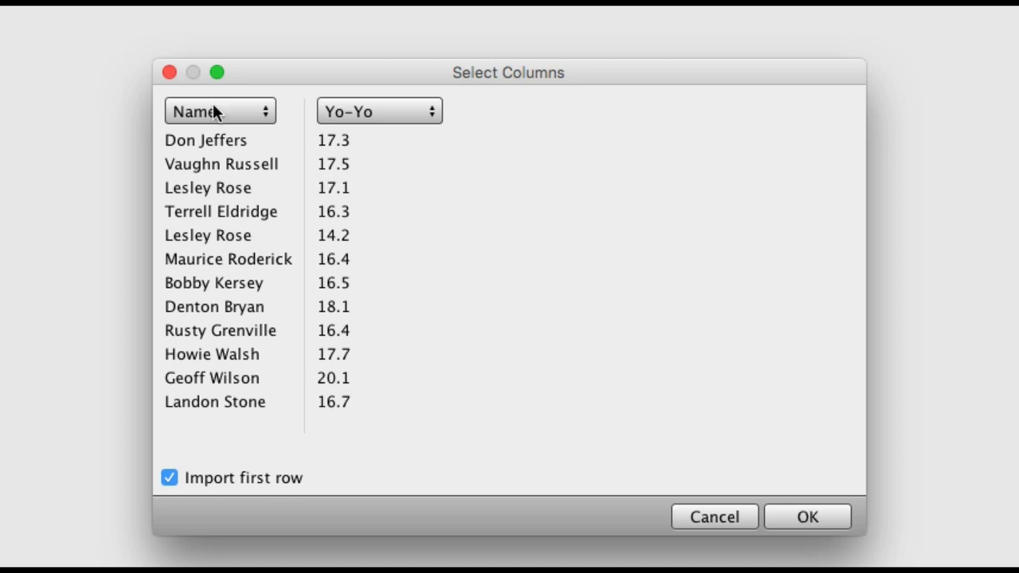
mouse_move(332, 408)
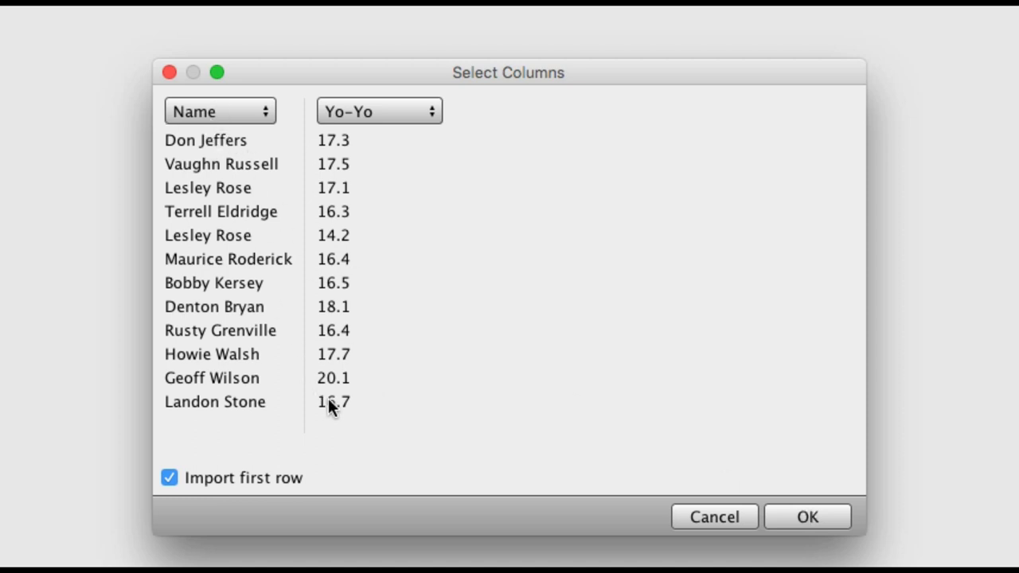
mouse_move(605, 497)
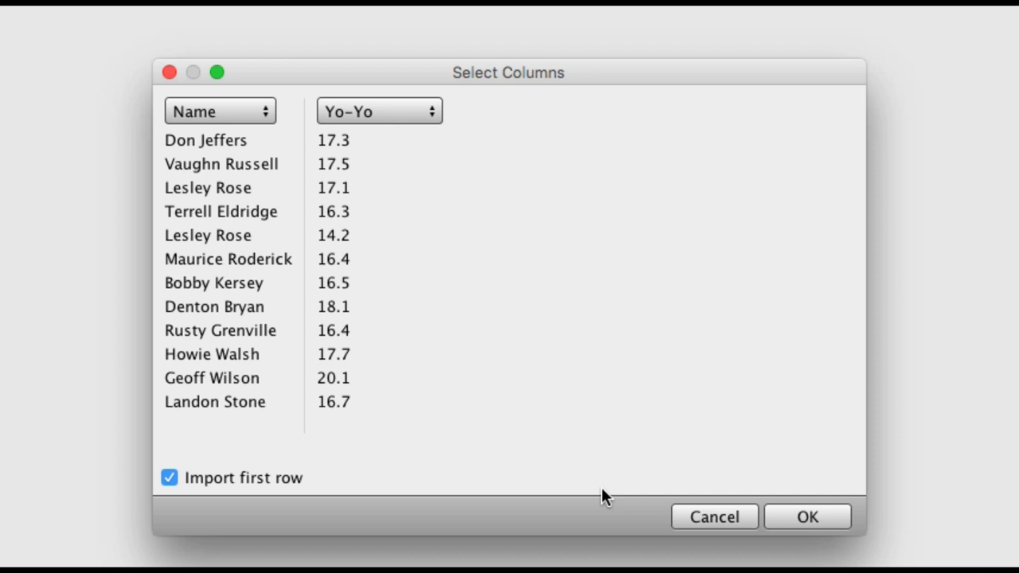
mouse_move(363, 280)
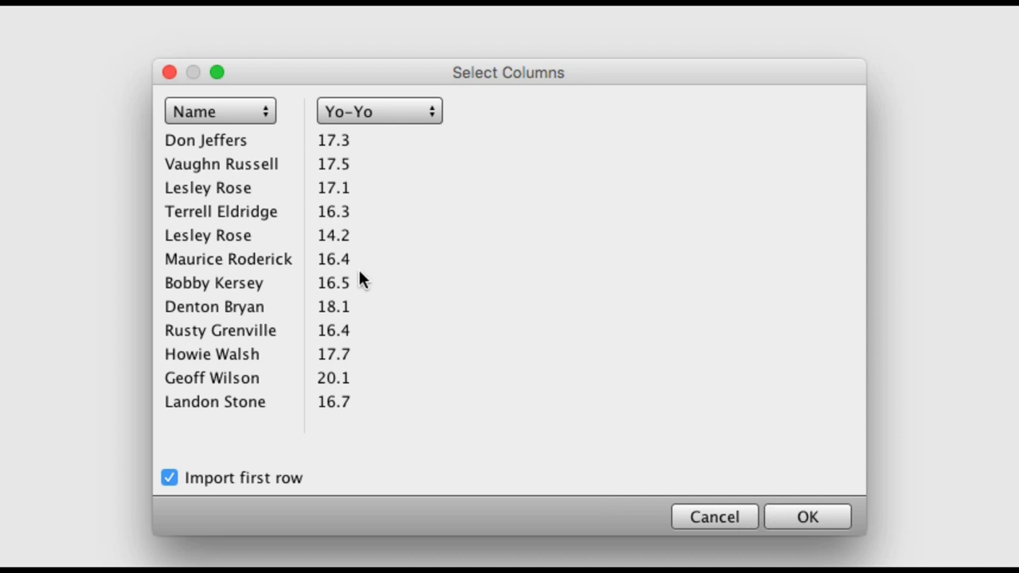
left_click(807, 515)
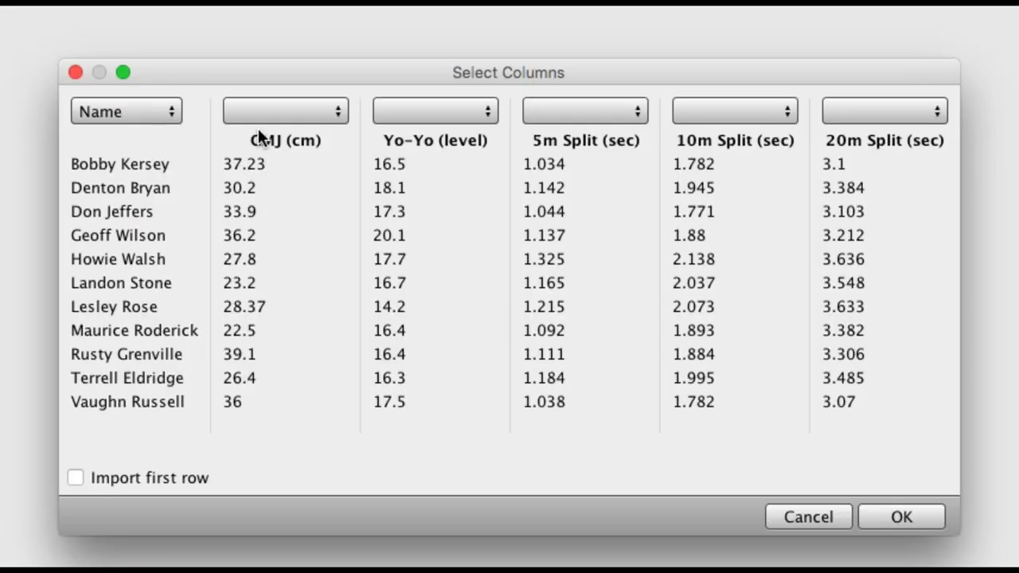
mouse_move(267, 119)
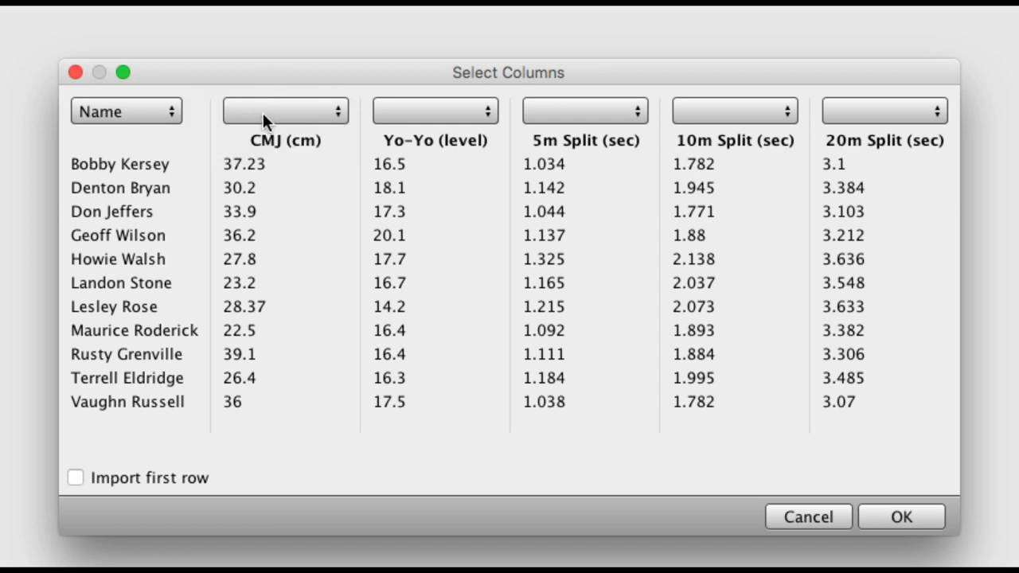
mouse_move(294, 143)
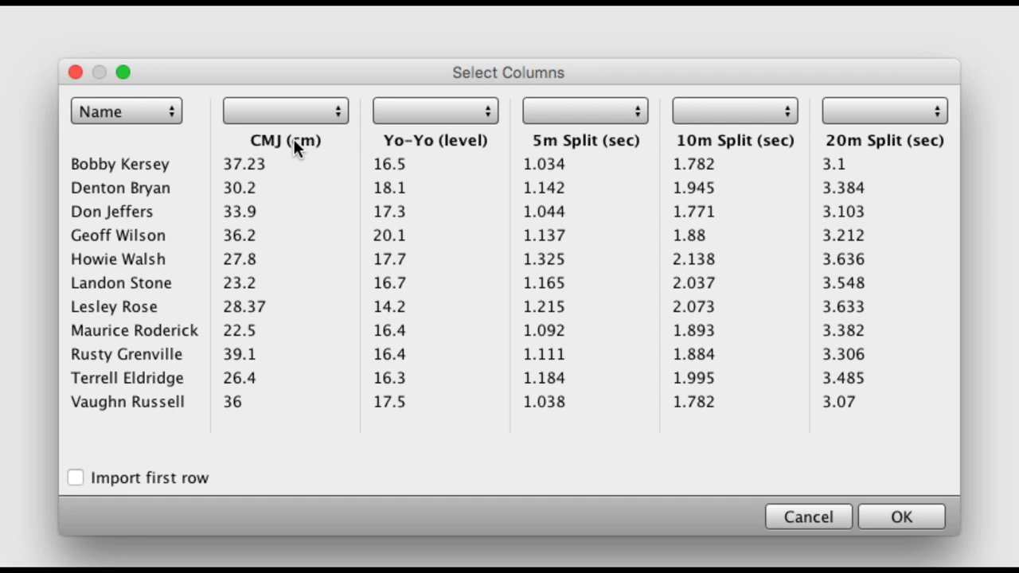
mouse_move(847, 148)
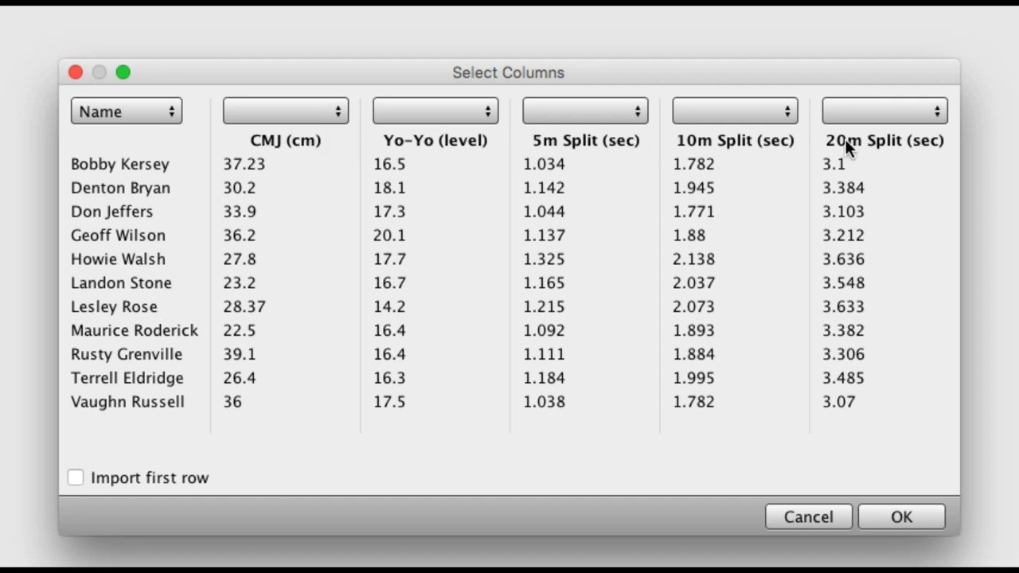
mouse_move(310, 162)
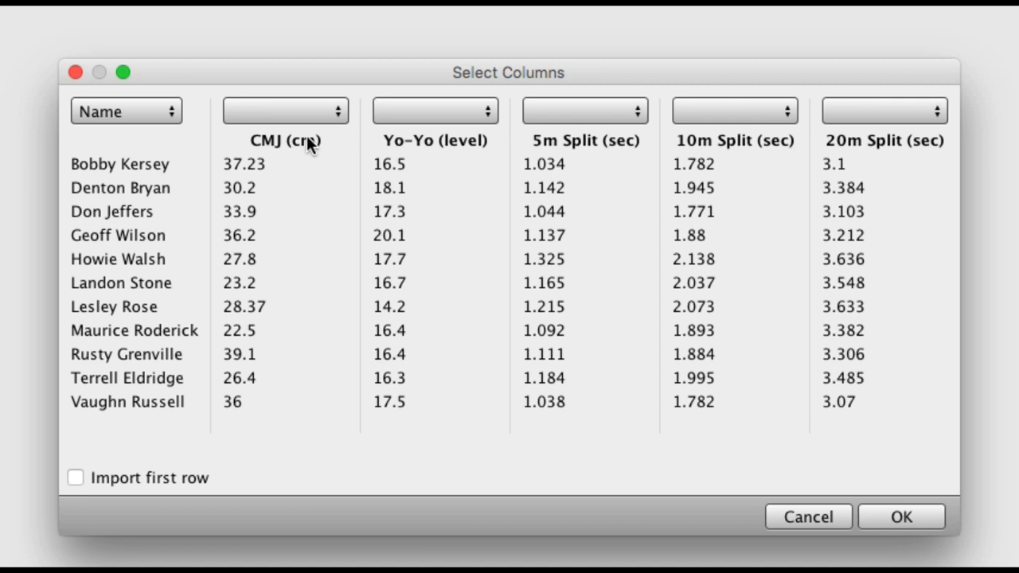
Map the pasted columns to CMJ, Yo-Yo and sprint-split tests and accept, previewing eleven athletes' results.
left_click(284, 111)
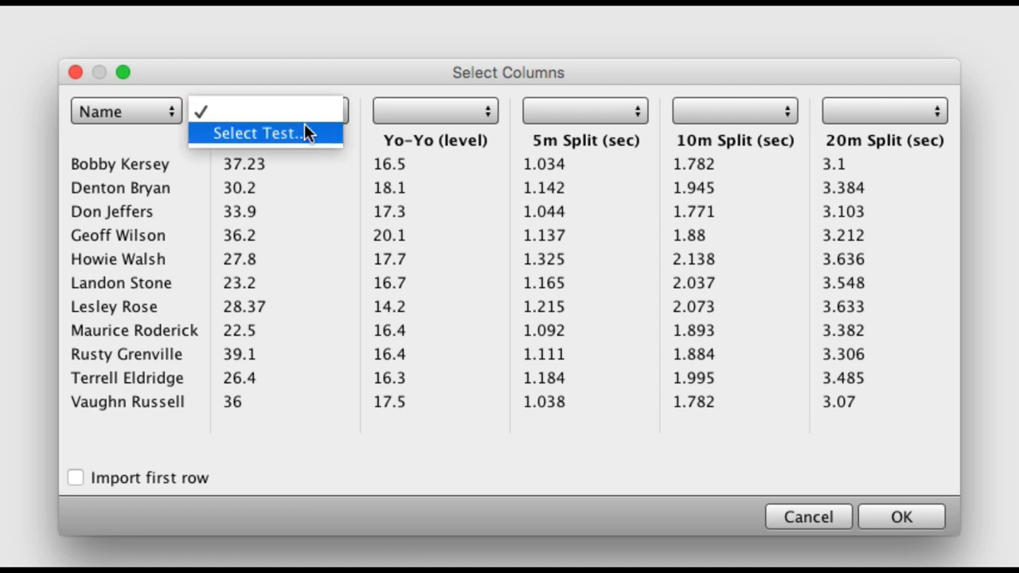
left_click(256, 134)
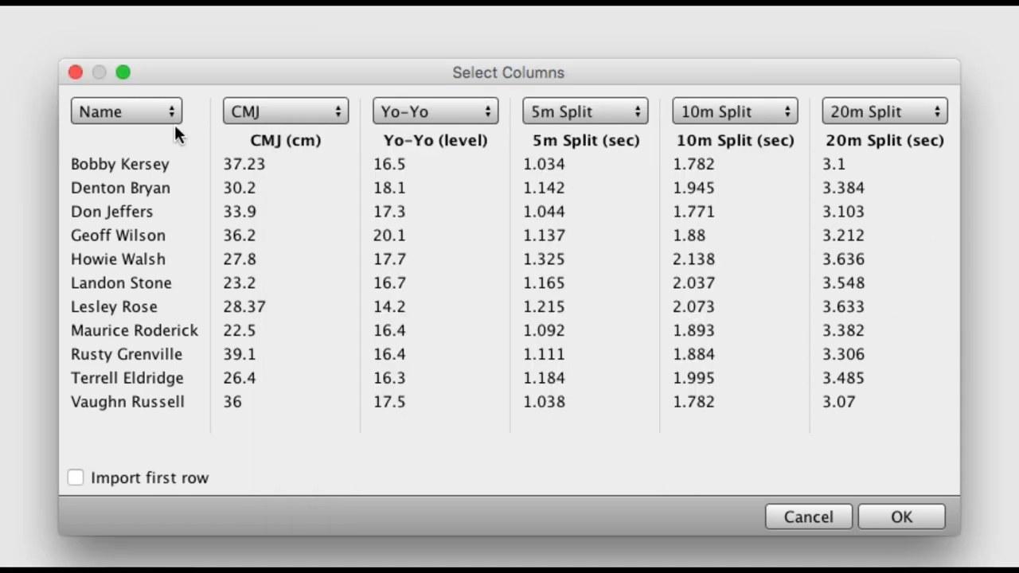
mouse_move(379, 484)
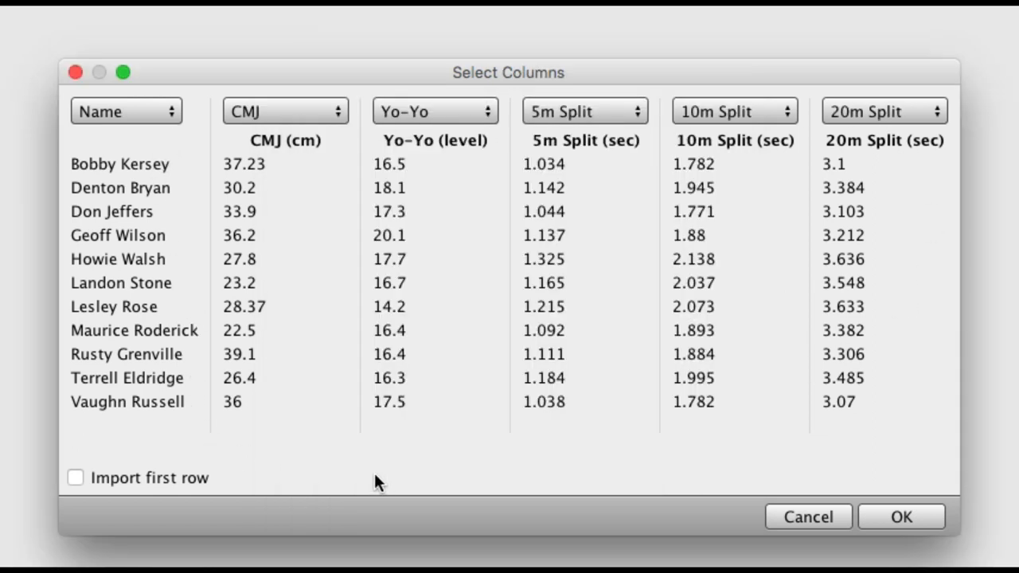
mouse_move(267, 147)
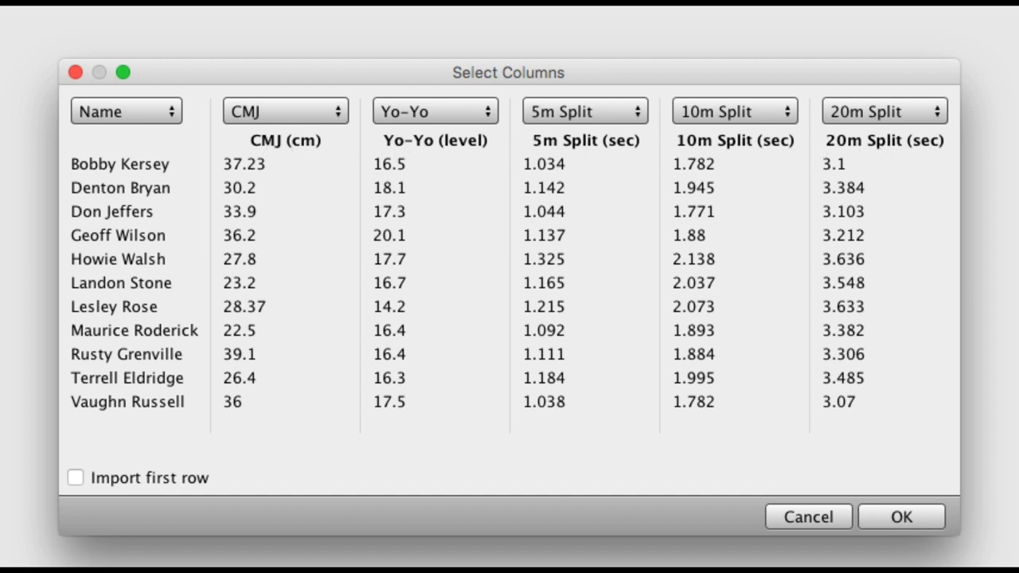
left_click(901, 516)
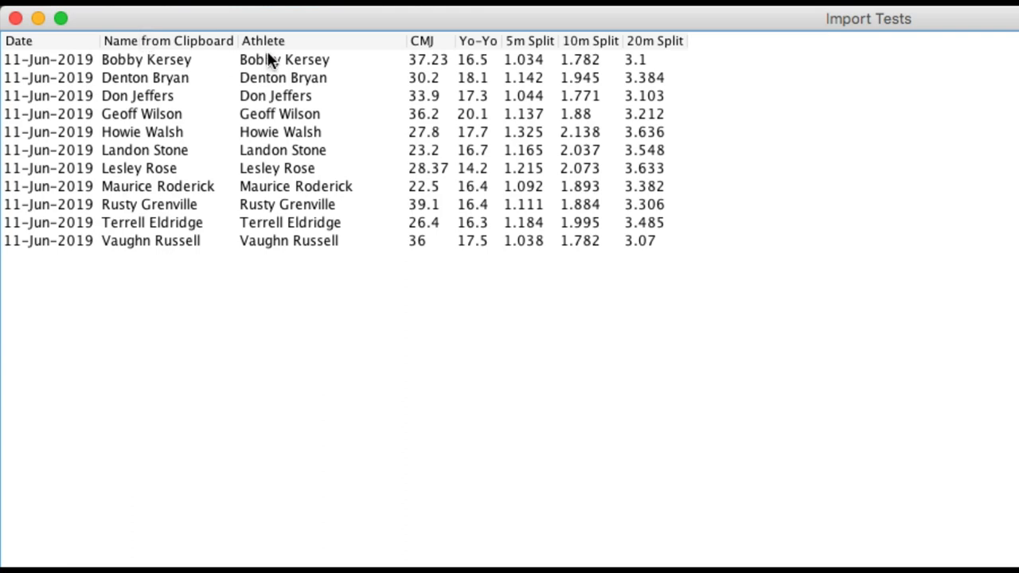
mouse_move(280, 198)
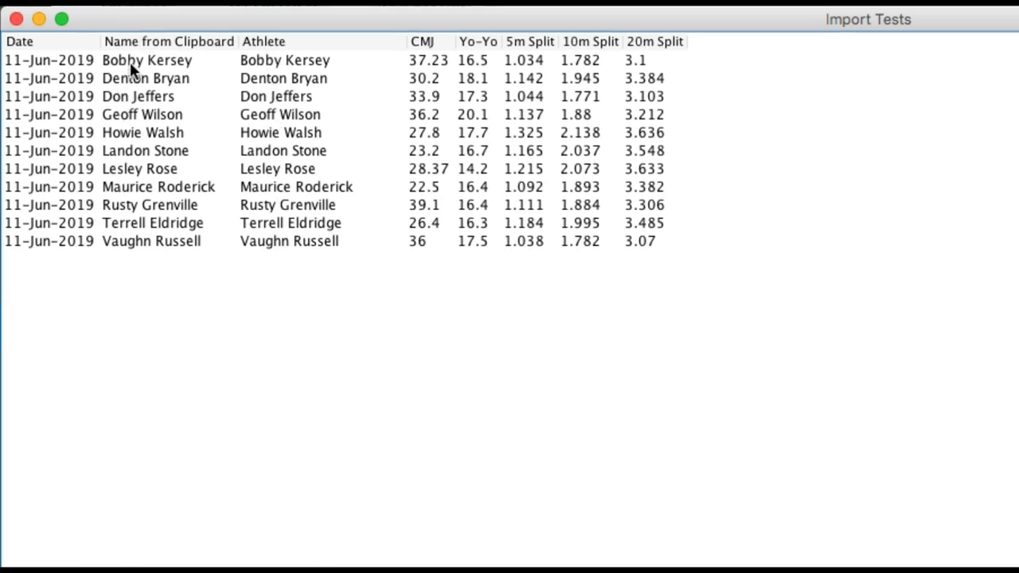
mouse_move(236, 229)
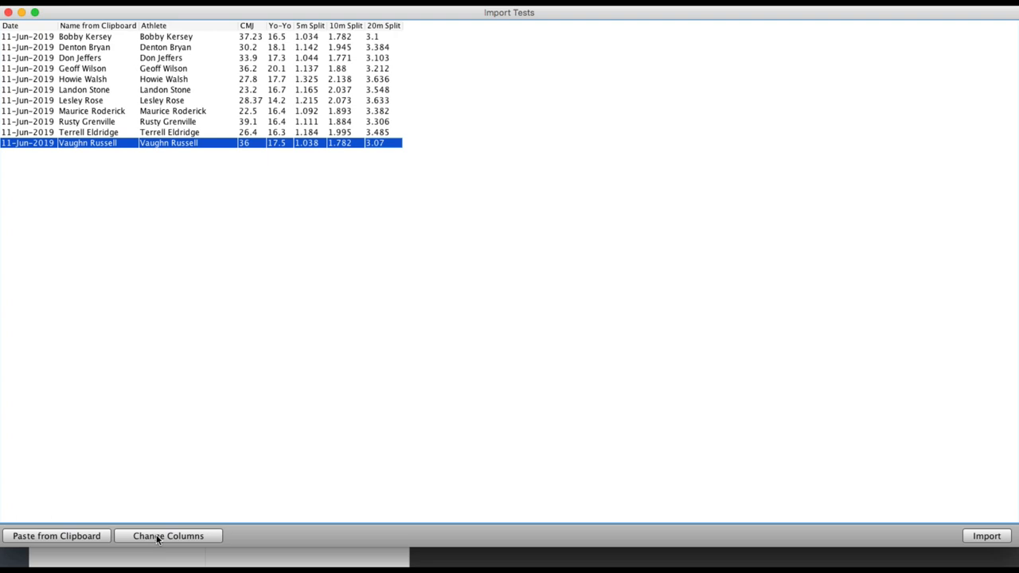
Import the previewed batch as 55 test results and dismiss the confirmation.
left_click(168, 535)
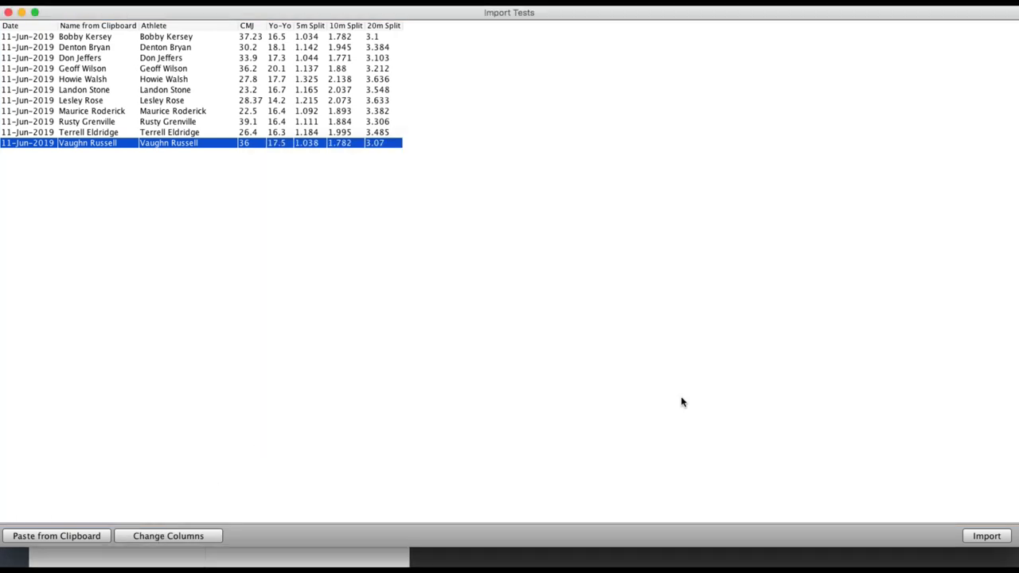
mouse_move(983, 484)
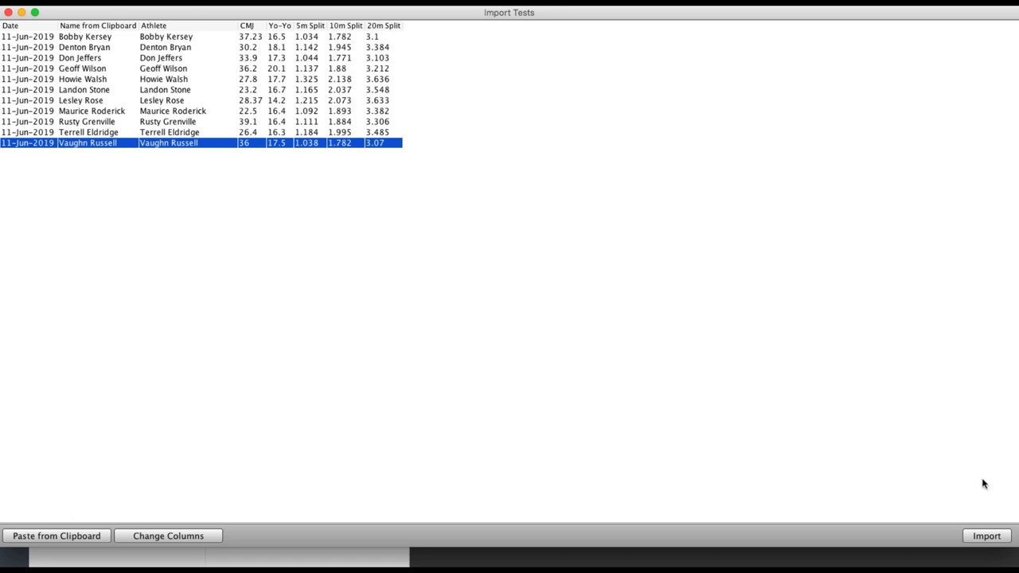
left_click(987, 535)
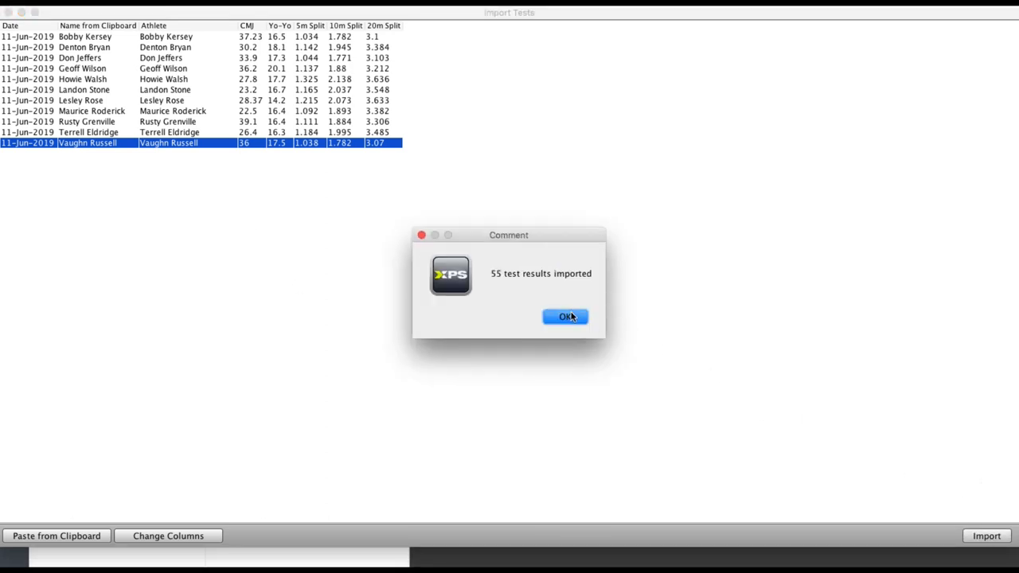
left_click(565, 317)
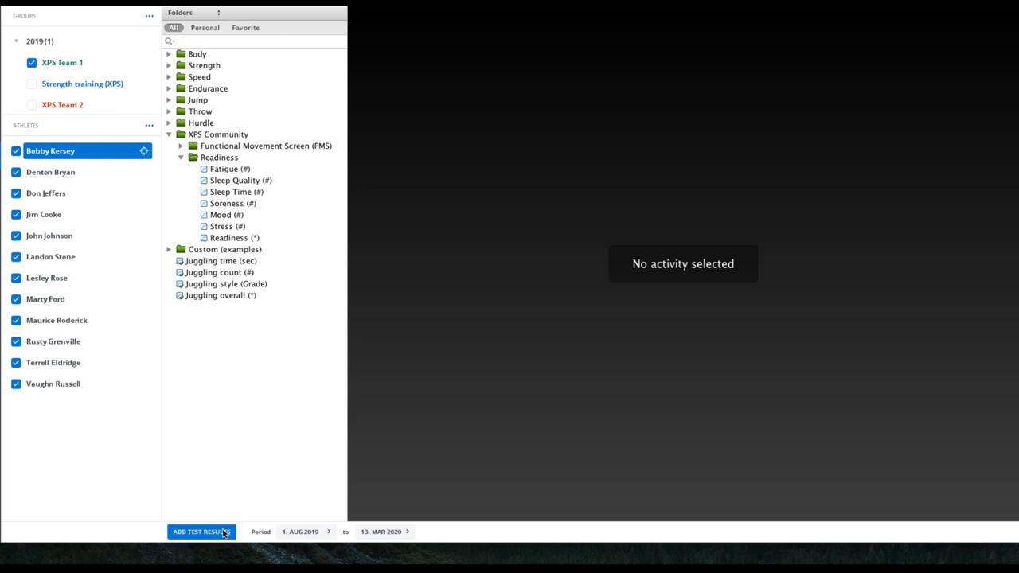
Review the saved test results sorted by save date, close them, and show the Add Test Results menu.
left_click(200, 531)
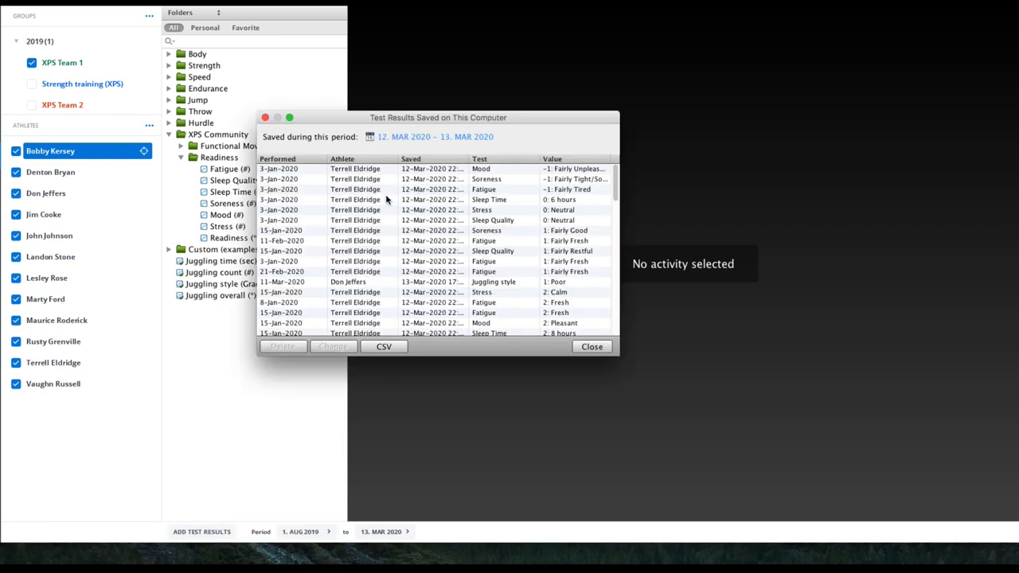
left_click(411, 159)
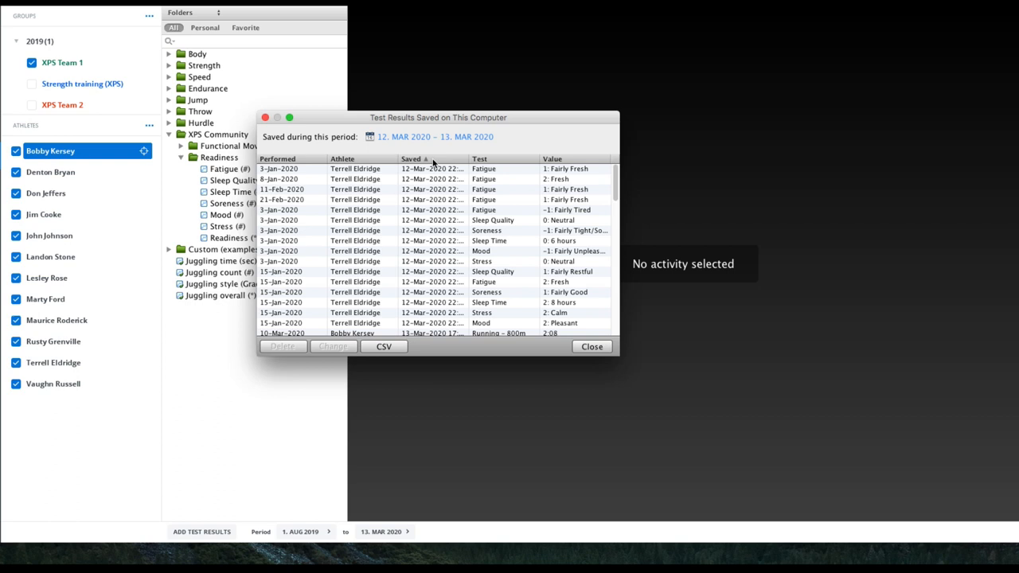
left_click(412, 160)
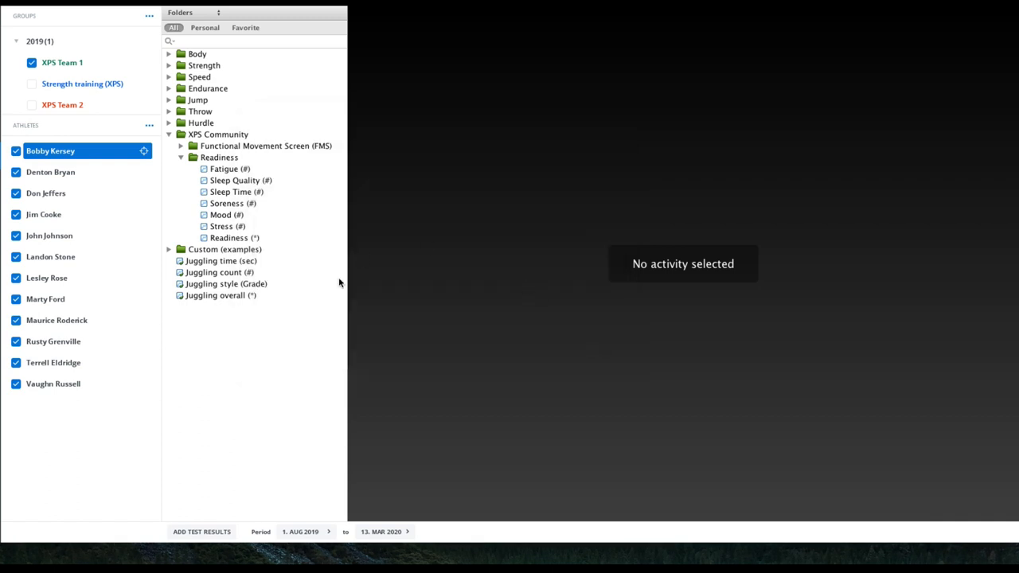
left_click(200, 532)
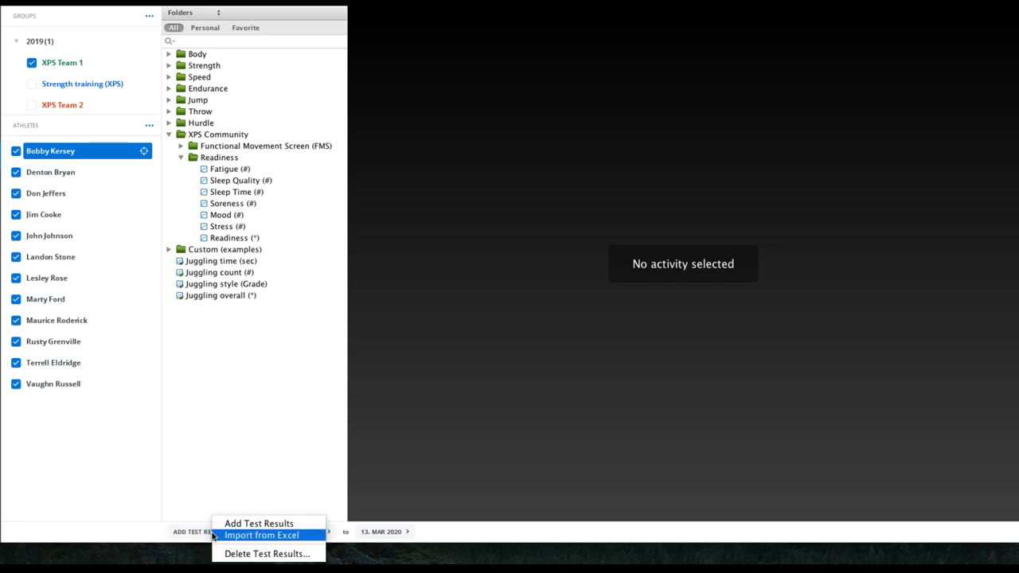
left_click(261, 535)
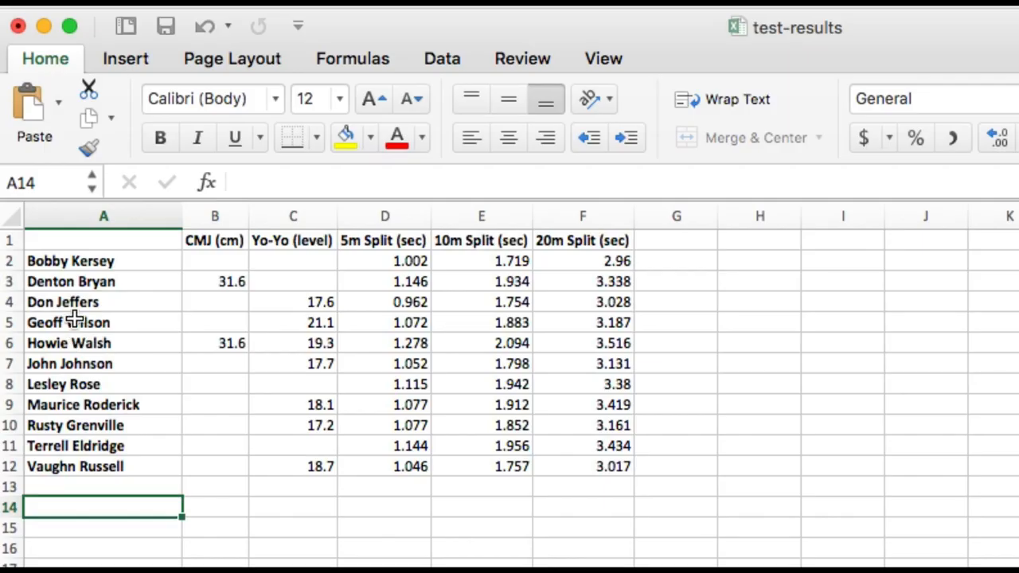
mouse_move(76, 303)
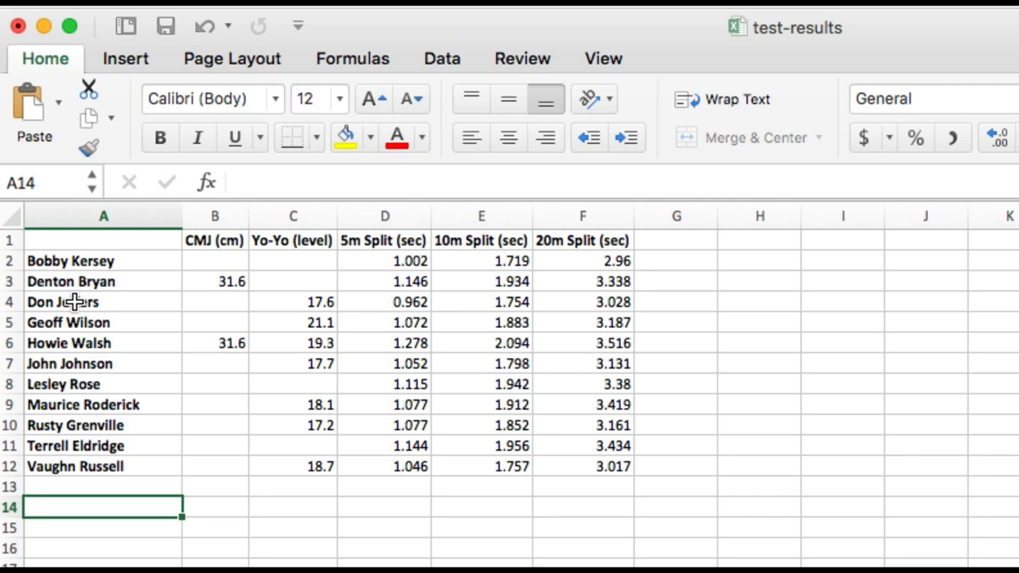
left_click(103, 303)
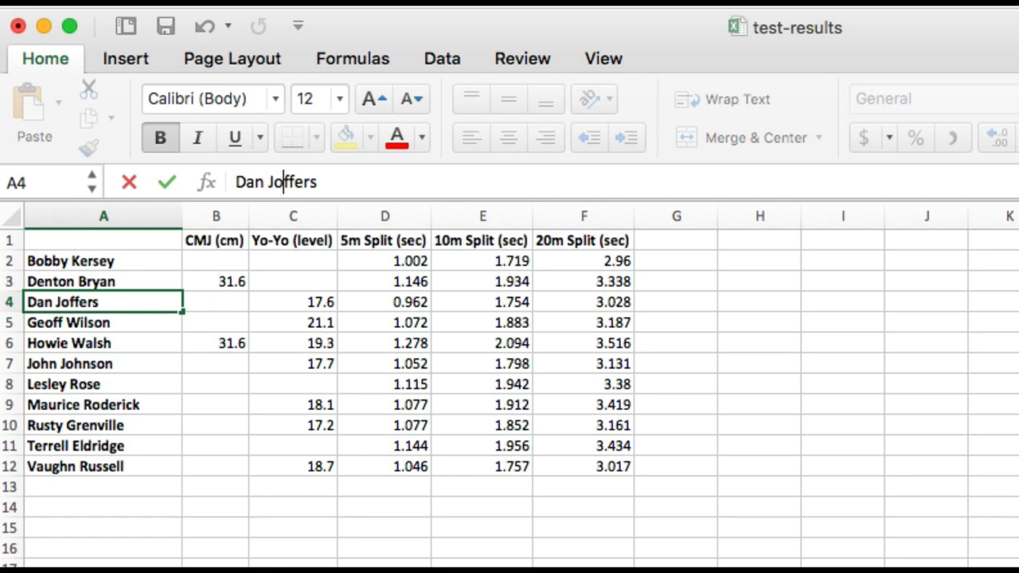
left_click(103, 486)
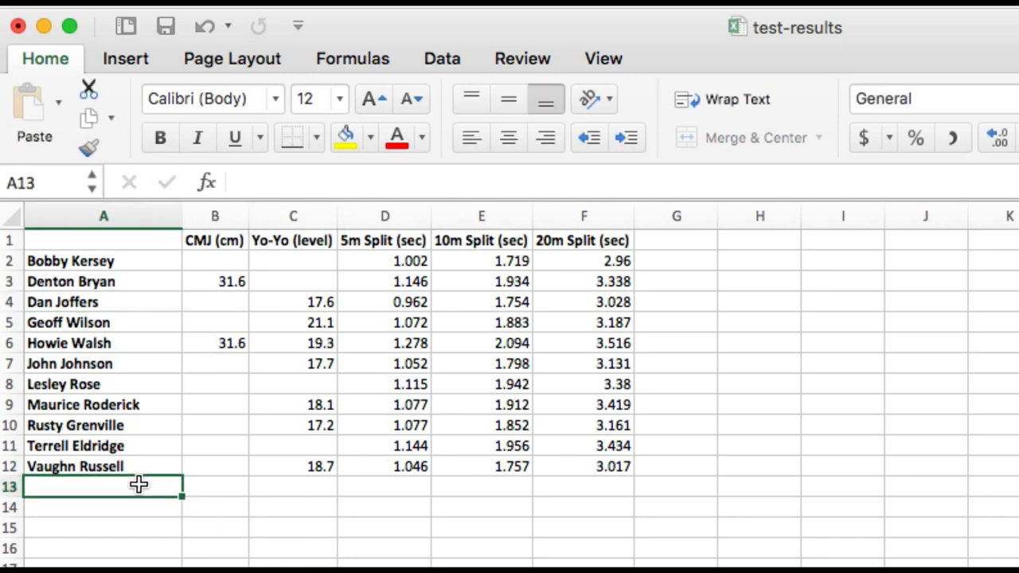
mouse_move(121, 374)
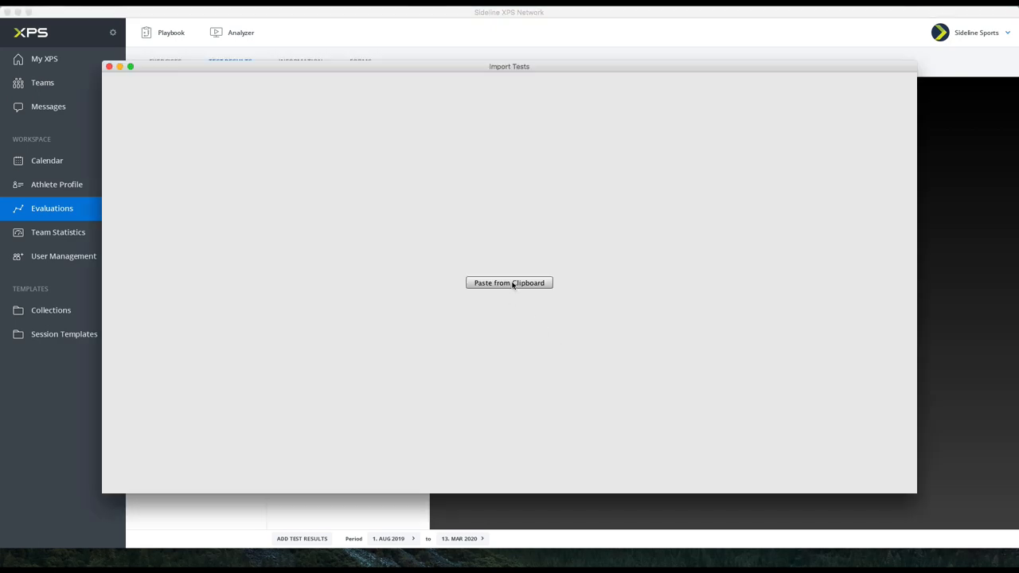
left_click(510, 283)
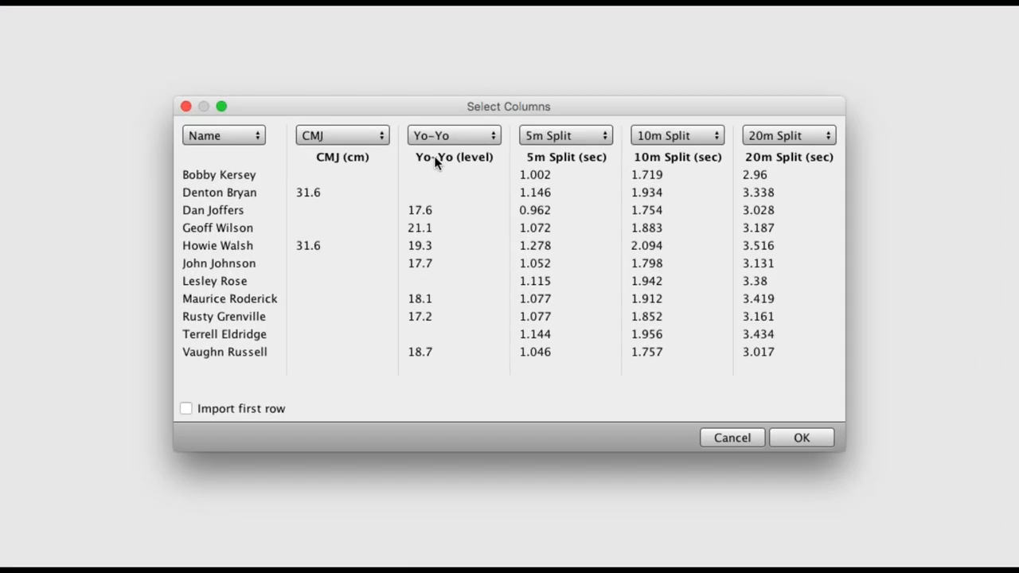
mouse_move(771, 151)
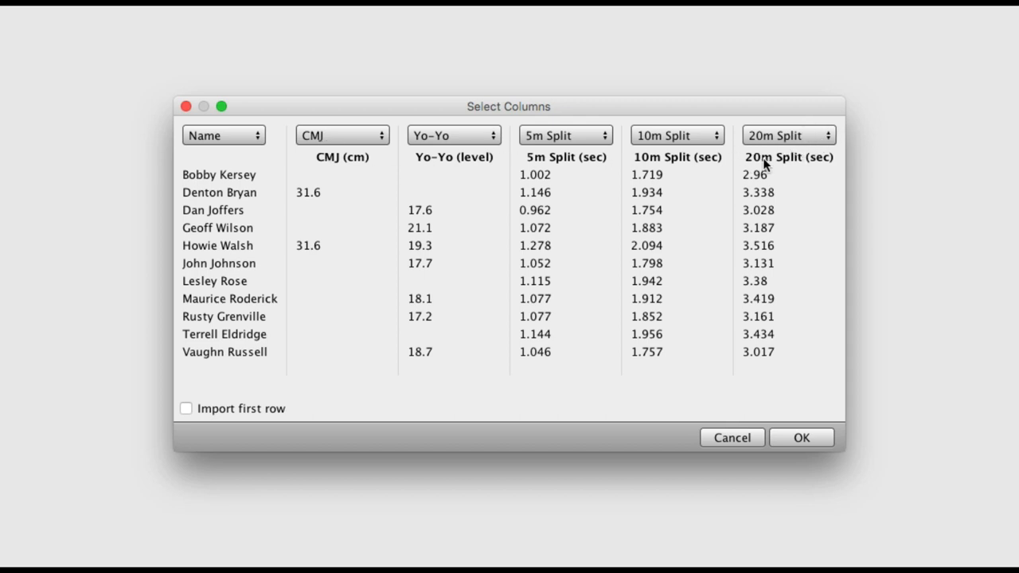
mouse_move(780, 433)
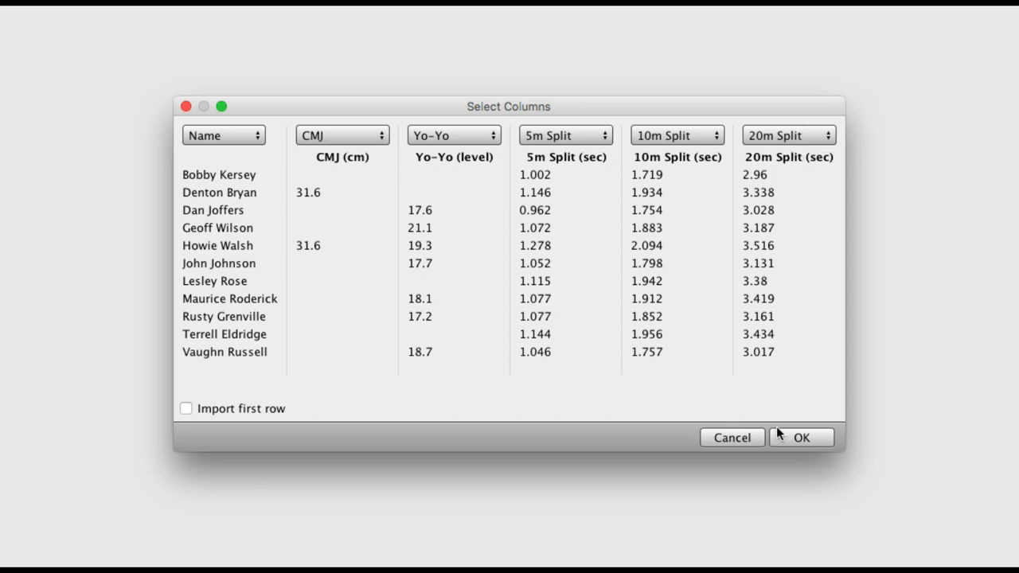
left_click(801, 436)
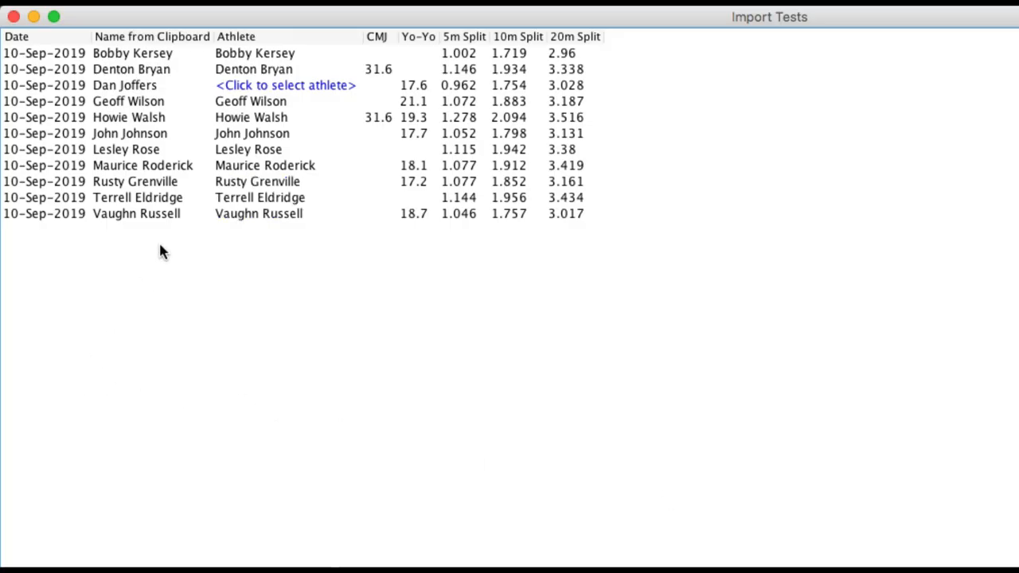
mouse_move(134, 99)
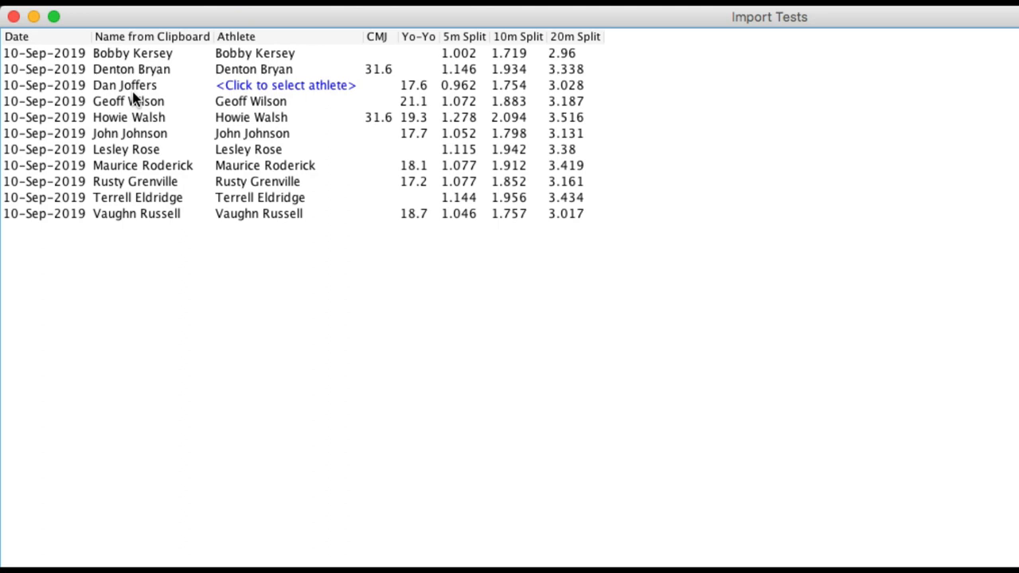
mouse_move(127, 89)
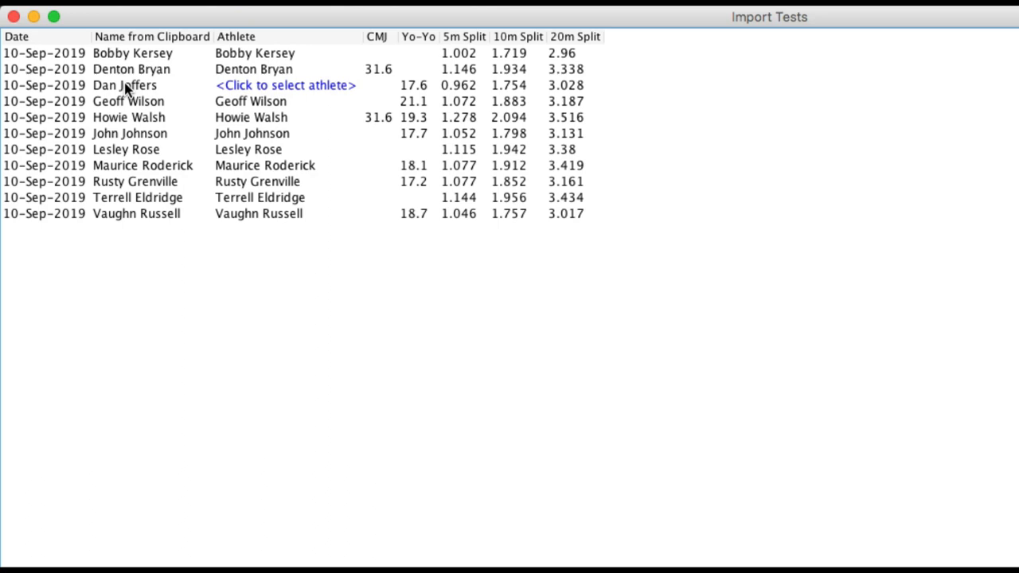
mouse_move(263, 95)
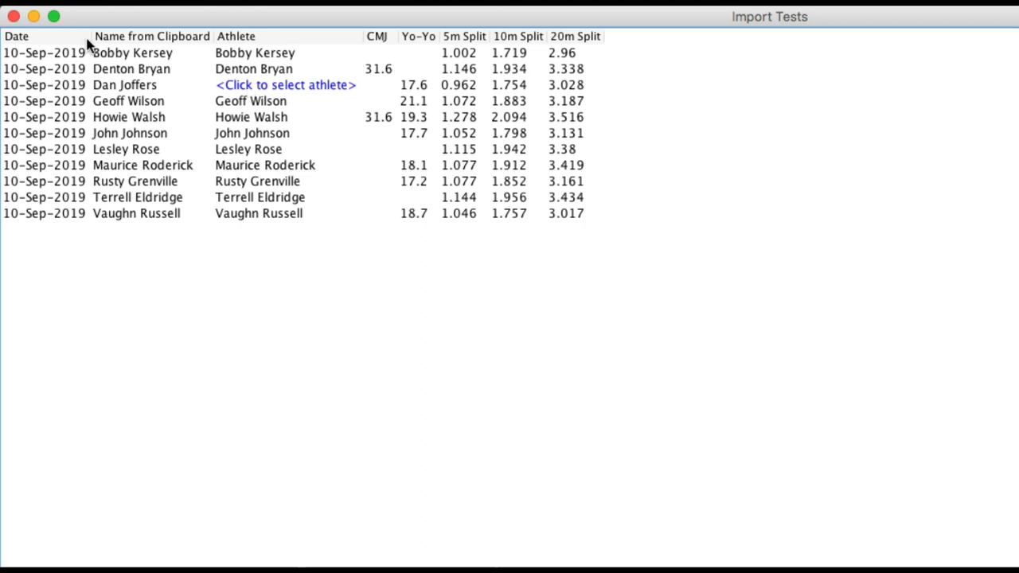
mouse_move(248, 91)
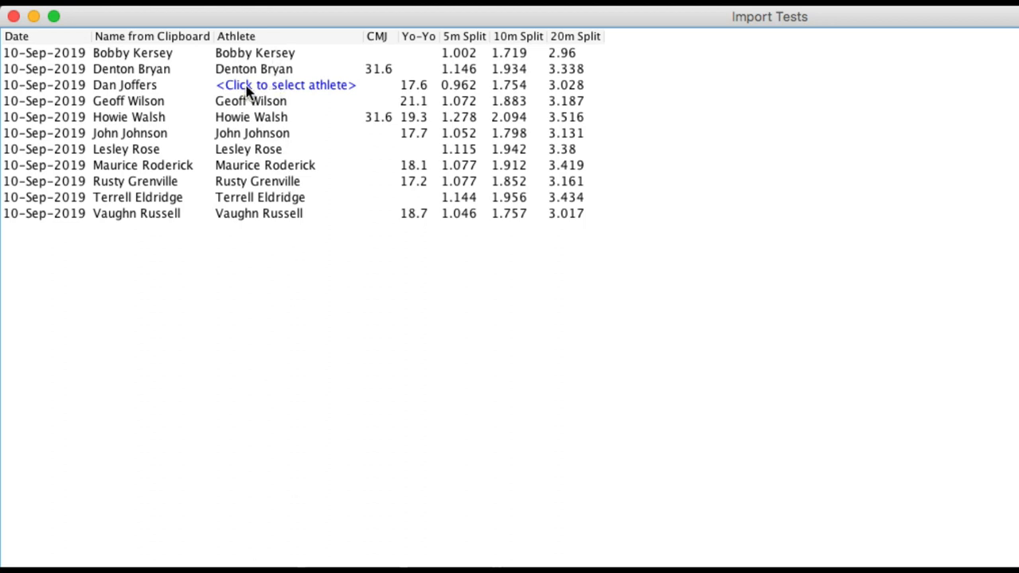
left_click(285, 84)
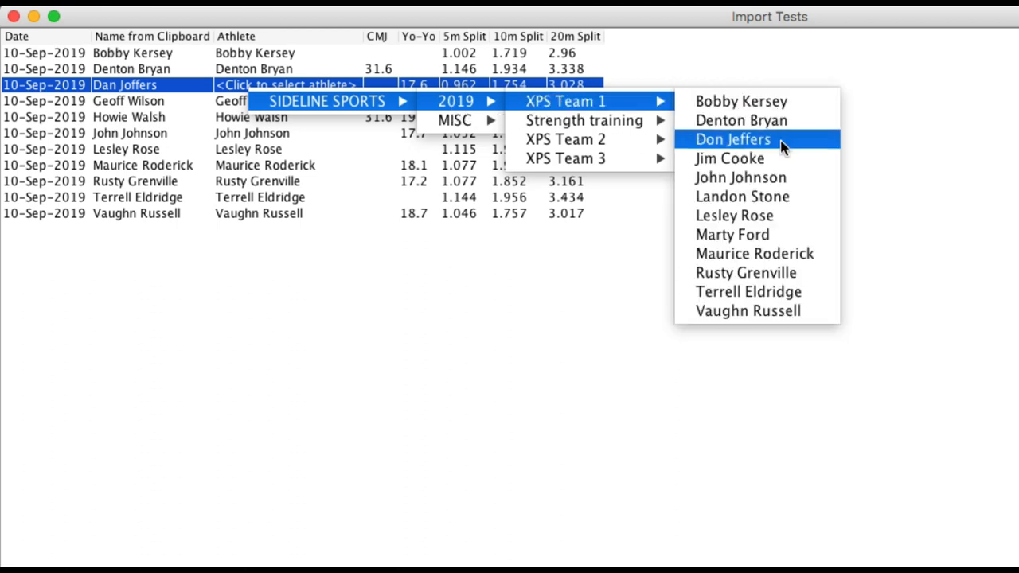
left_click(732, 140)
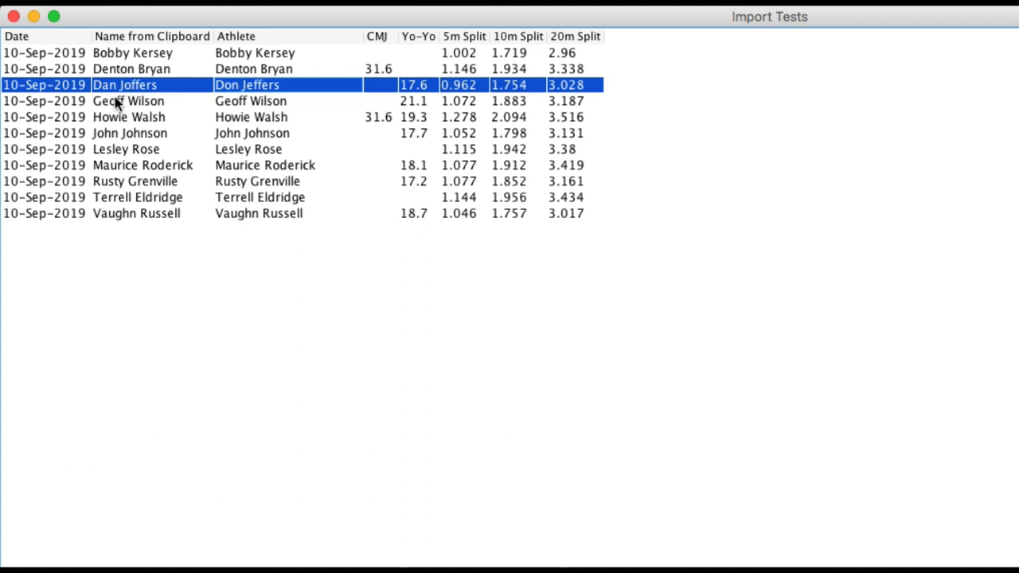
mouse_move(274, 89)
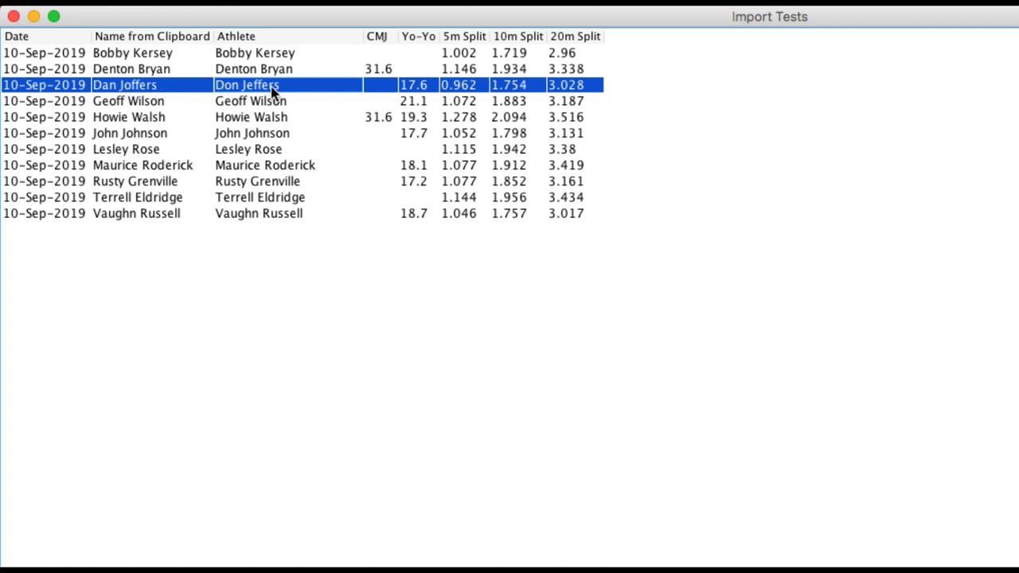
mouse_move(257, 89)
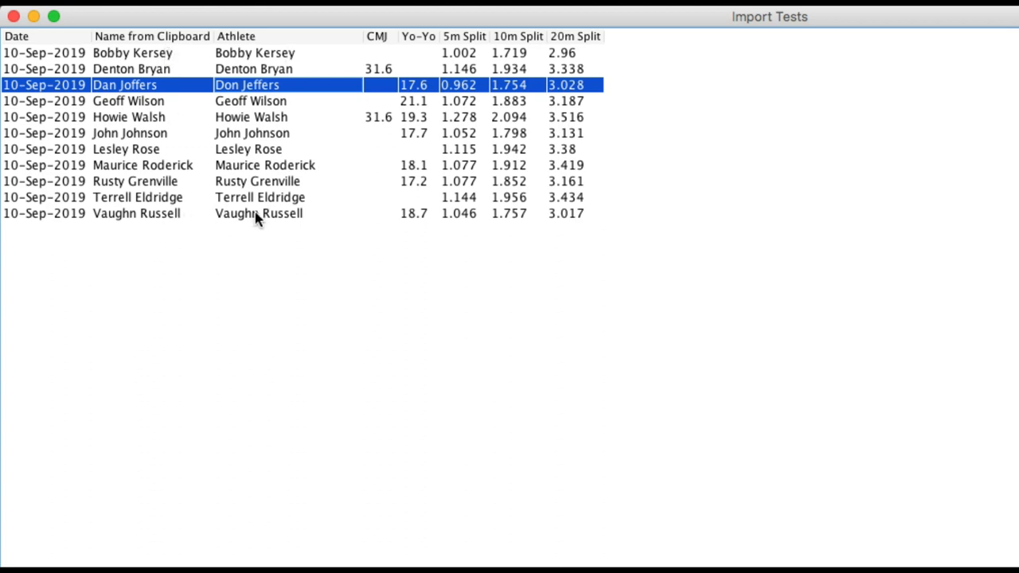
mouse_move(242, 226)
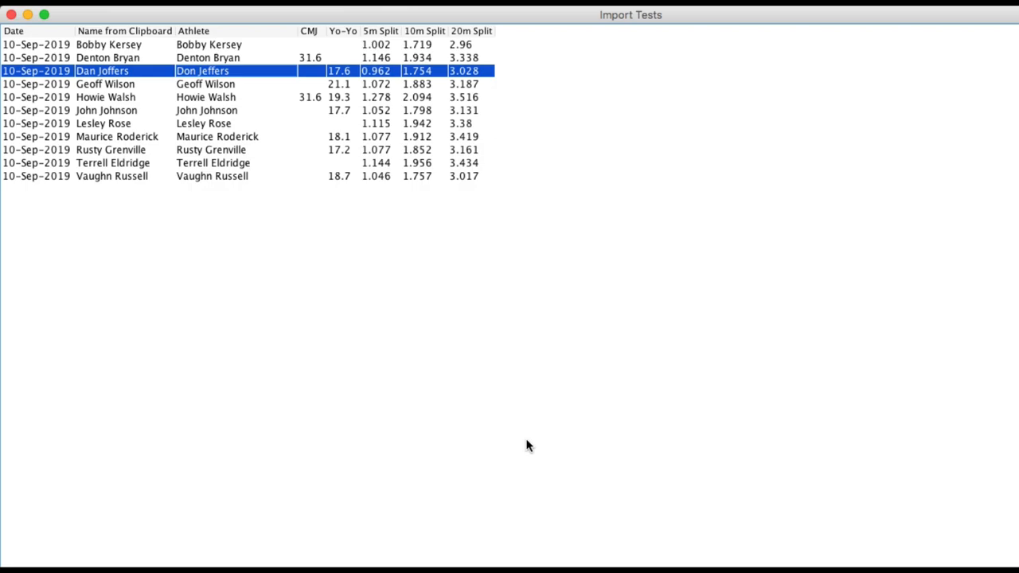
Import the corrected batch as 42 test results and dismiss the confirmation.
left_click(985, 534)
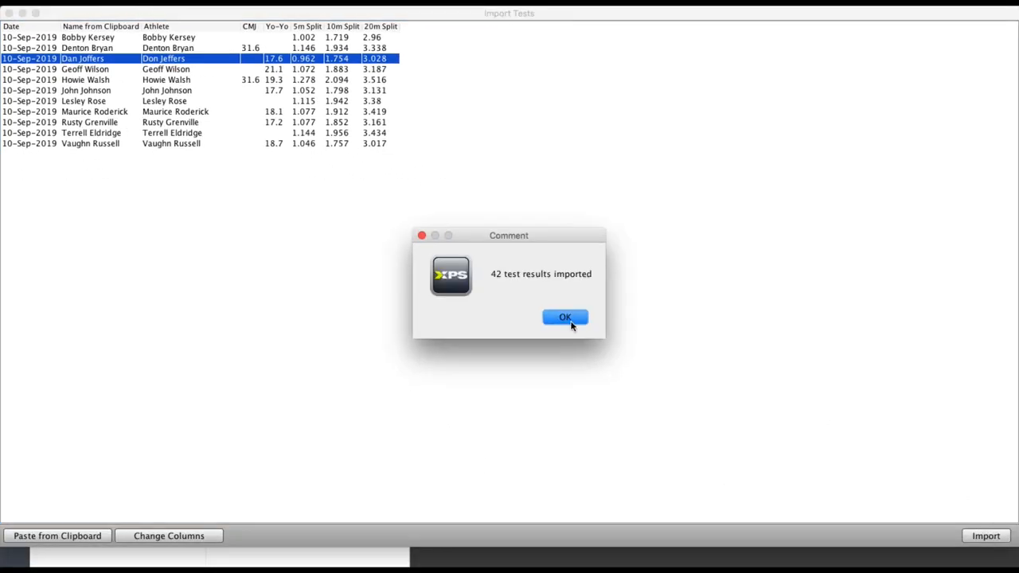
left_click(563, 316)
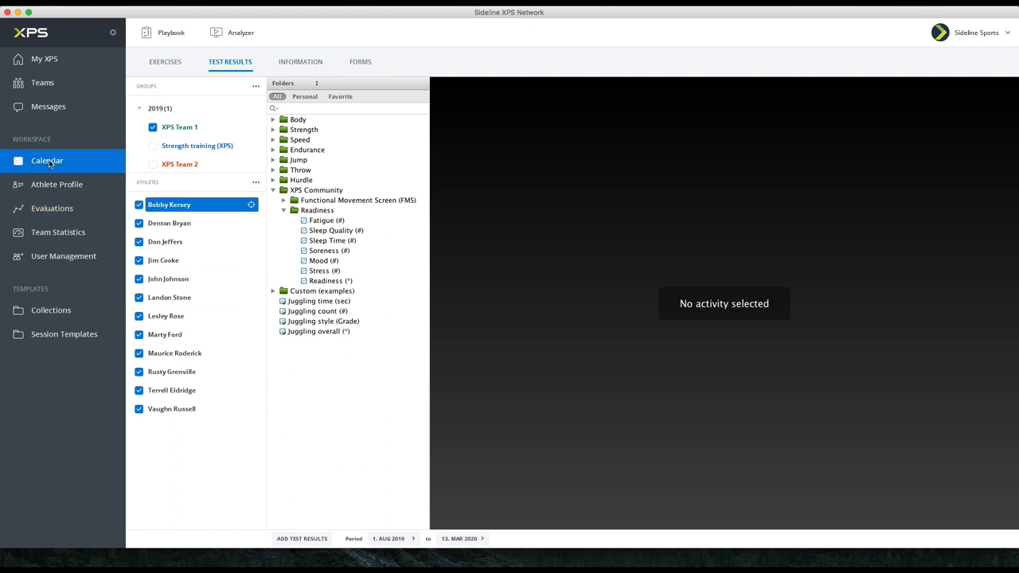
left_click(48, 159)
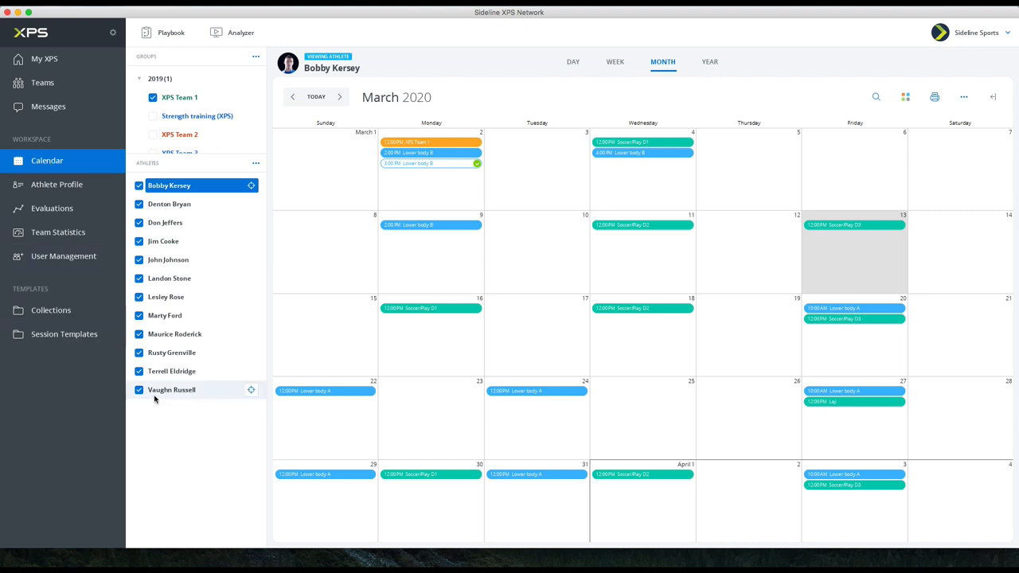
left_click(162, 242)
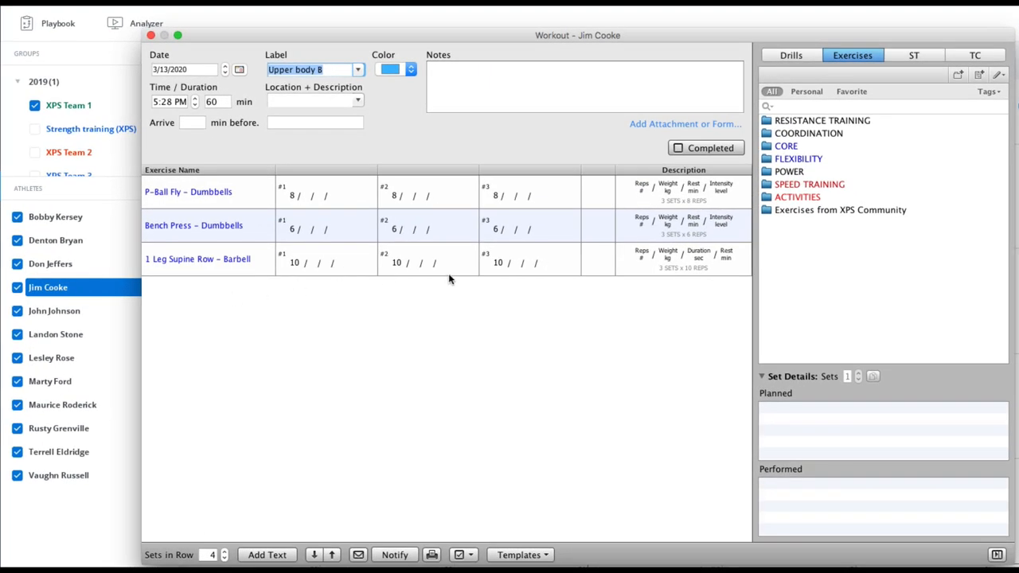
mouse_move(253, 297)
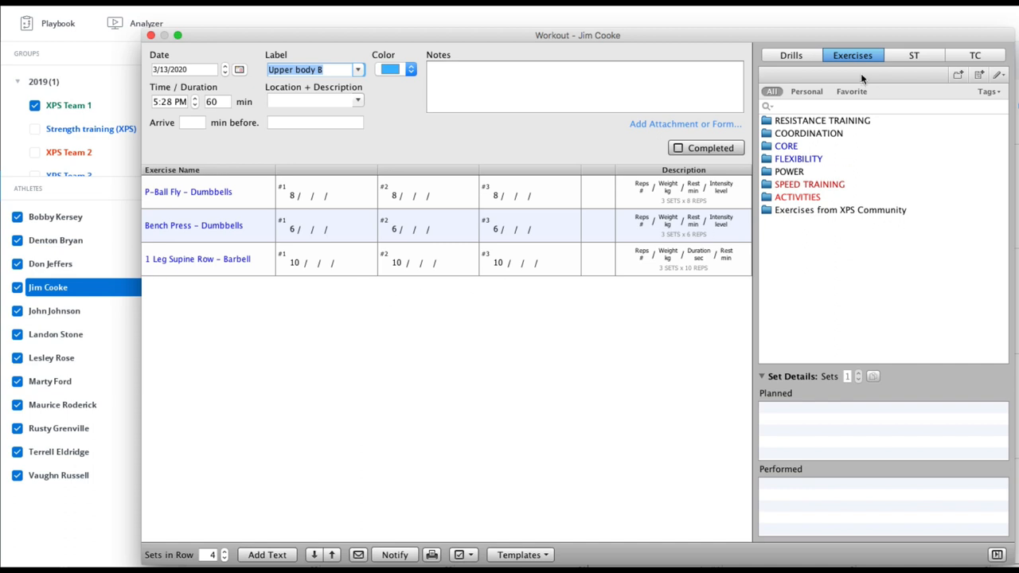
mouse_move(851, 95)
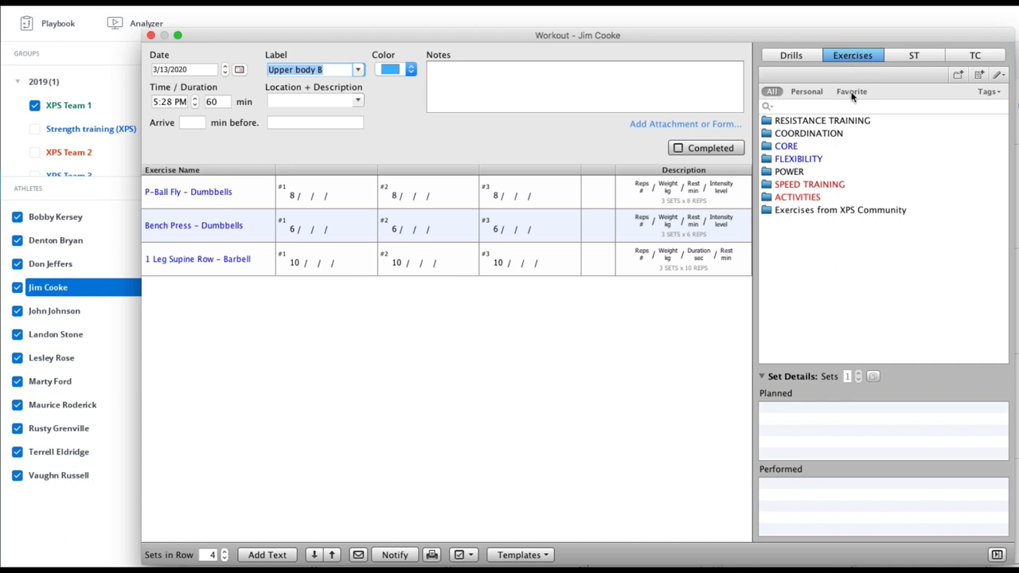
mouse_move(965, 56)
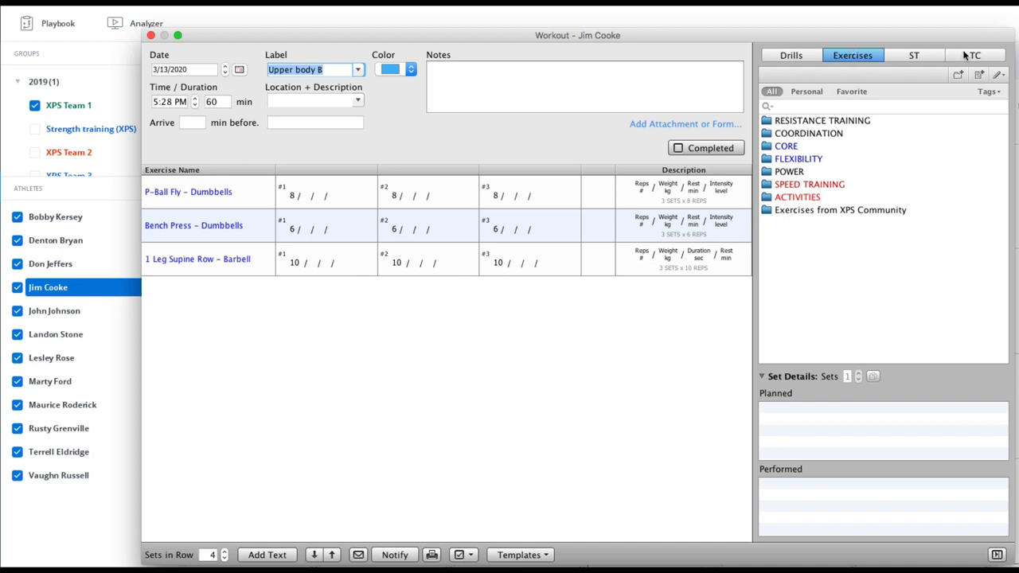
left_click(974, 54)
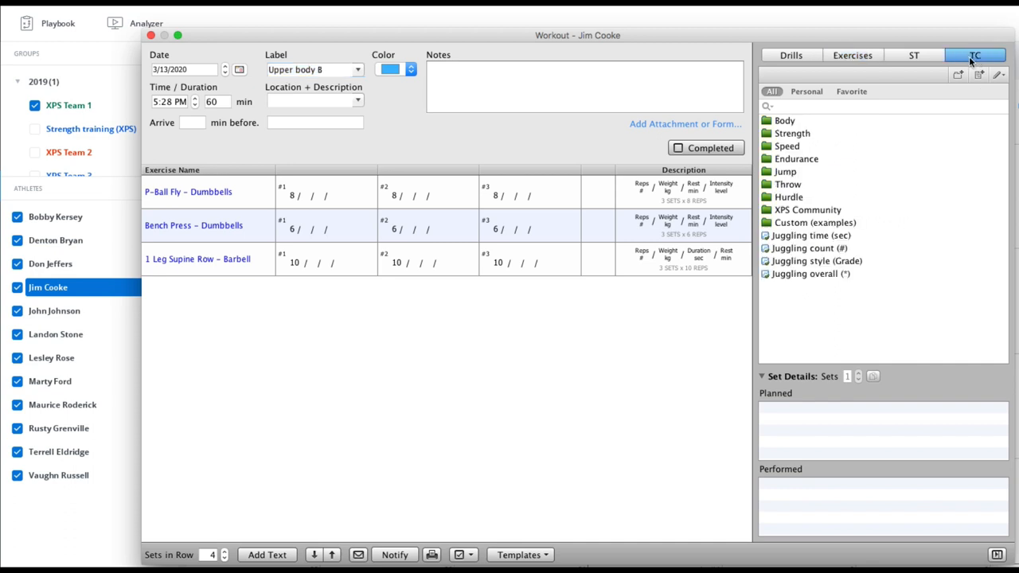
mouse_move(977, 62)
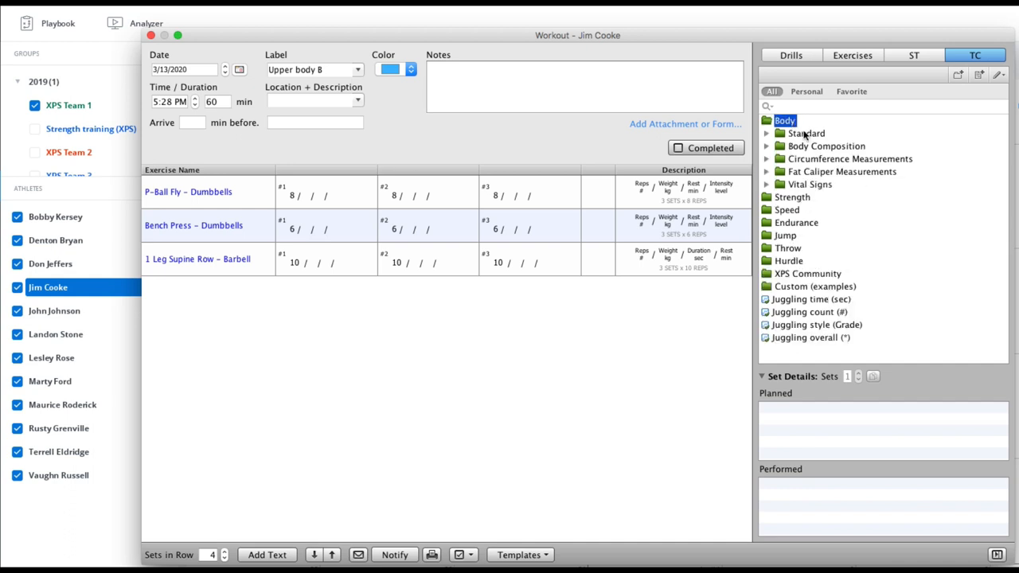
left_click(767, 133)
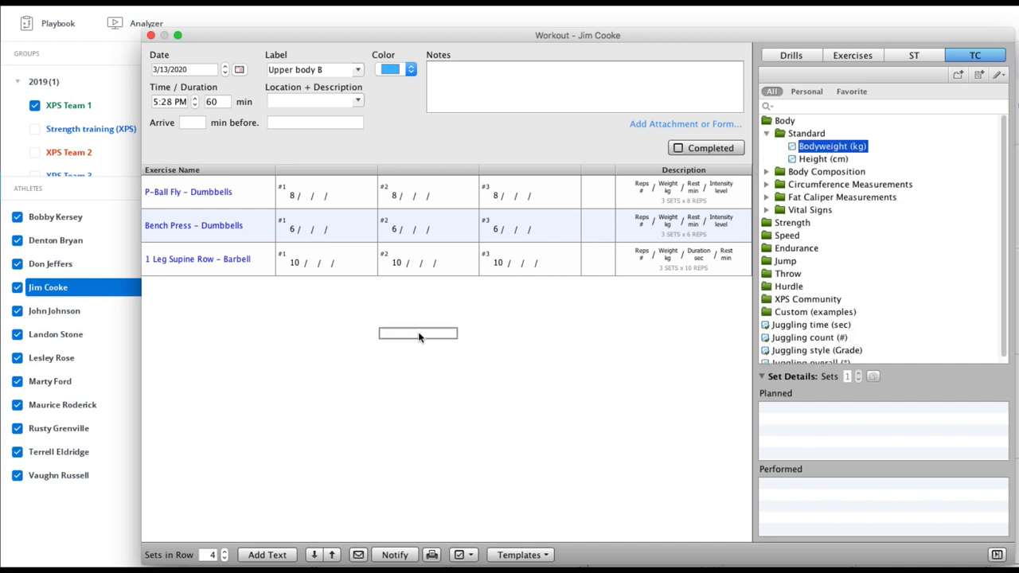
double_click(831, 147)
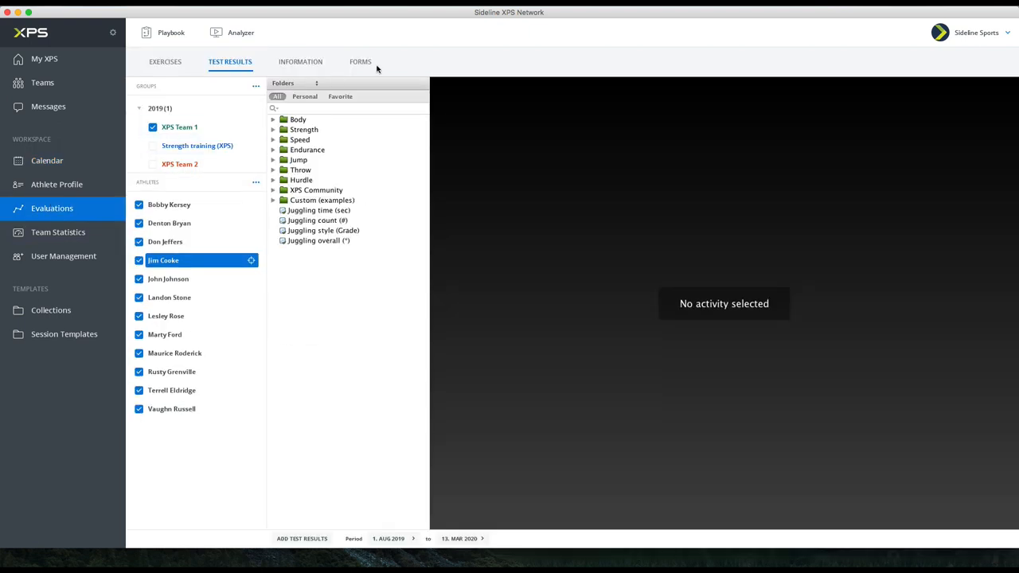
Create and open a new evaluation form named Register Bodyweight.
left_click(360, 61)
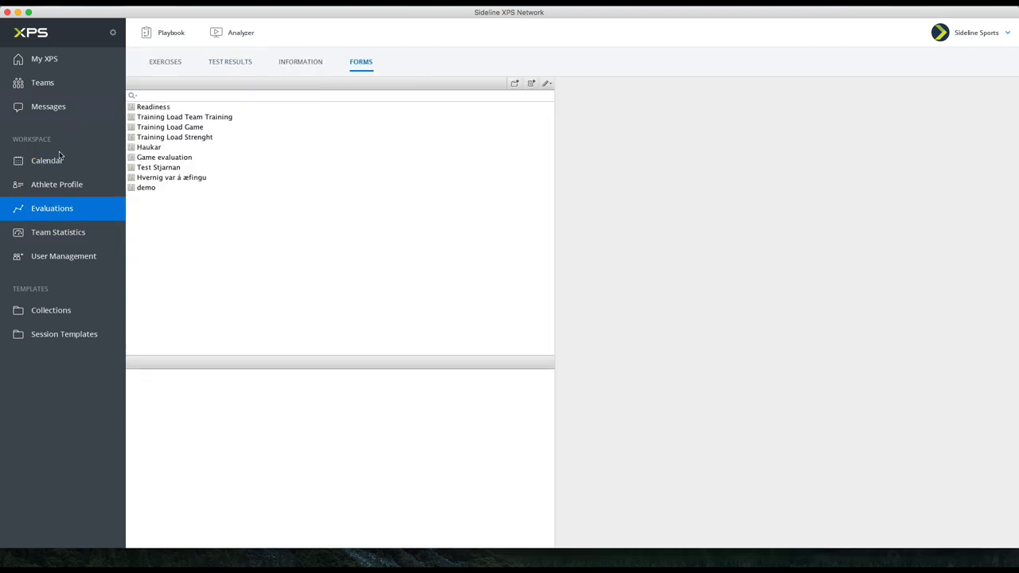
mouse_move(191, 231)
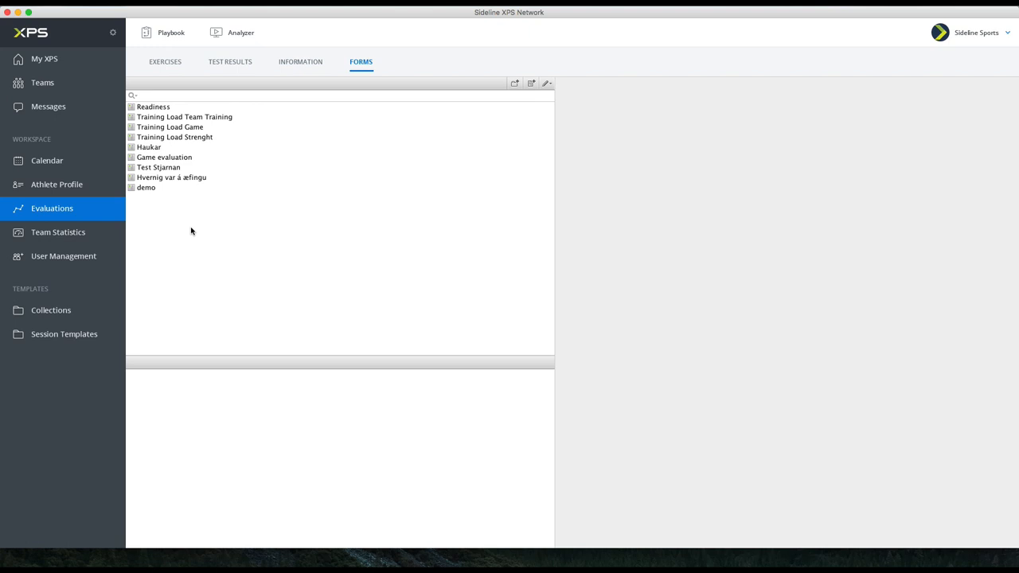
mouse_move(532, 86)
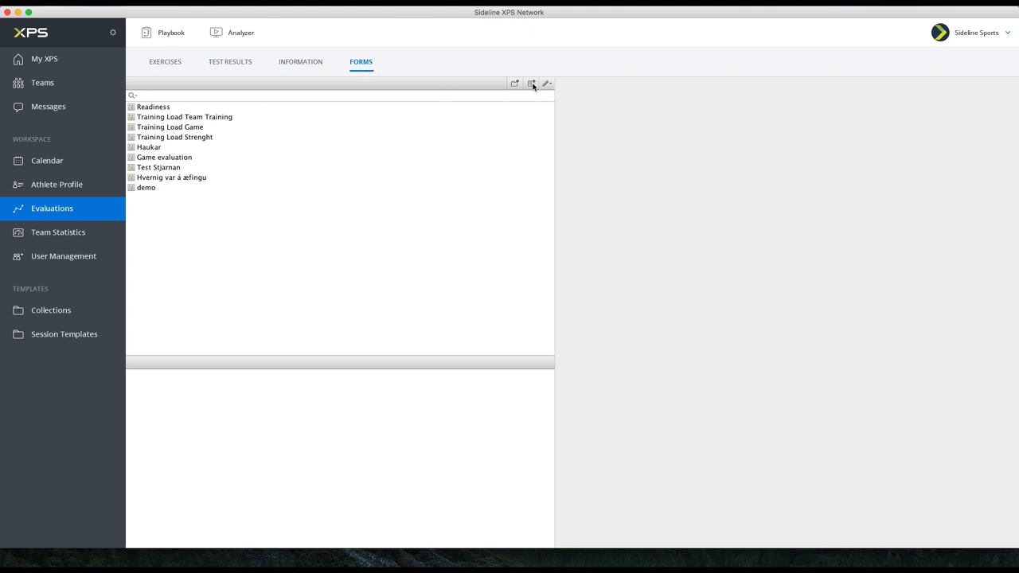
left_click(532, 82)
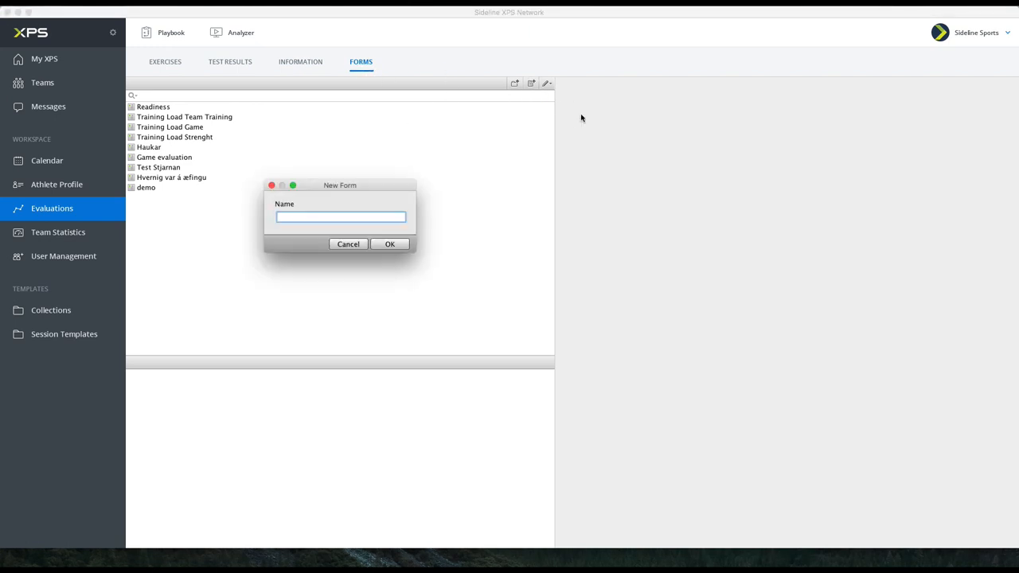
type("Register Bodywe")
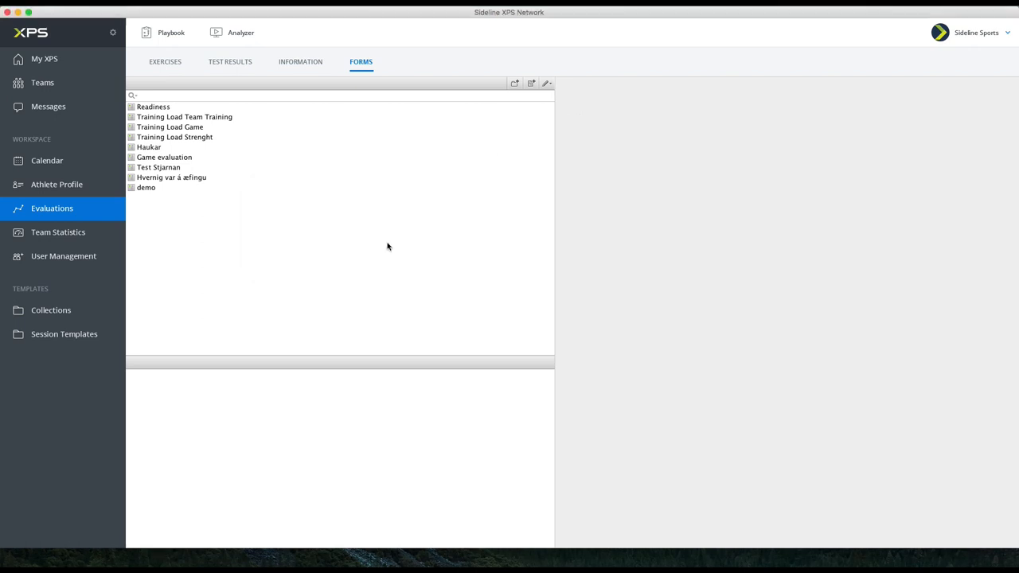
left_click(171, 197)
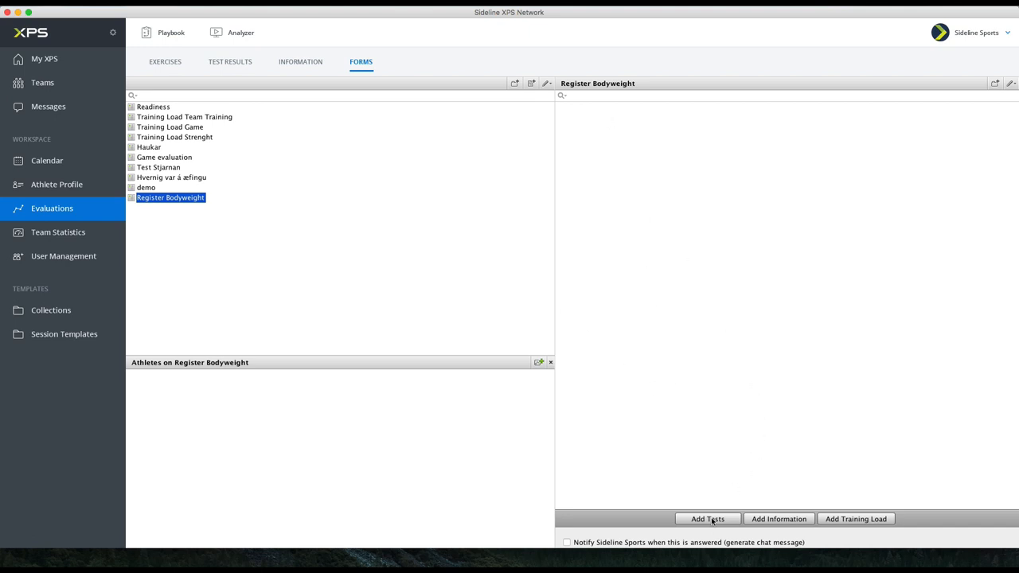
Add the Bodyweight (kg) test from Body > Standard to the Register Bodyweight form.
left_click(707, 519)
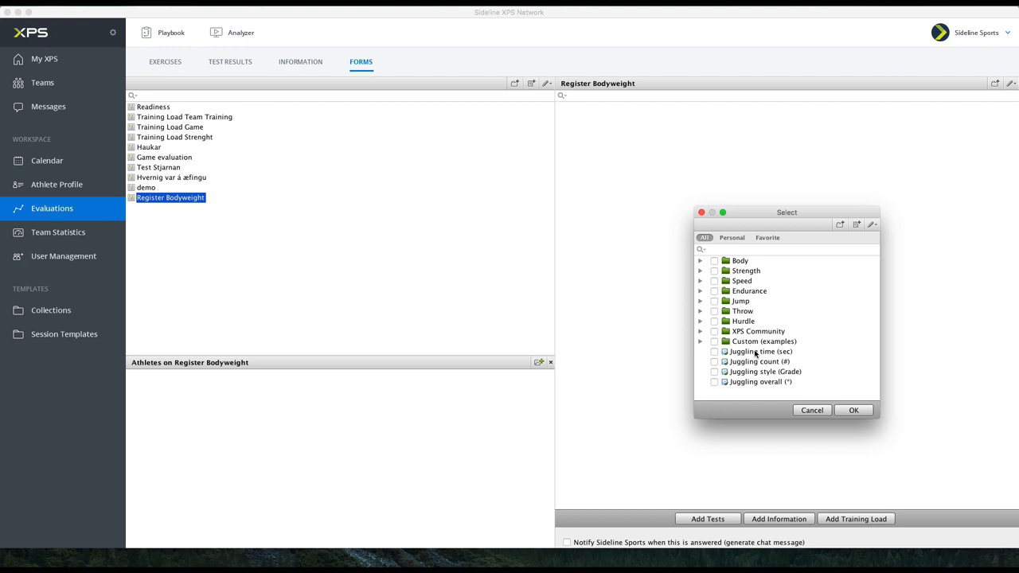
left_click(700, 261)
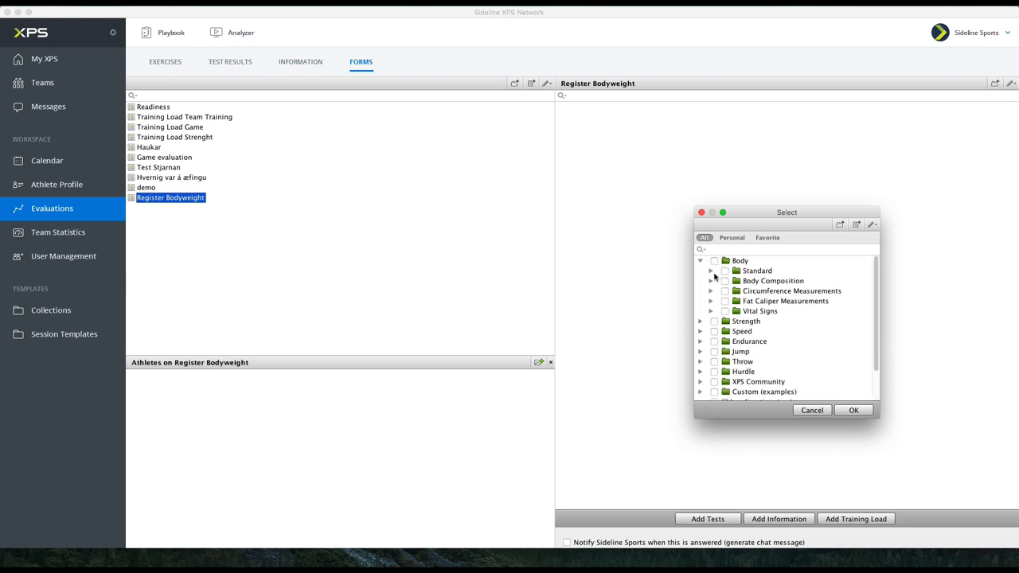
left_click(710, 271)
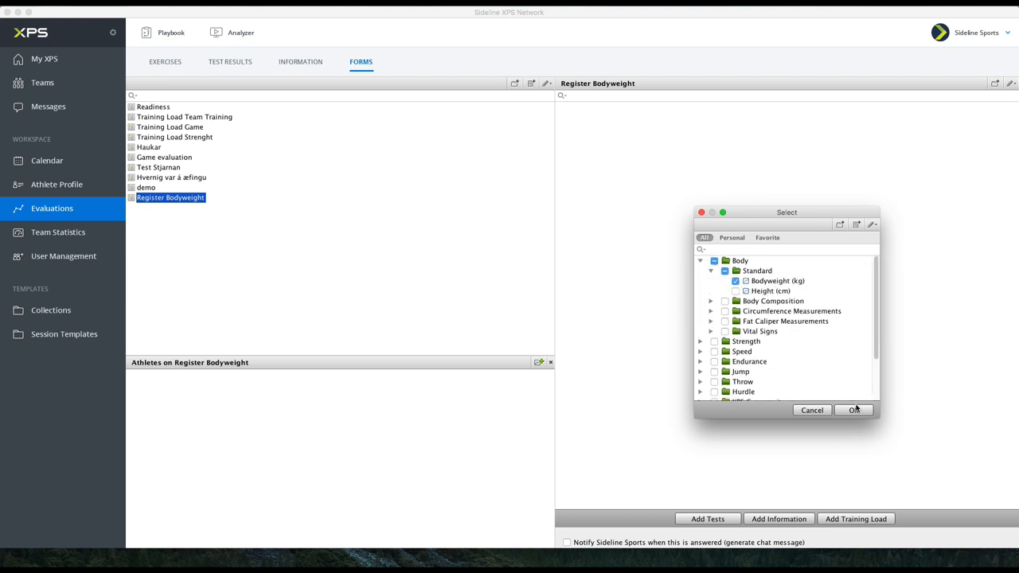
left_click(853, 410)
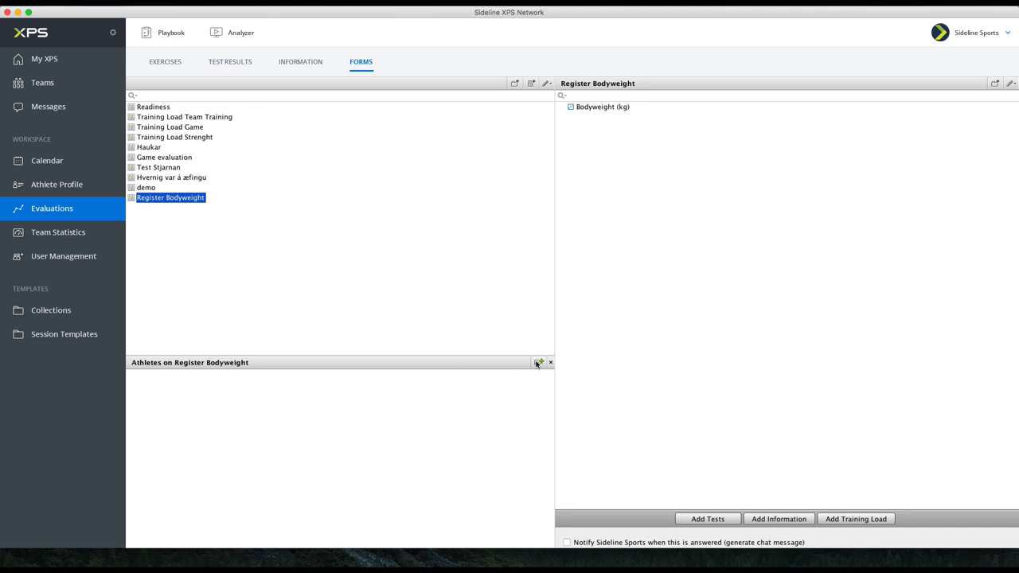
Assign the Register Bodyweight form to athlete Jim.
left_click(538, 363)
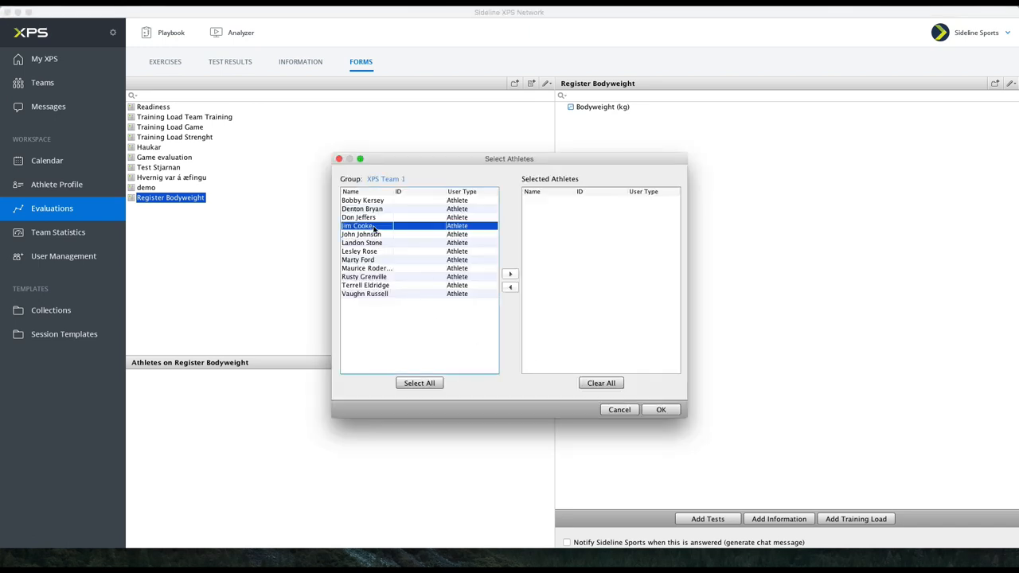
left_click(509, 274)
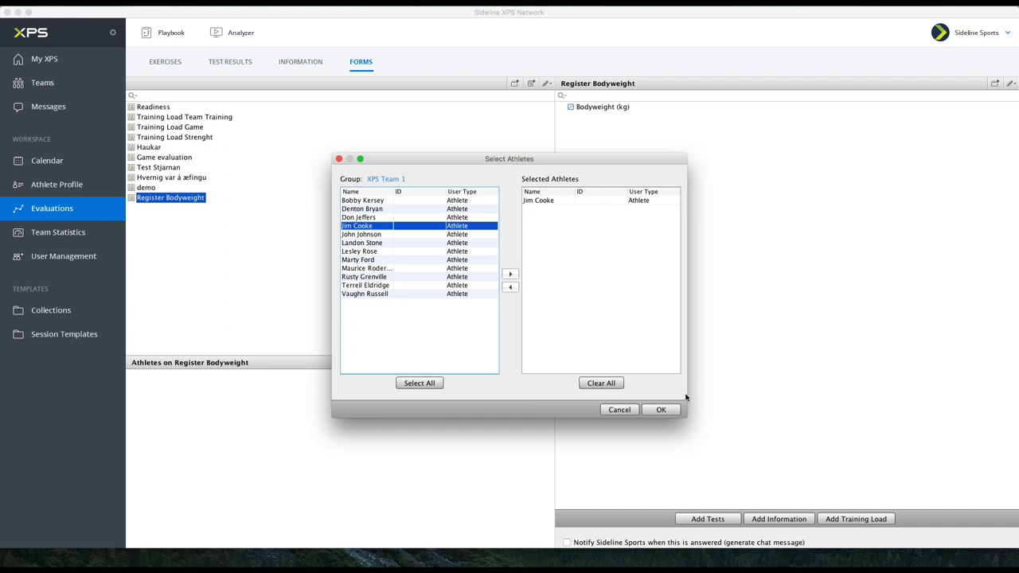
left_click(661, 409)
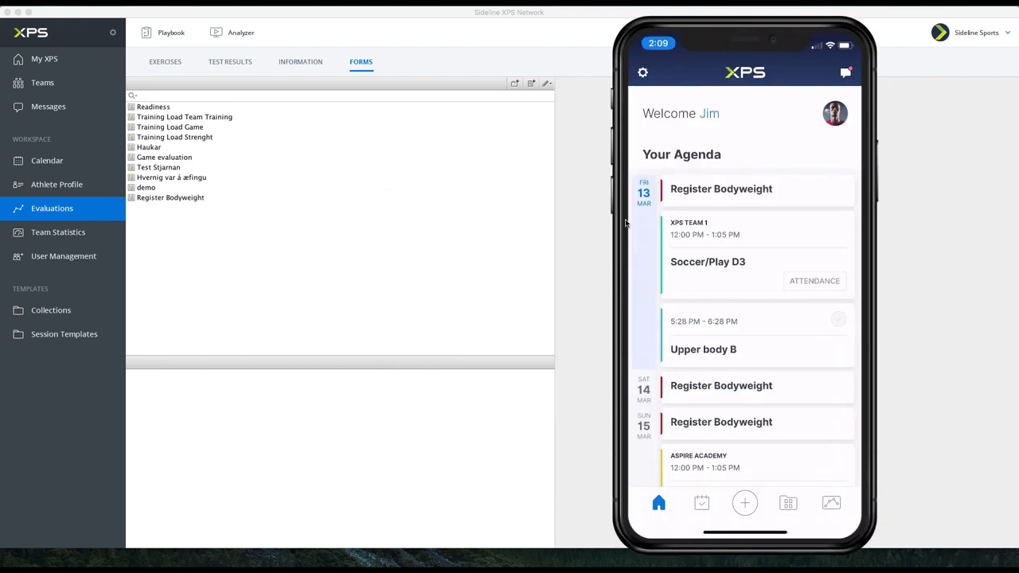
mouse_move(763, 191)
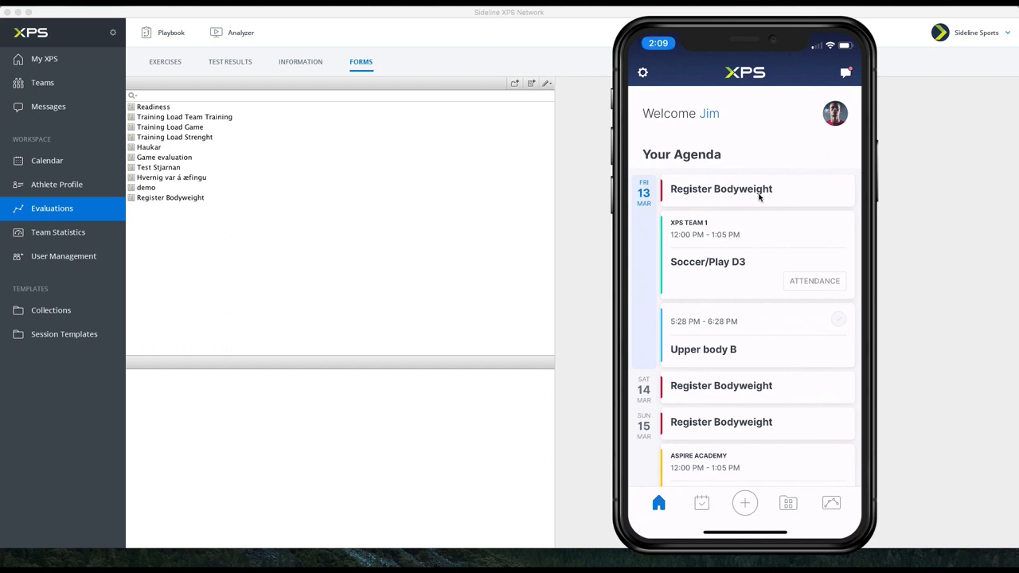
mouse_move(739, 197)
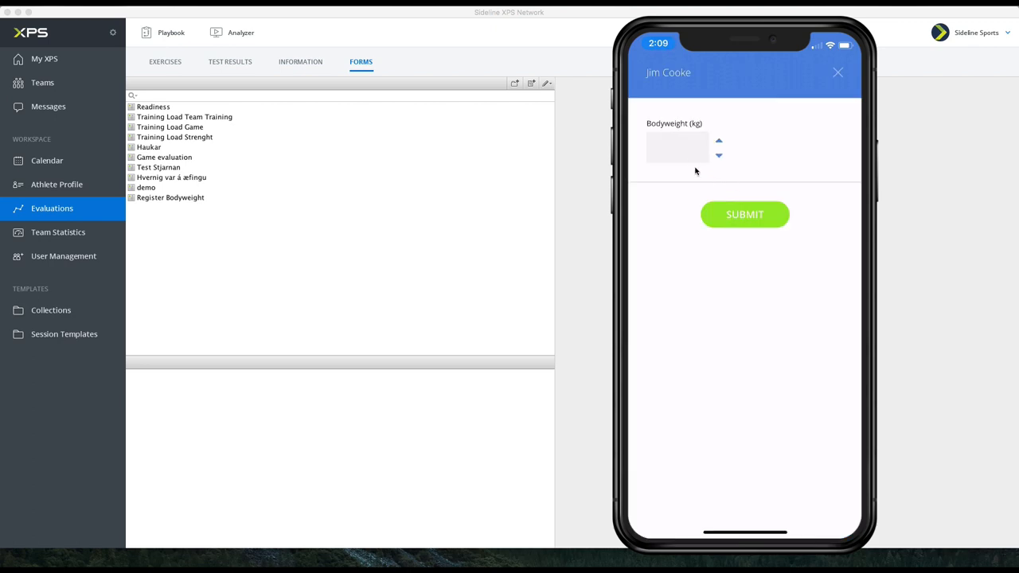
mouse_move(832, 105)
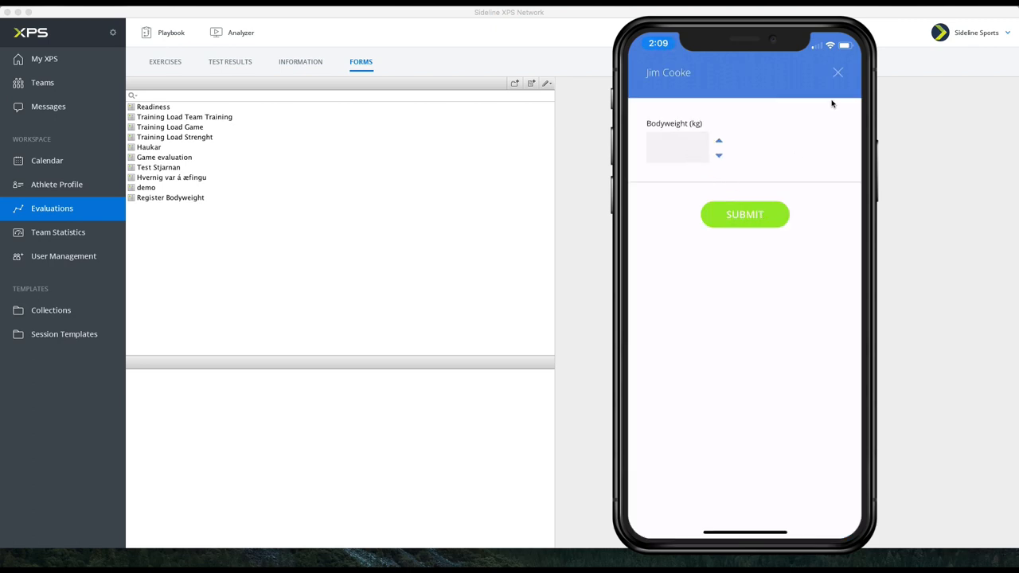
Submit the Register Bodyweight form answer and dismiss the confirmation.
left_click(745, 213)
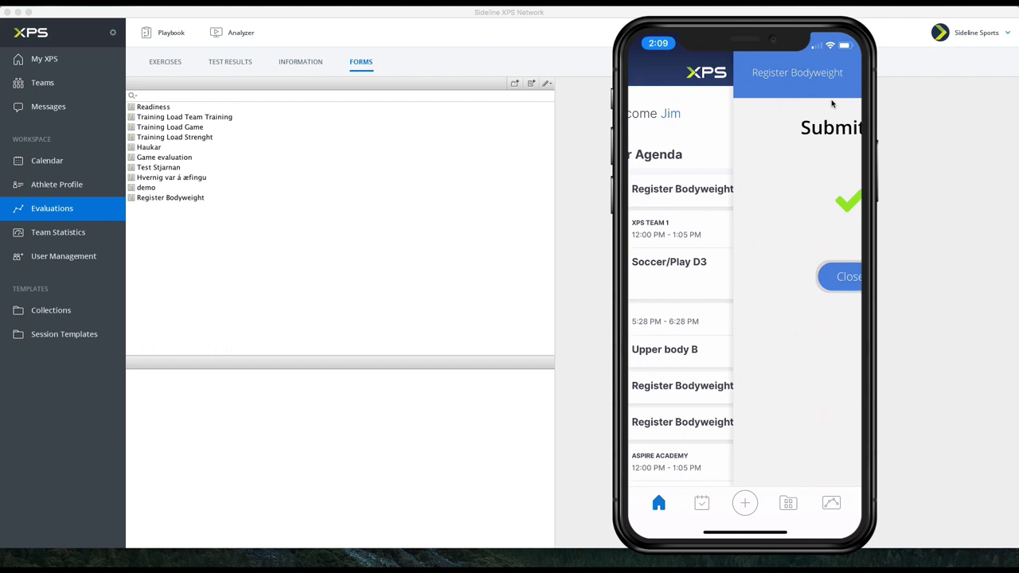
left_click(848, 277)
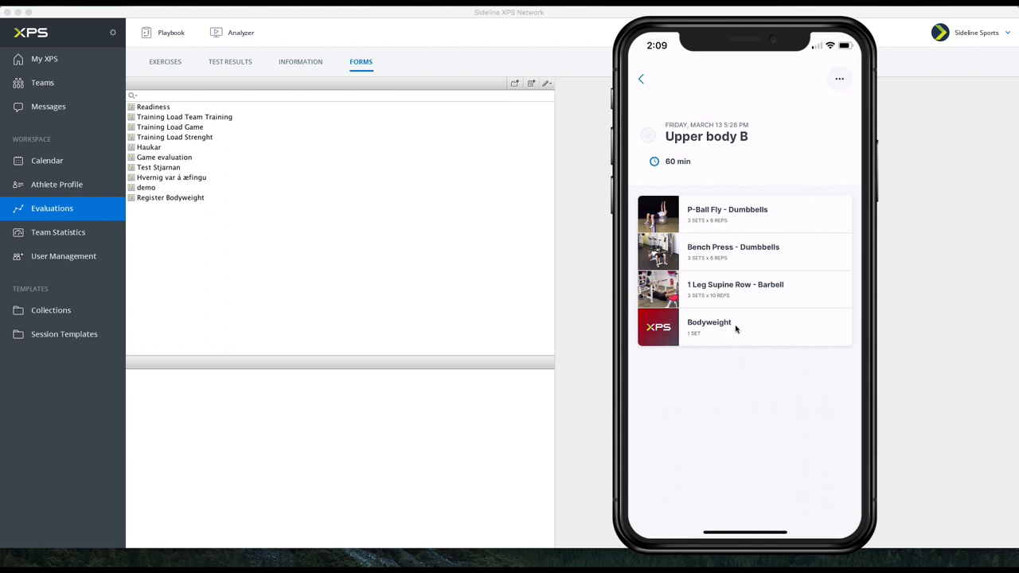
Log bodyweight 81 on the Bodyweight test in Upper body B so the workout completes.
left_click(709, 328)
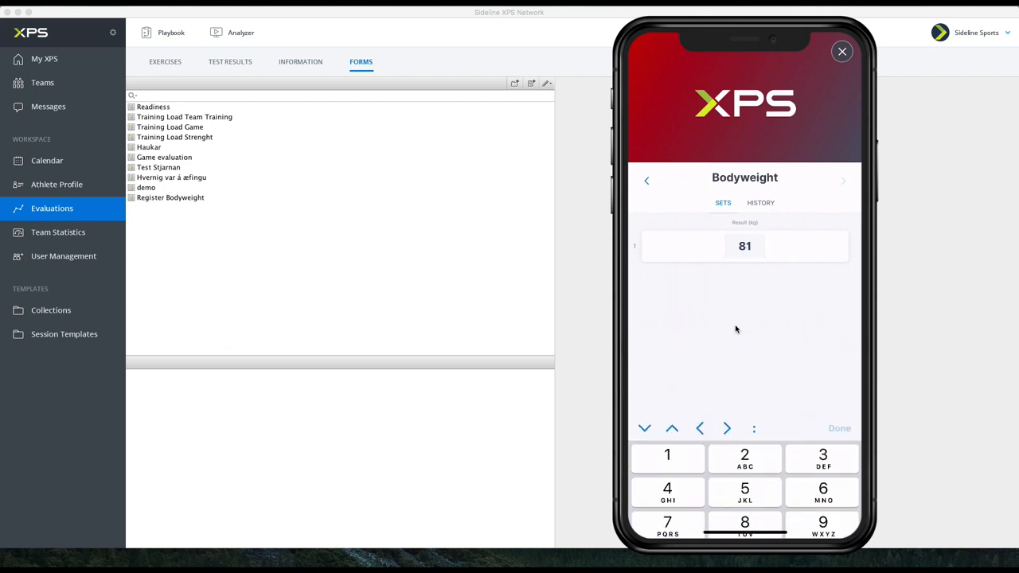
left_click(839, 428)
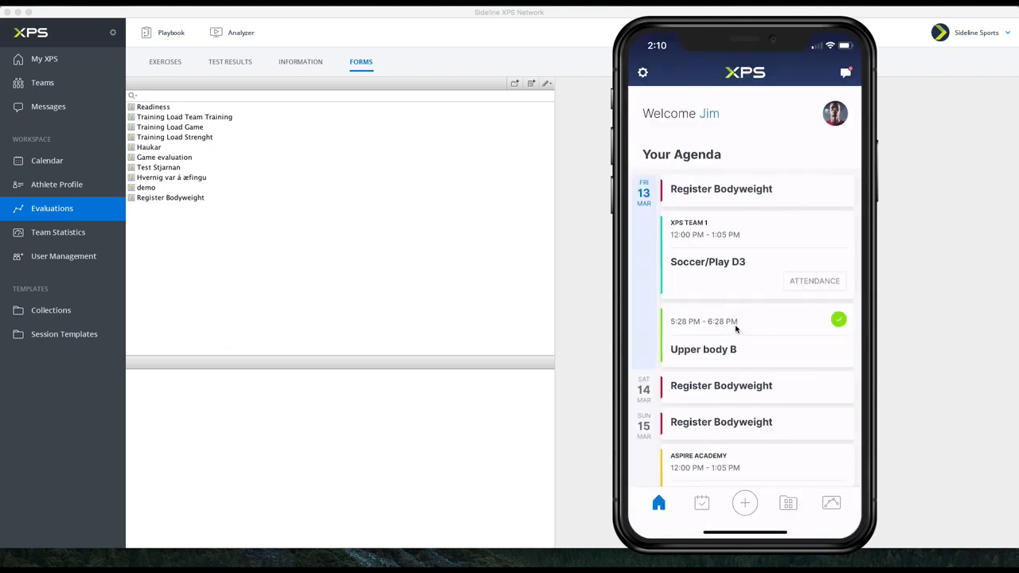